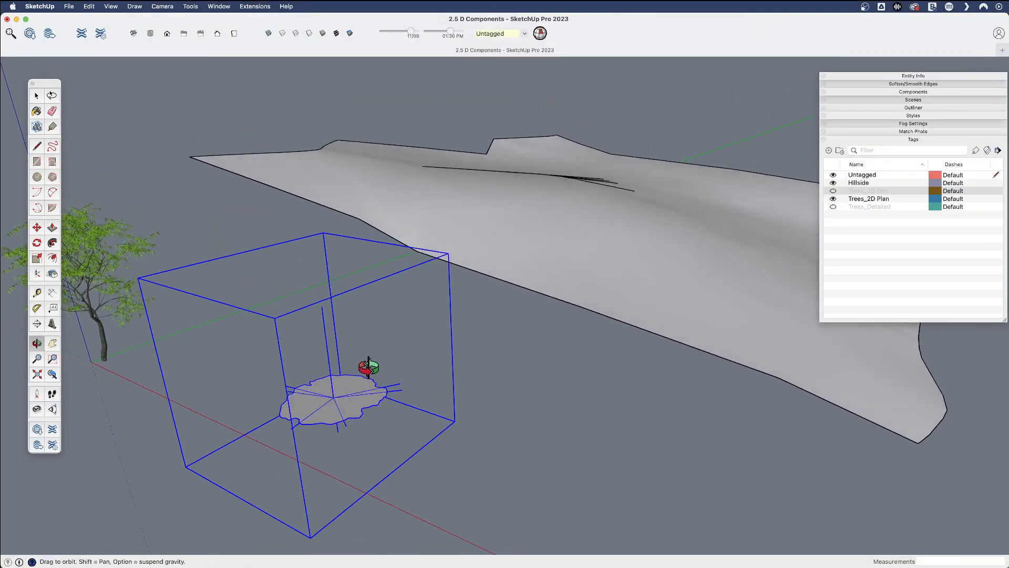
# Step: Show the Trees_2D Elev tag, hide Trees_2D Plan, then hide Trees_2D Elev so the hillside stands bare
pyautogui.click(36, 227)
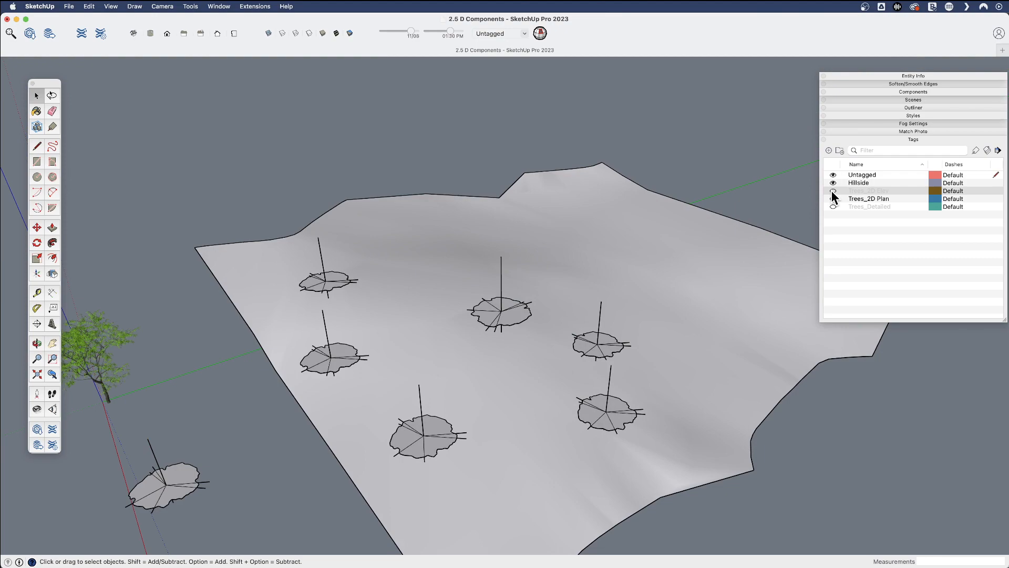
pyautogui.click(832, 199)
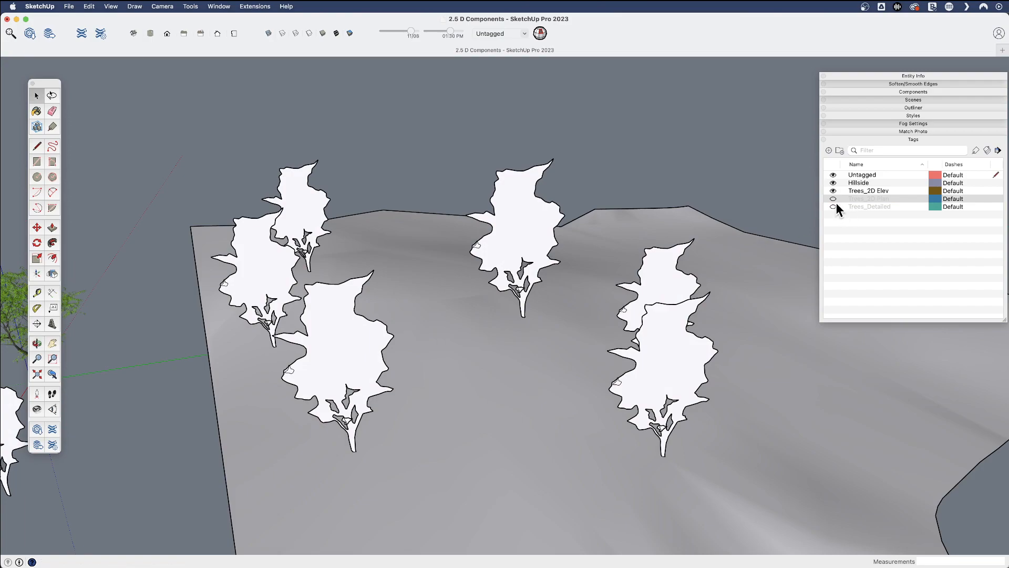
pyautogui.click(833, 207)
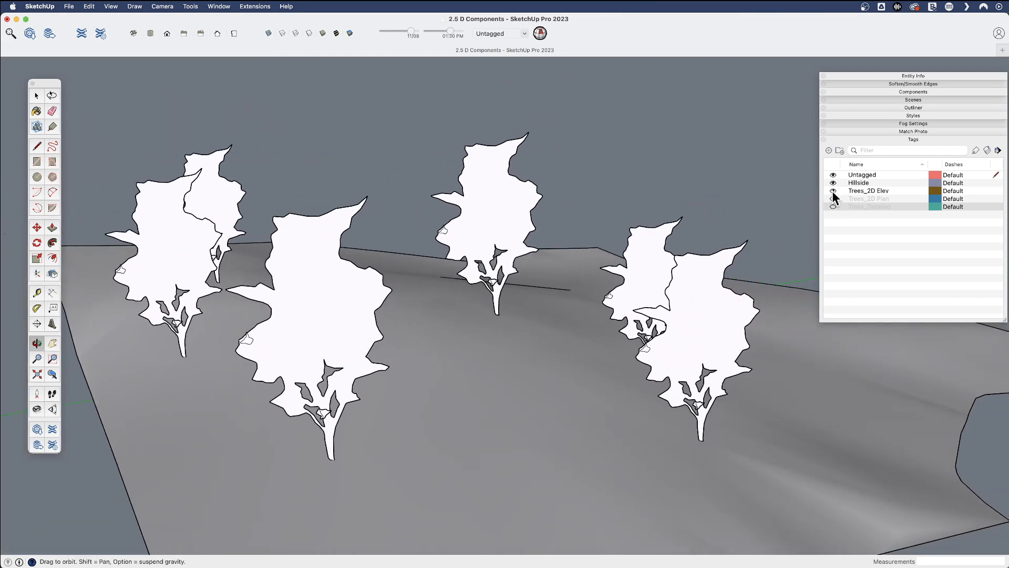
pyautogui.click(833, 191)
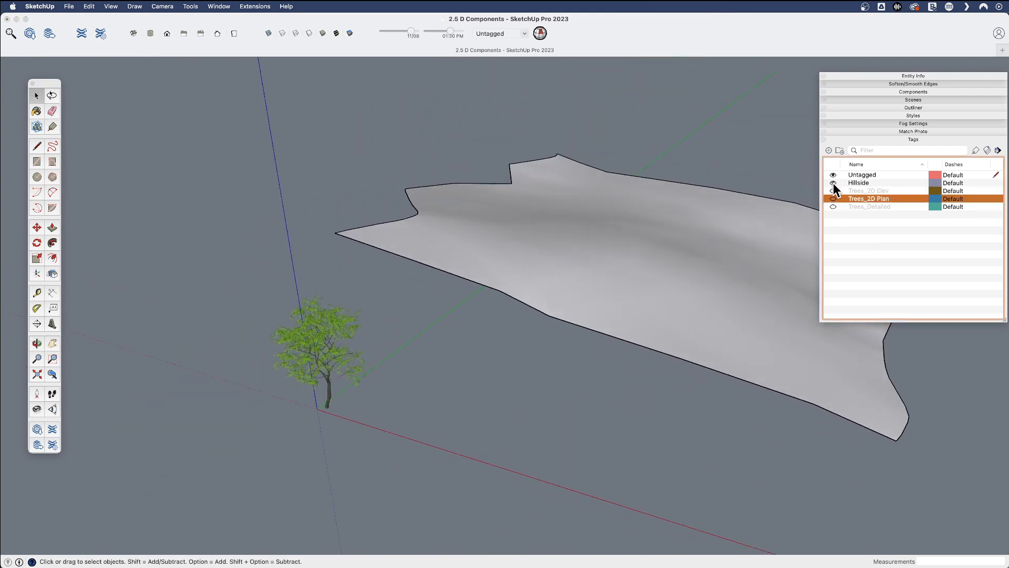
pyautogui.click(832, 183)
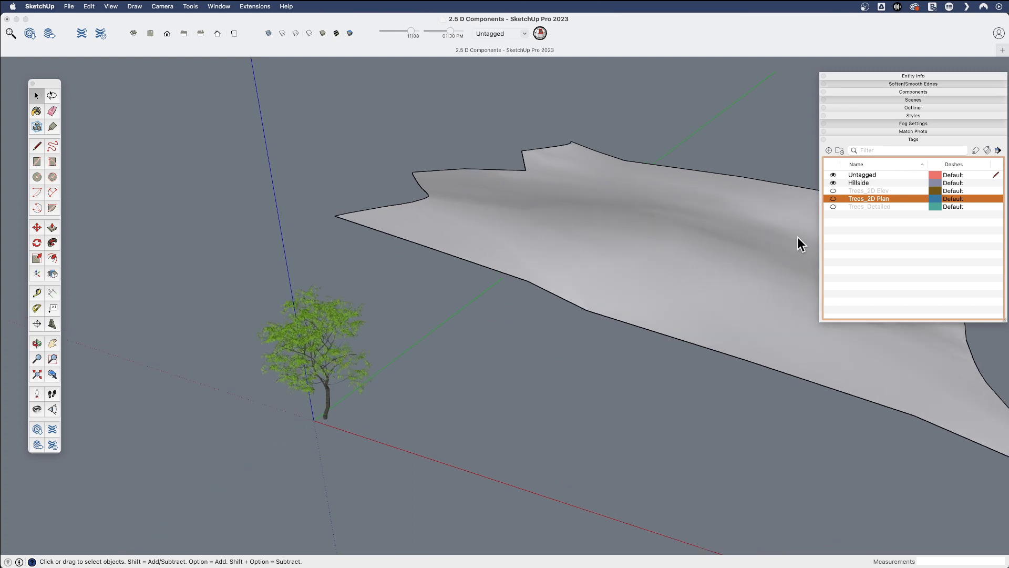
pyautogui.click(869, 198)
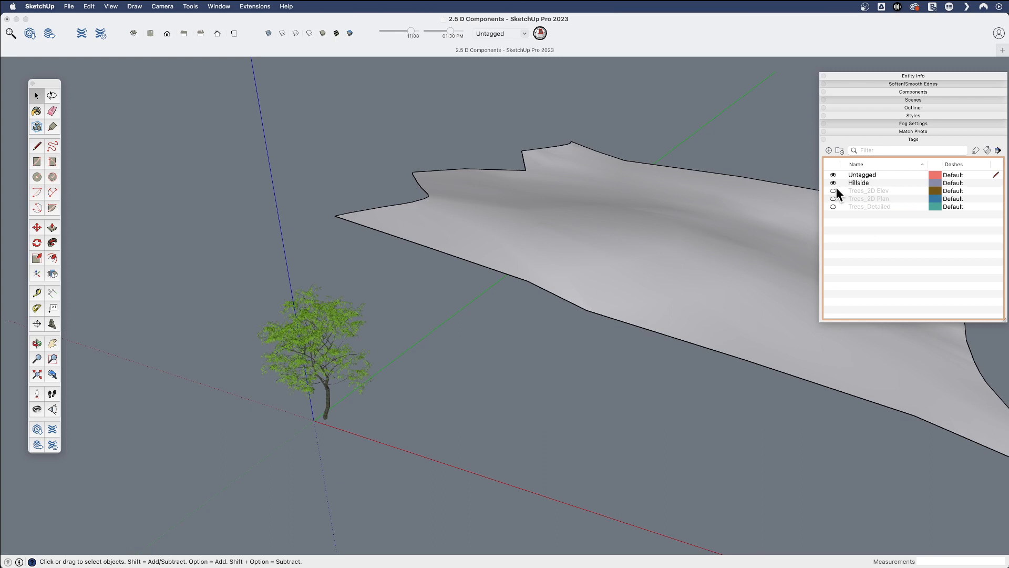
pyautogui.click(832, 207)
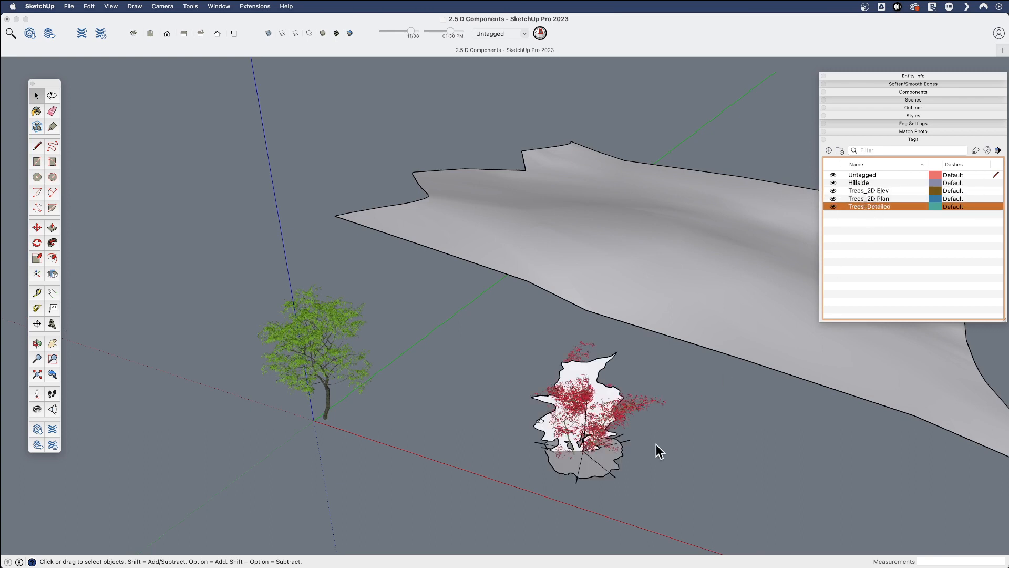
pyautogui.moveTo(666, 418)
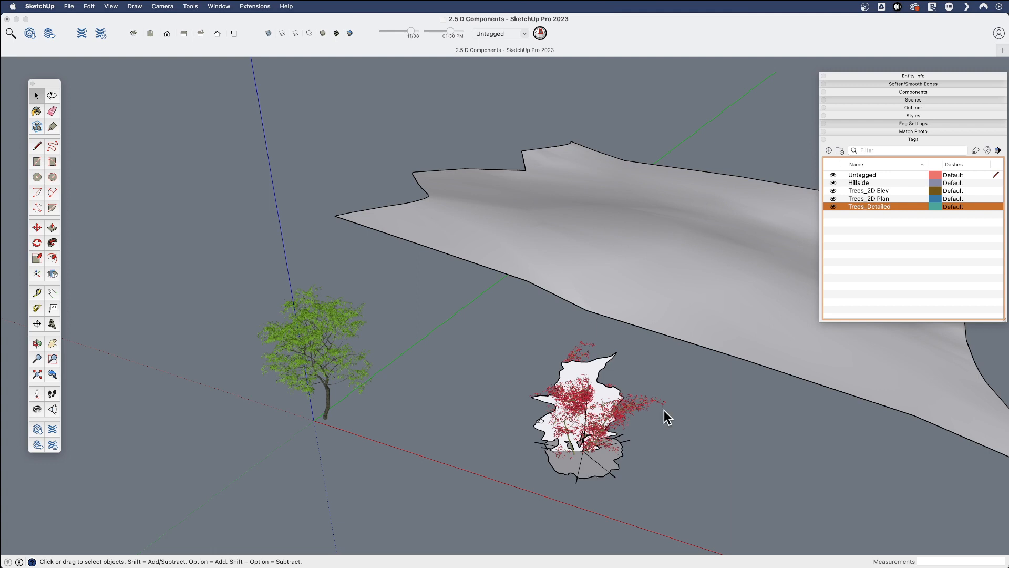
pyautogui.moveTo(885, 196)
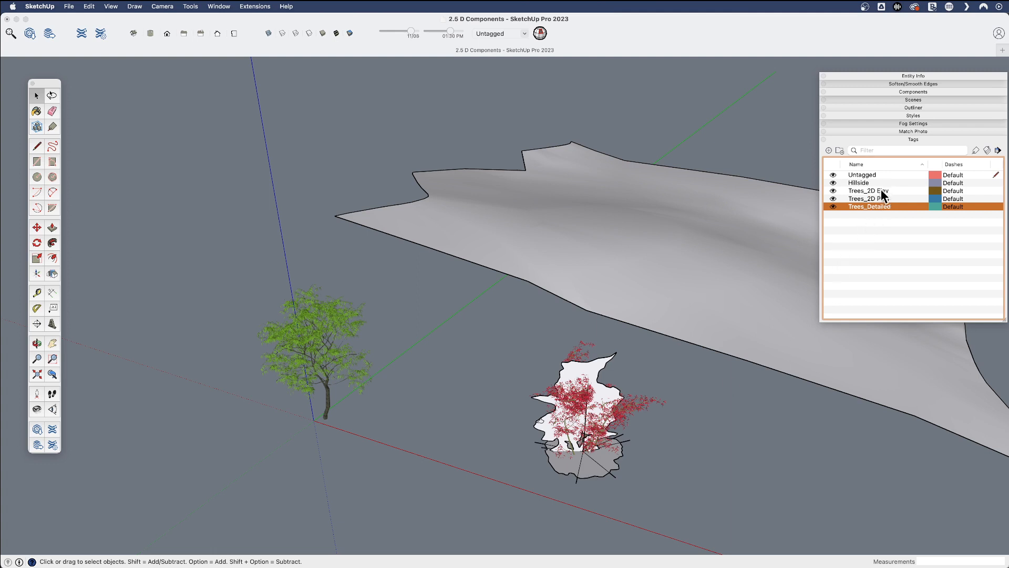
pyautogui.click(833, 191)
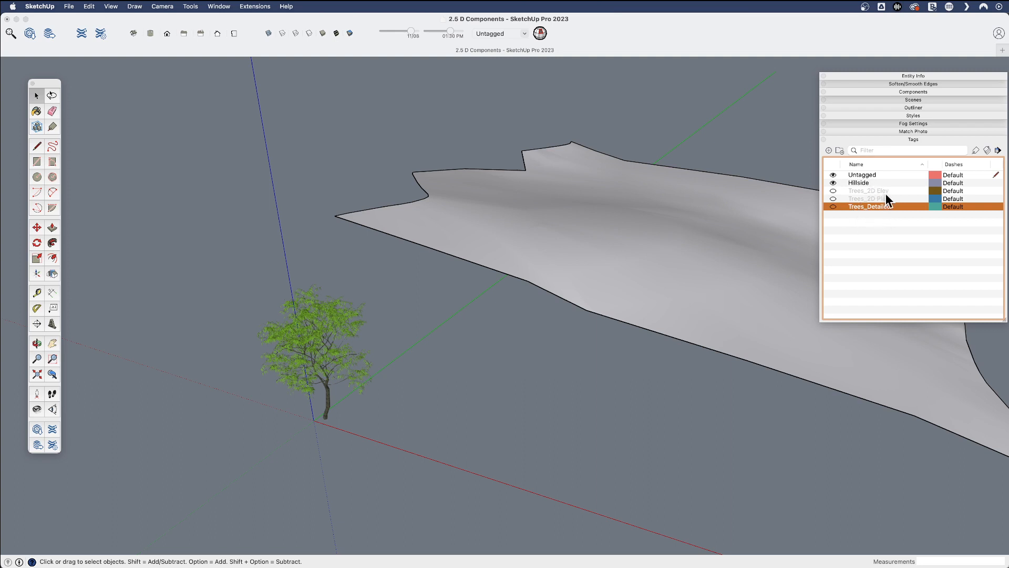
pyautogui.moveTo(854, 243)
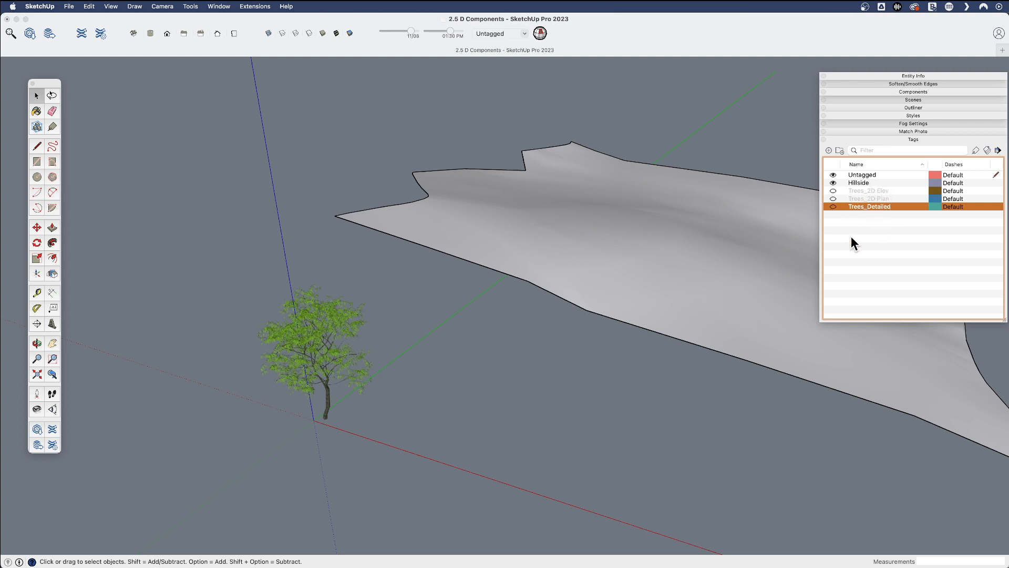
pyautogui.moveTo(884, 221)
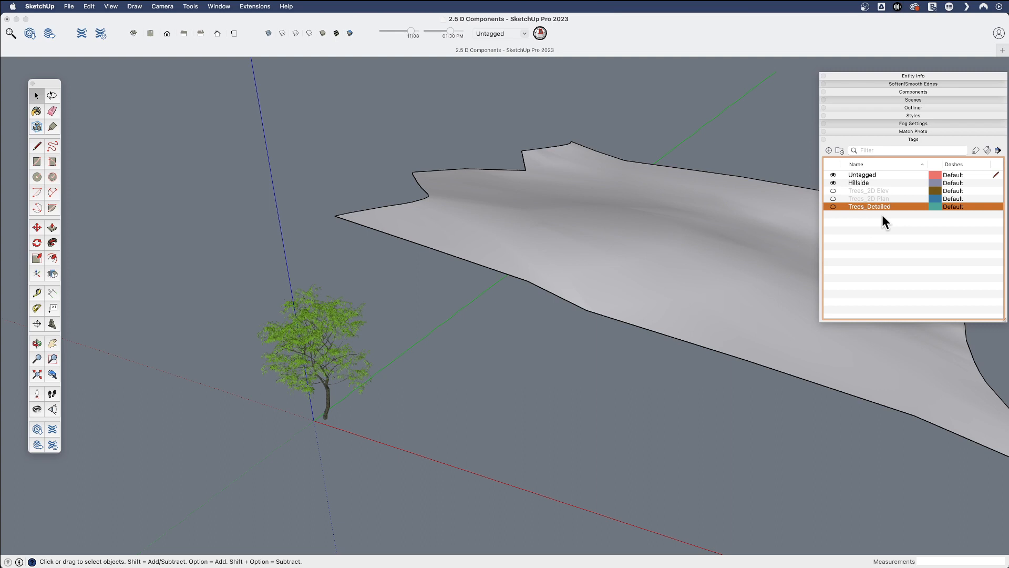
pyautogui.moveTo(865, 232)
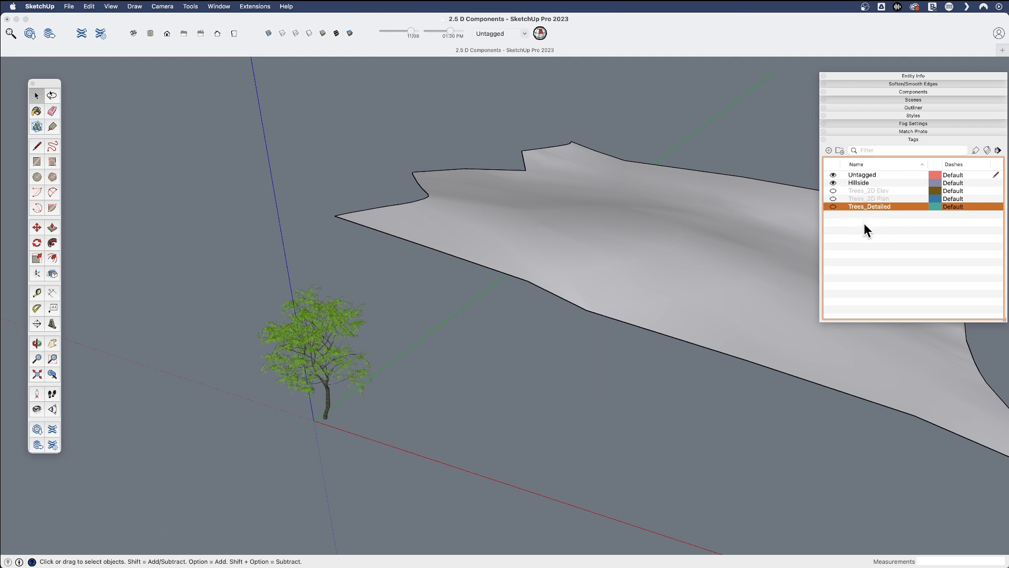
pyautogui.moveTo(518, 324)
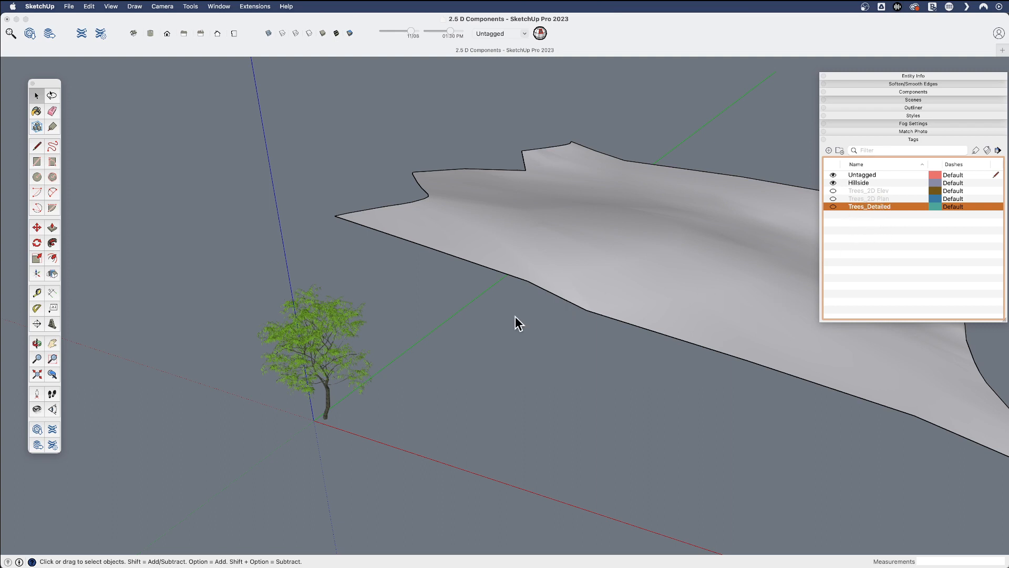
pyautogui.click(833, 182)
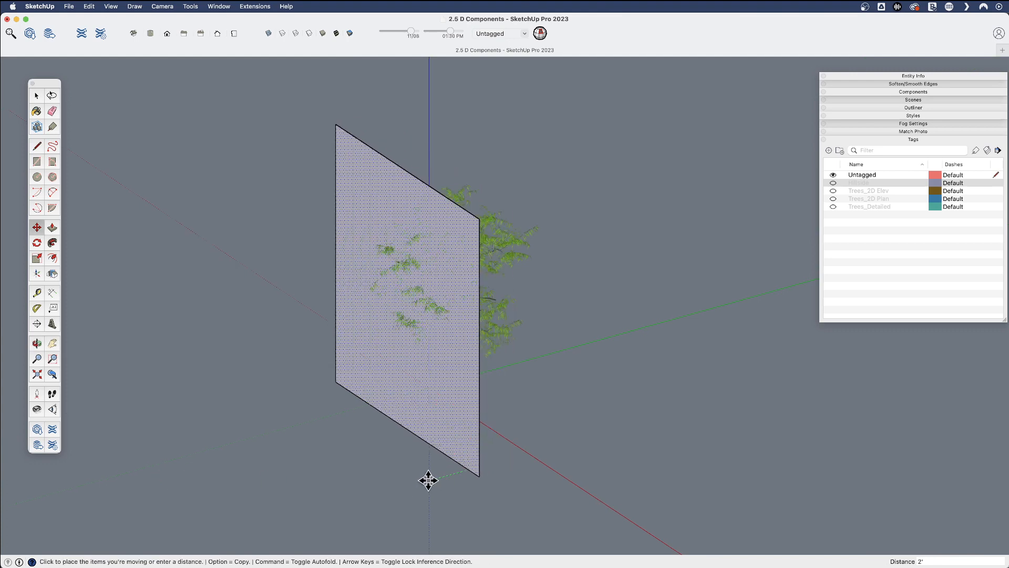
# Step: Drop the vertical rectangle into place just in front of the leafy tree
pyautogui.click(428, 479)
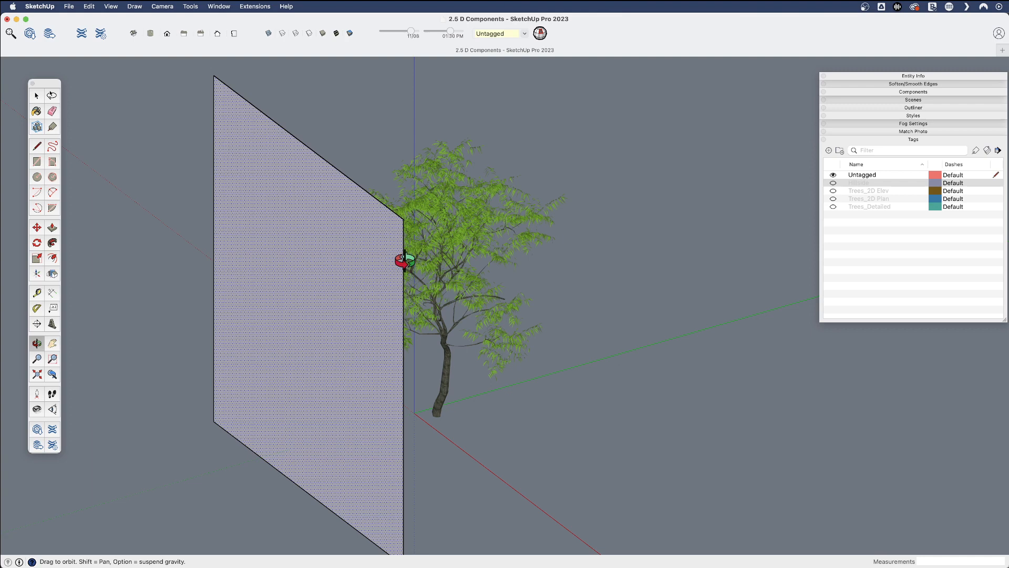
pyautogui.moveTo(520, 288)
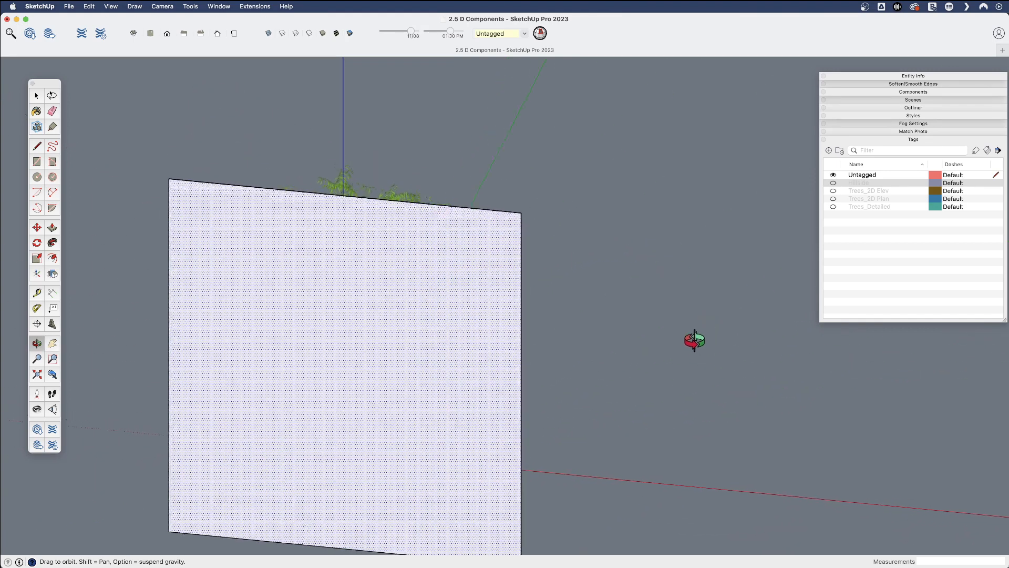
# Step: View the rectangle from the Front, zoom to it and enable X-ray so the tree shows through
pyautogui.click(167, 34)
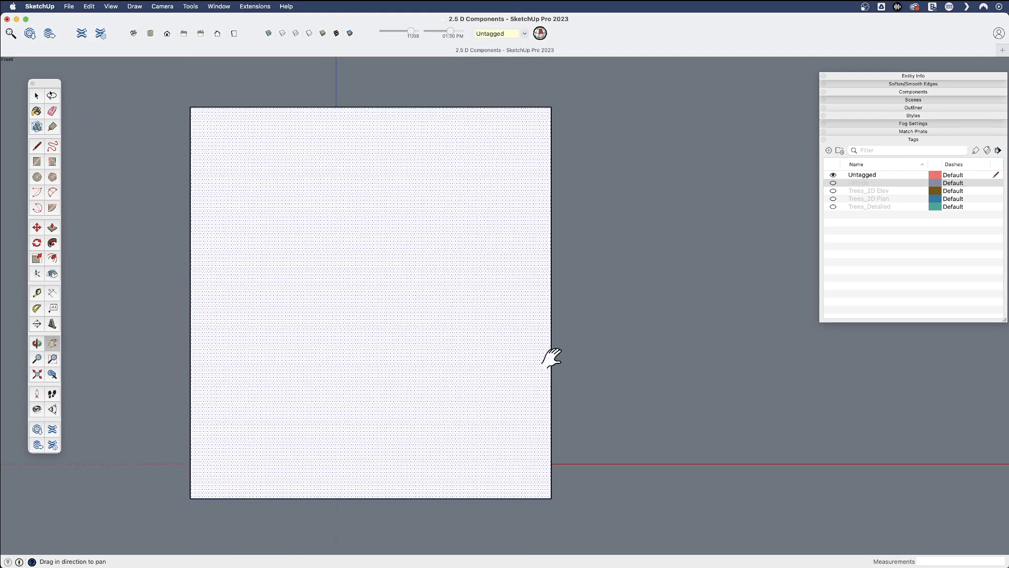
pyautogui.click(36, 359)
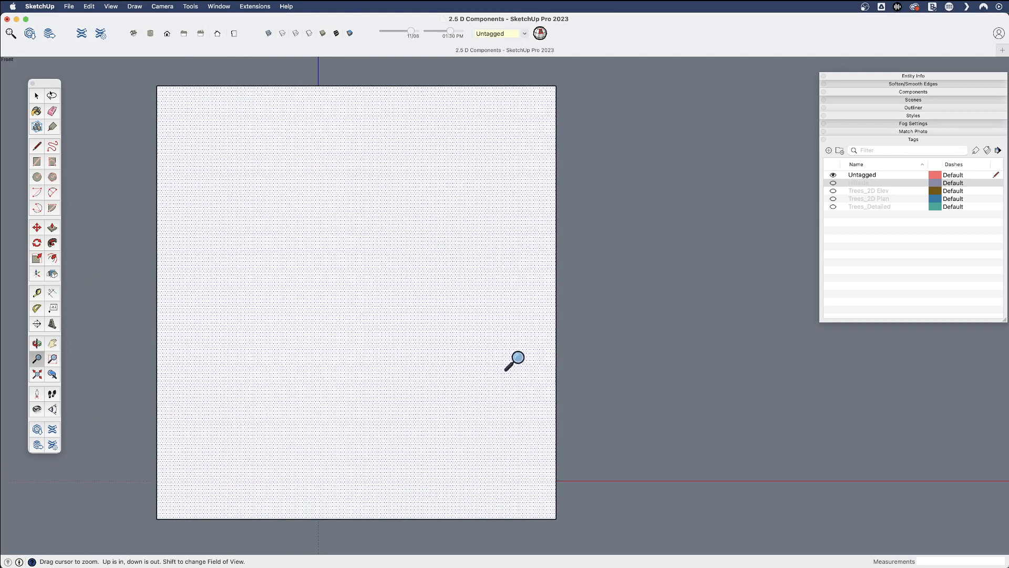
pyautogui.click(36, 96)
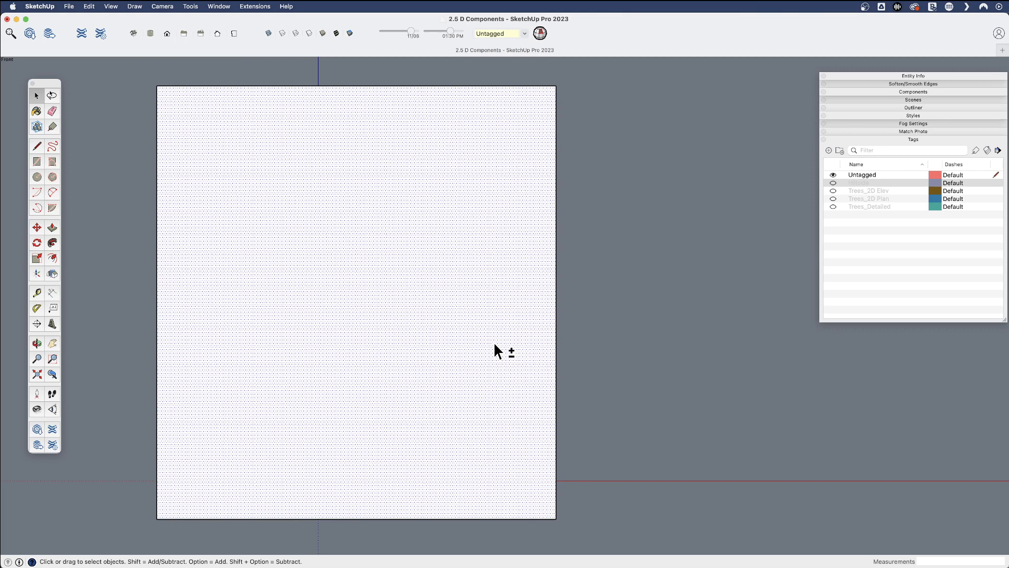
pyautogui.click(342, 463)
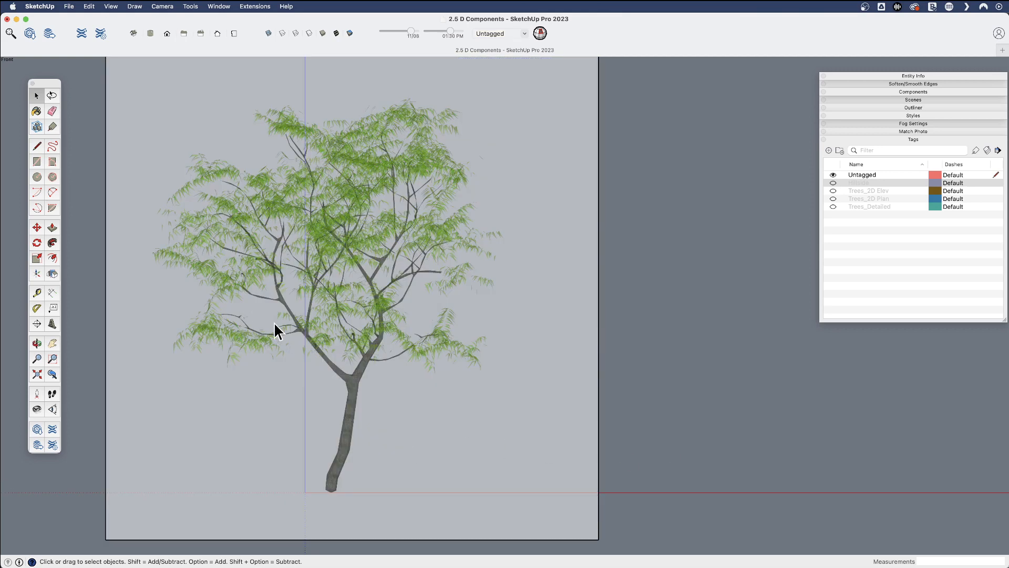
pyautogui.click(52, 146)
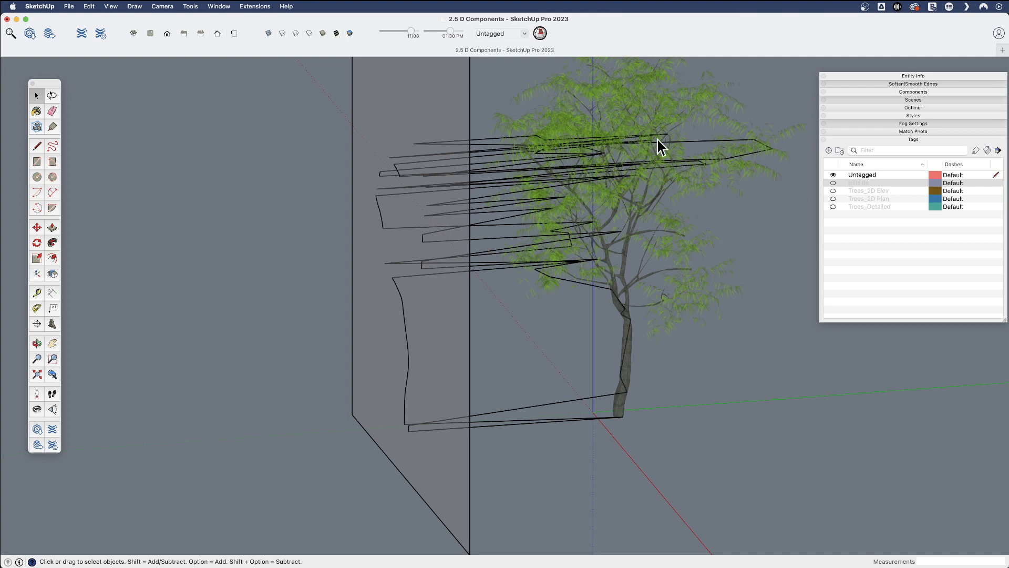
pyautogui.moveTo(507, 256)
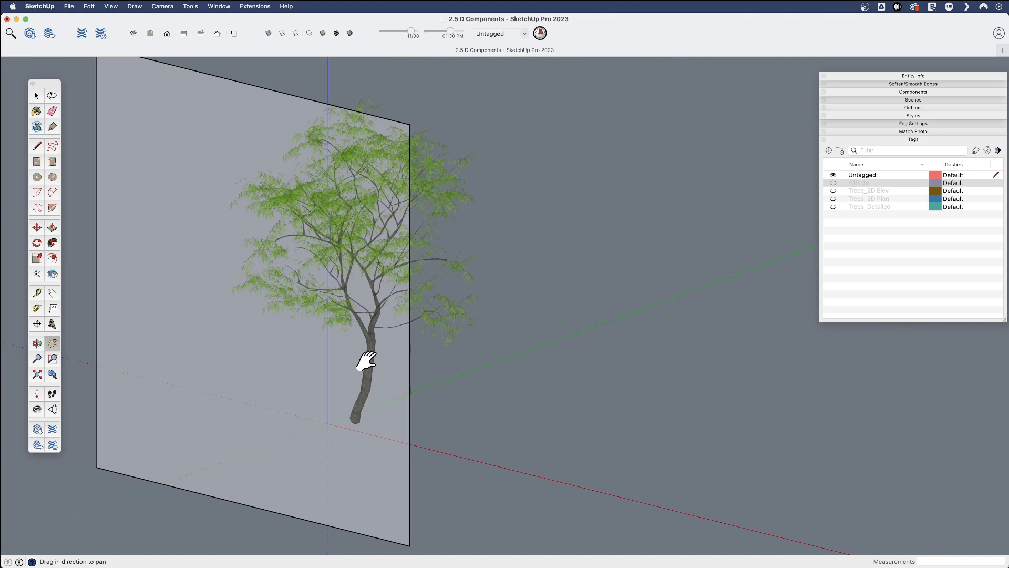
pyautogui.click(53, 146)
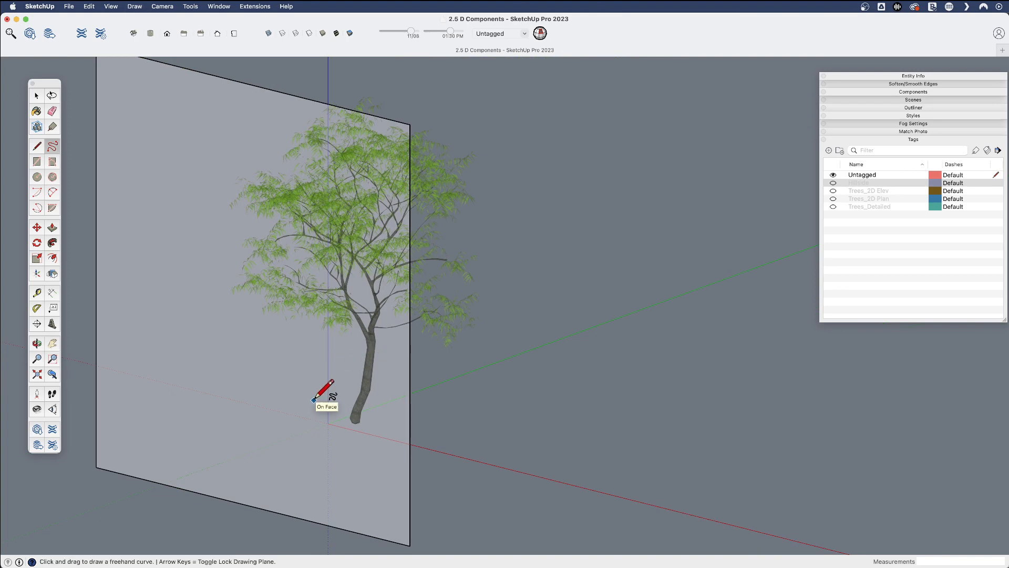
pyautogui.moveTo(543, 345)
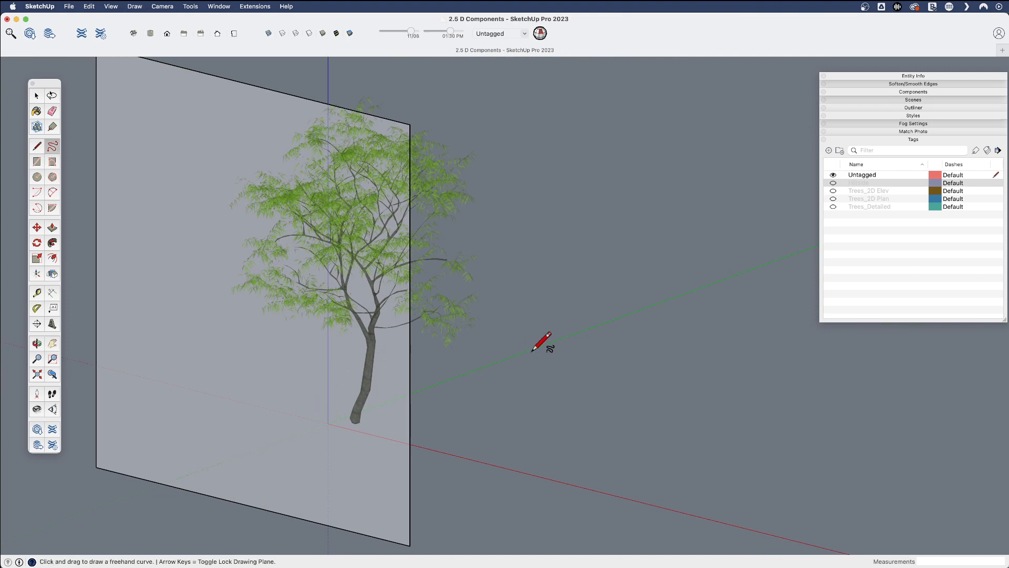
pyautogui.moveTo(400, 385)
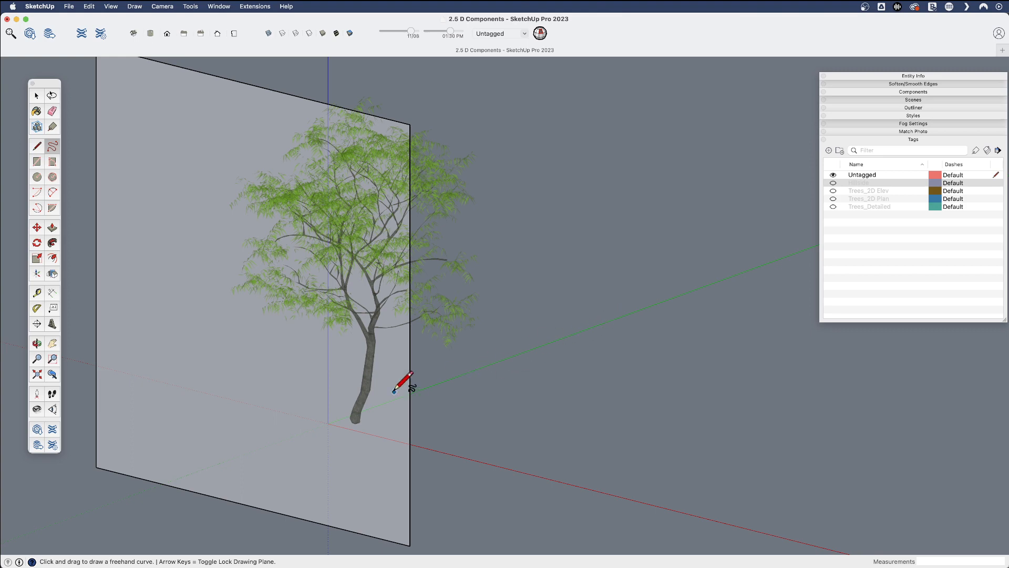
pyautogui.moveTo(305, 370)
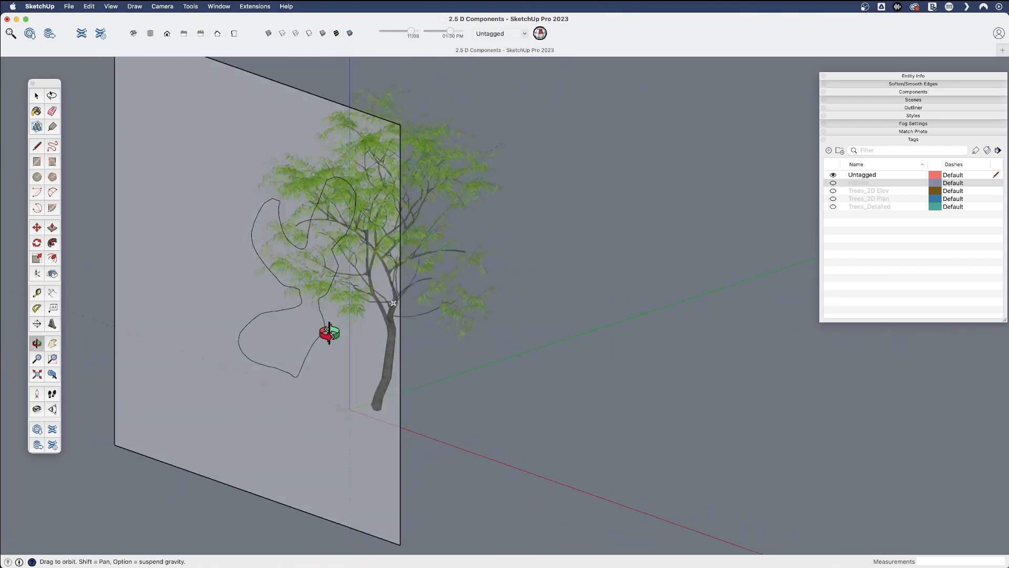
pyautogui.click(53, 146)
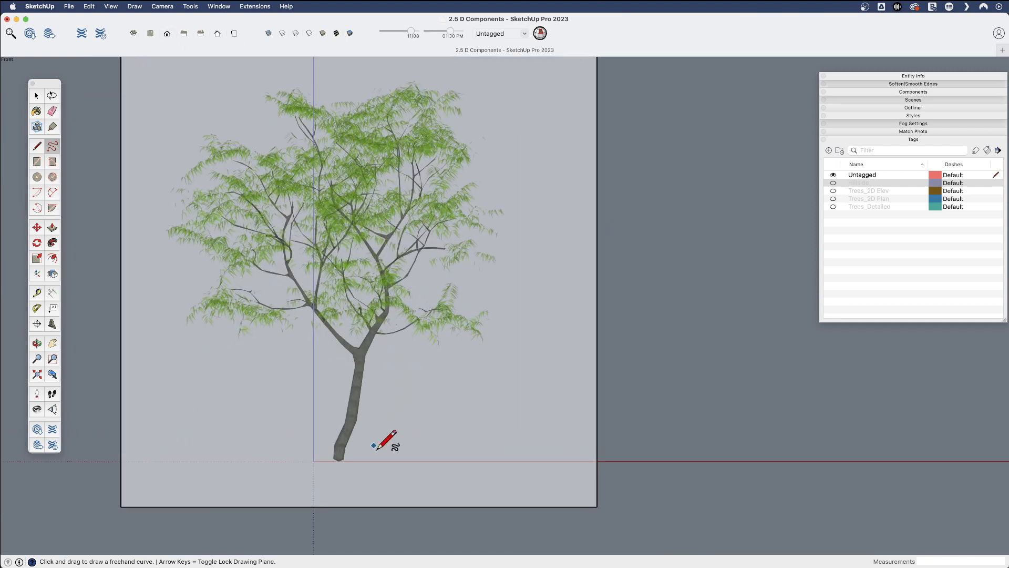
pyautogui.moveTo(372, 463)
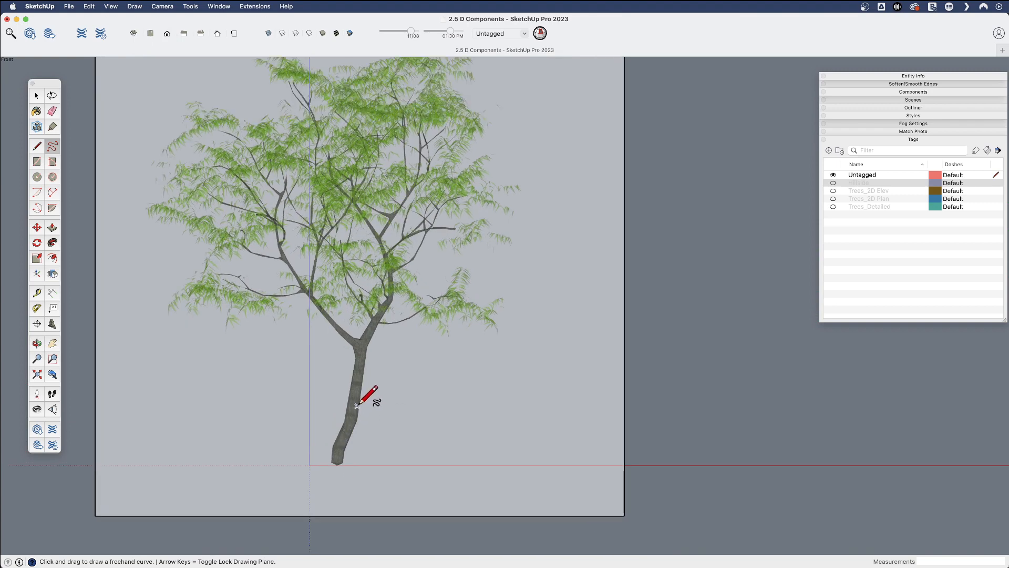
# Step: Adjust the zoom over the tree before tracing its silhouette freehand
pyautogui.scroll(-3)
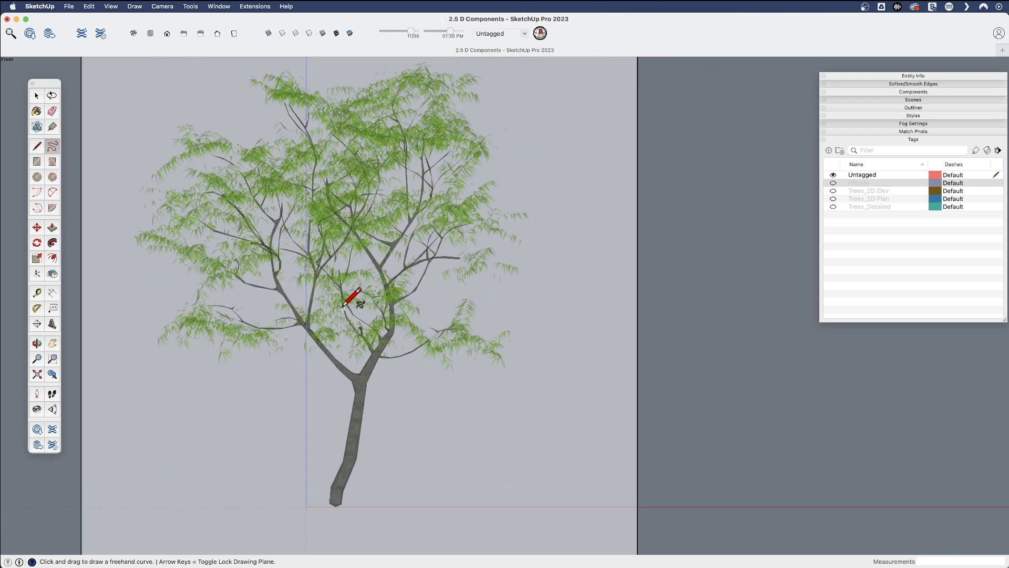
pyautogui.moveTo(361, 509)
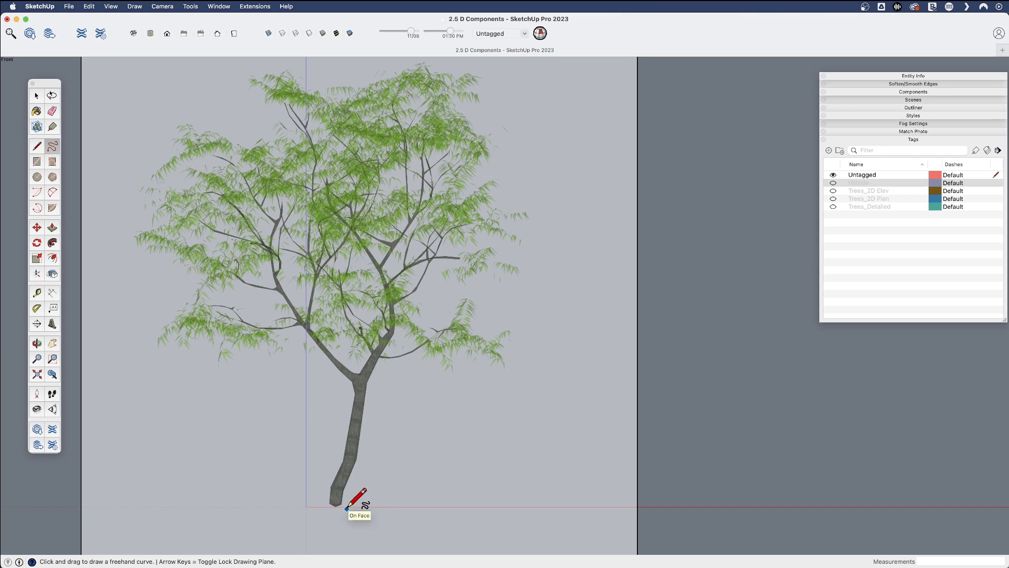
pyautogui.moveTo(354, 498)
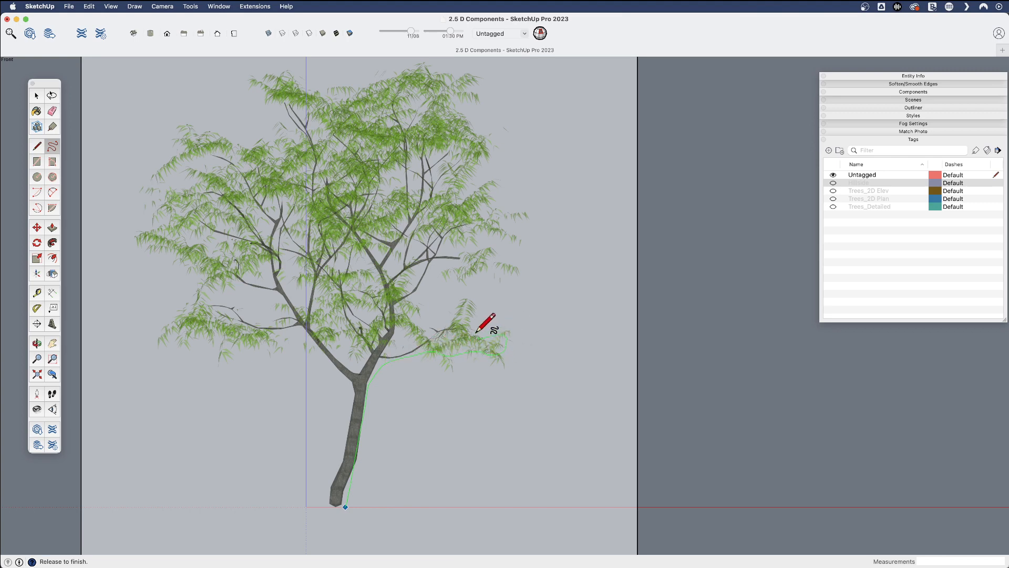
pyautogui.moveTo(485, 188)
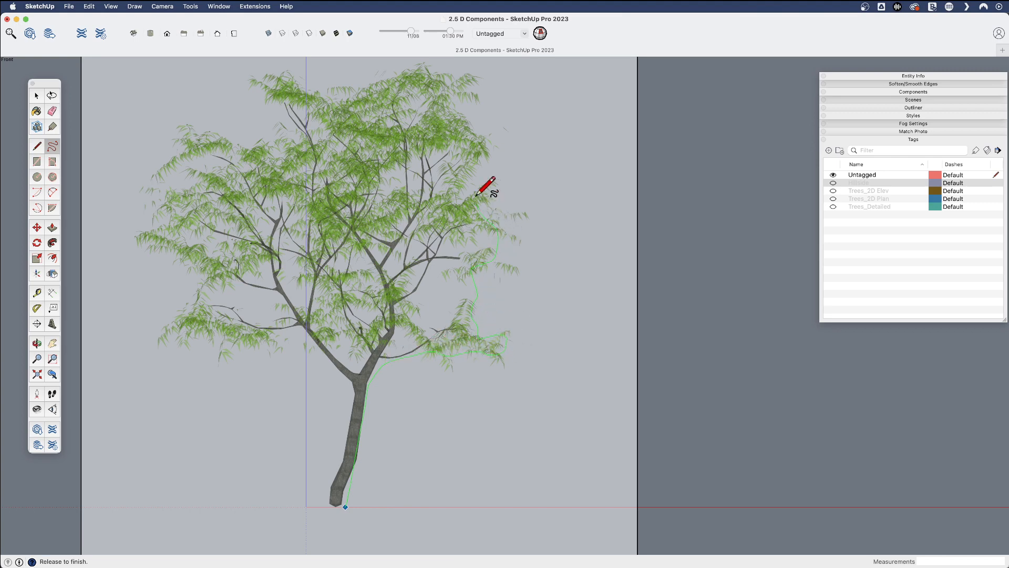
pyautogui.moveTo(380, 77)
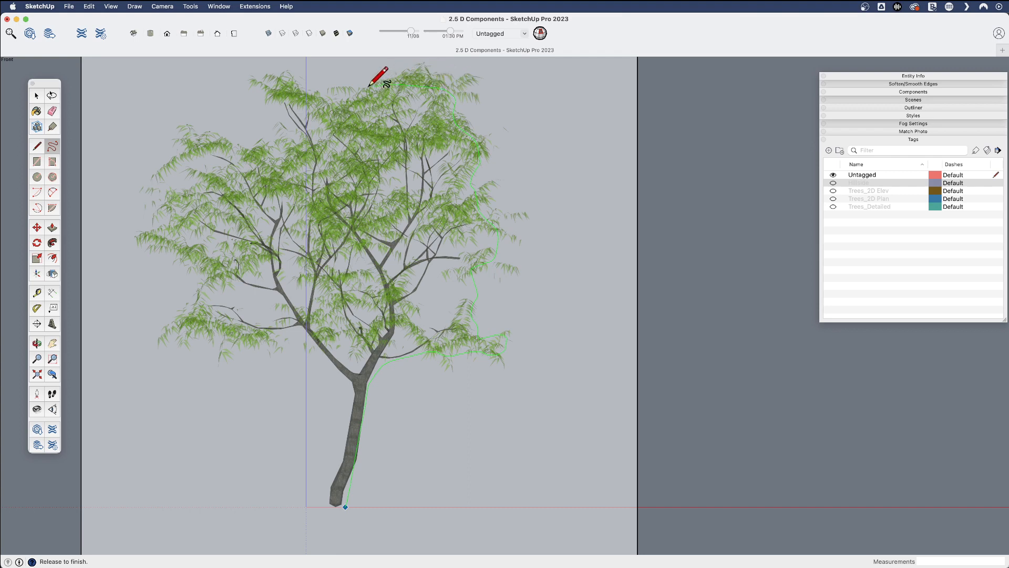
pyautogui.moveTo(197, 137)
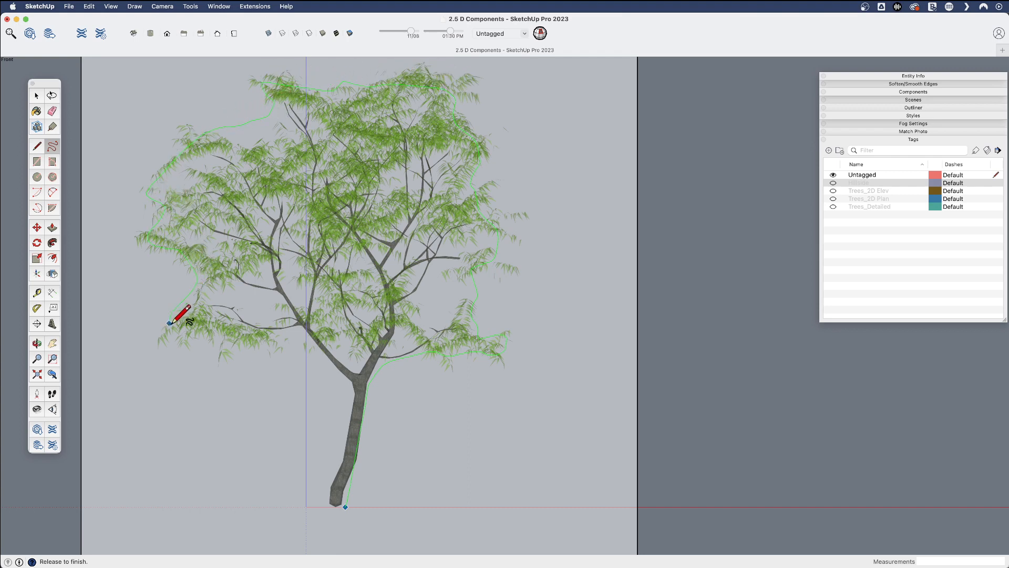
pyautogui.moveTo(351, 375)
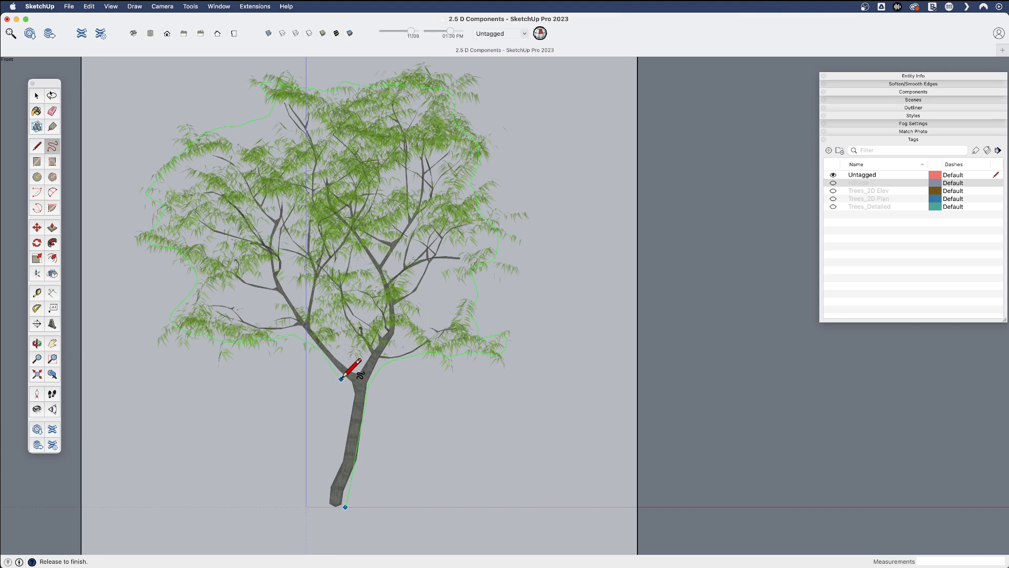
pyautogui.moveTo(346, 461)
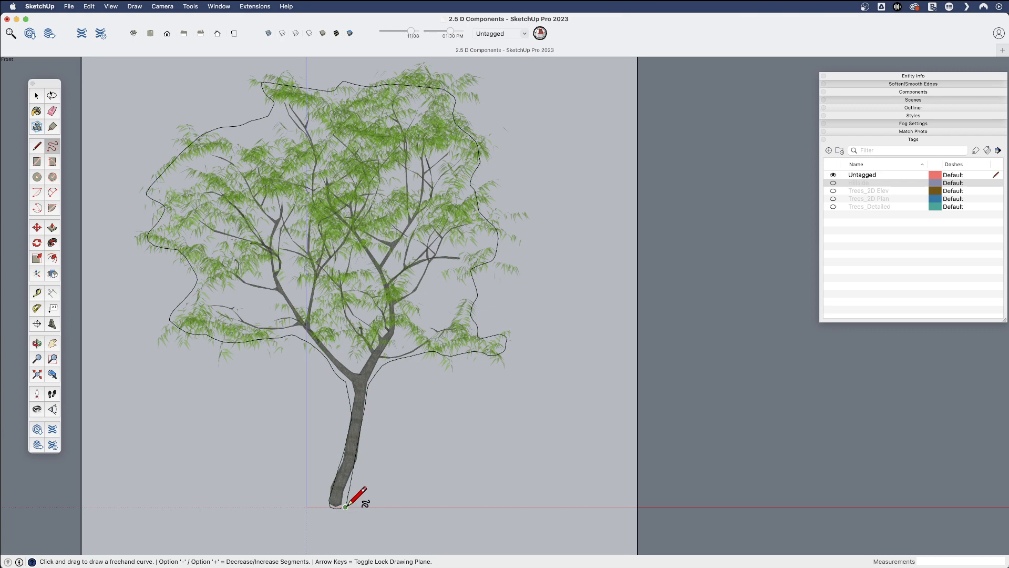
pyautogui.moveTo(486, 431)
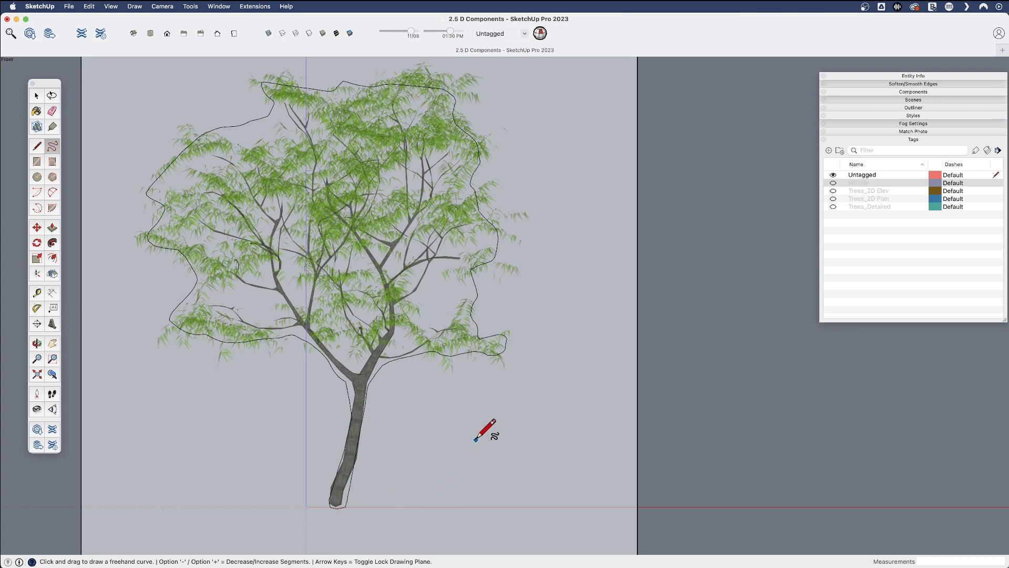
pyautogui.moveTo(391, 406)
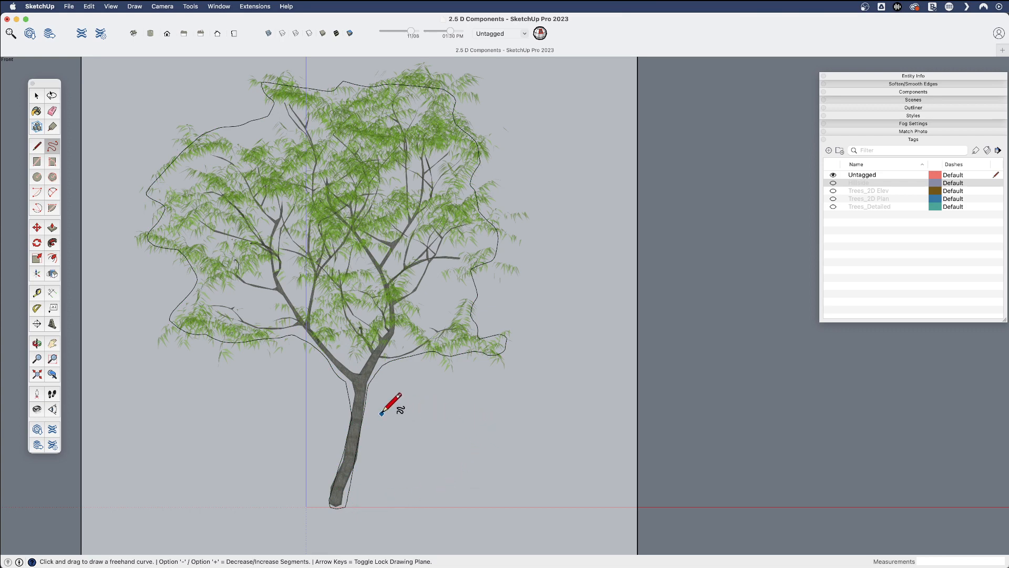
pyautogui.moveTo(397, 396)
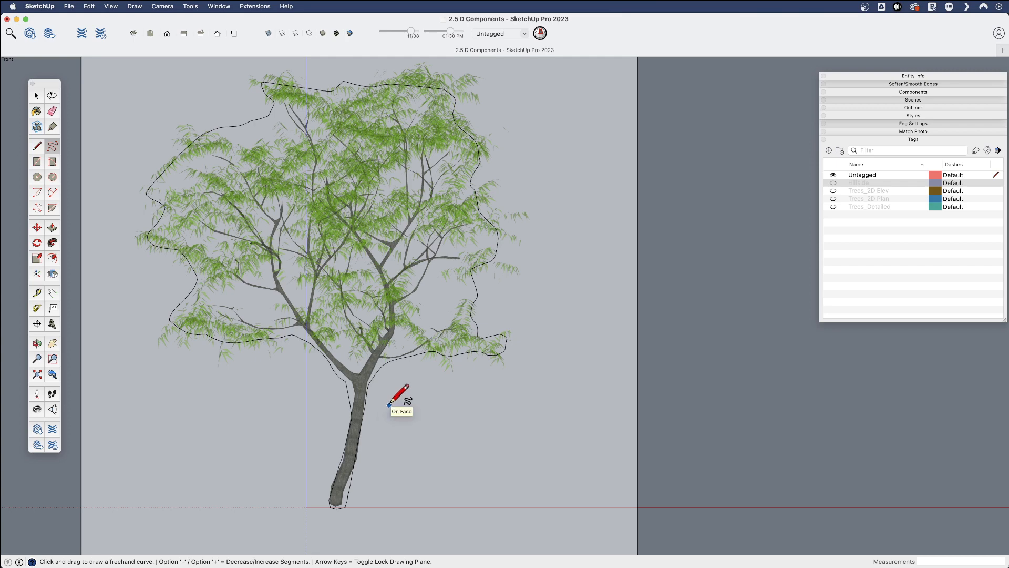
pyautogui.moveTo(470, 299)
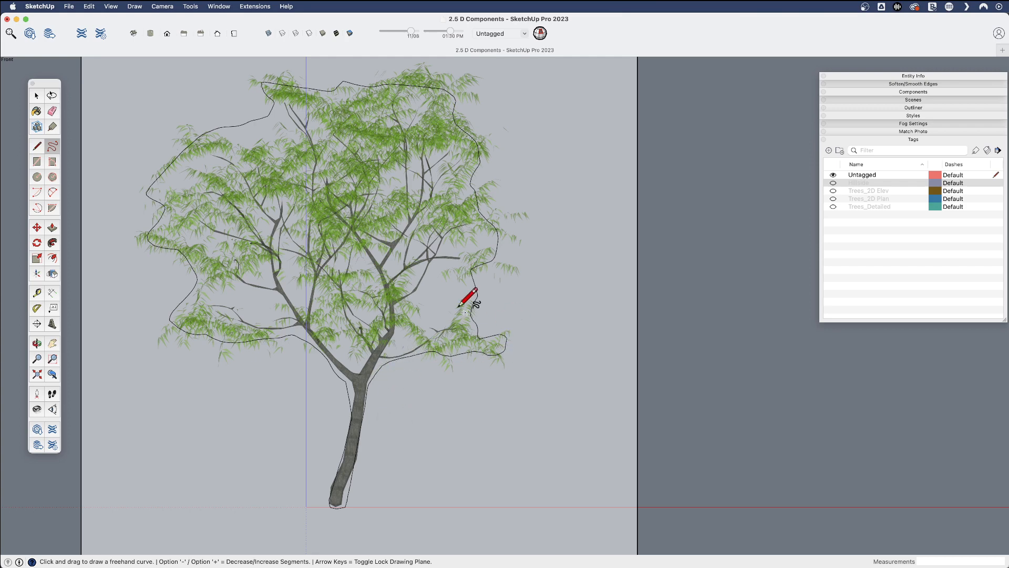
pyautogui.moveTo(209, 330)
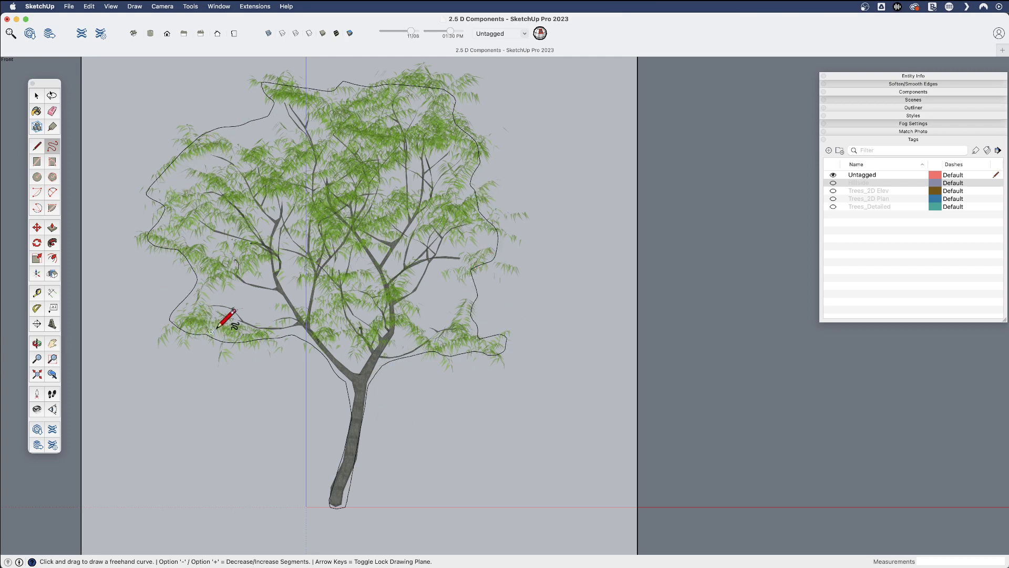
pyautogui.moveTo(401, 428)
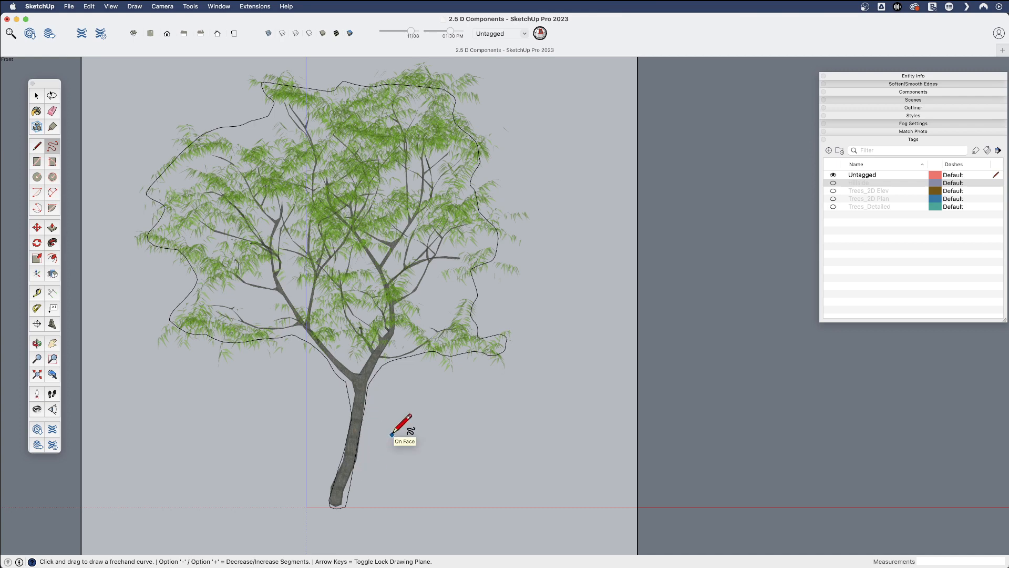
pyautogui.moveTo(415, 421)
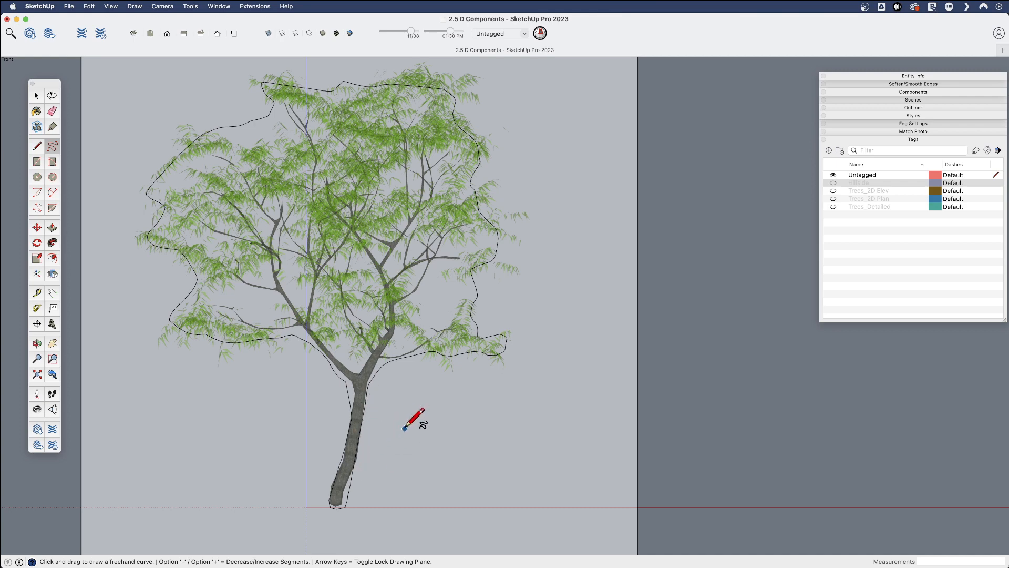
pyautogui.moveTo(398, 437)
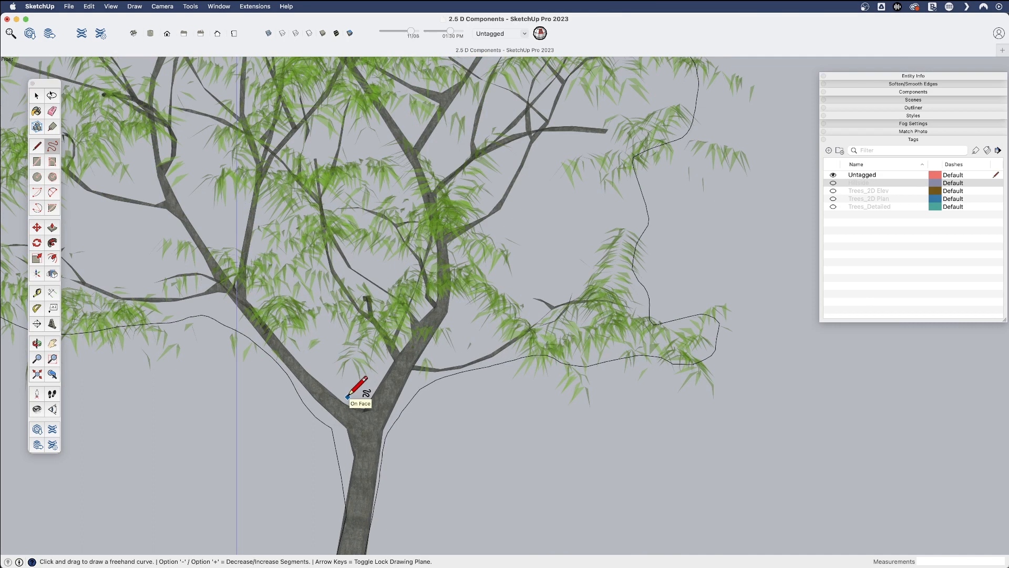
pyautogui.moveTo(370, 391)
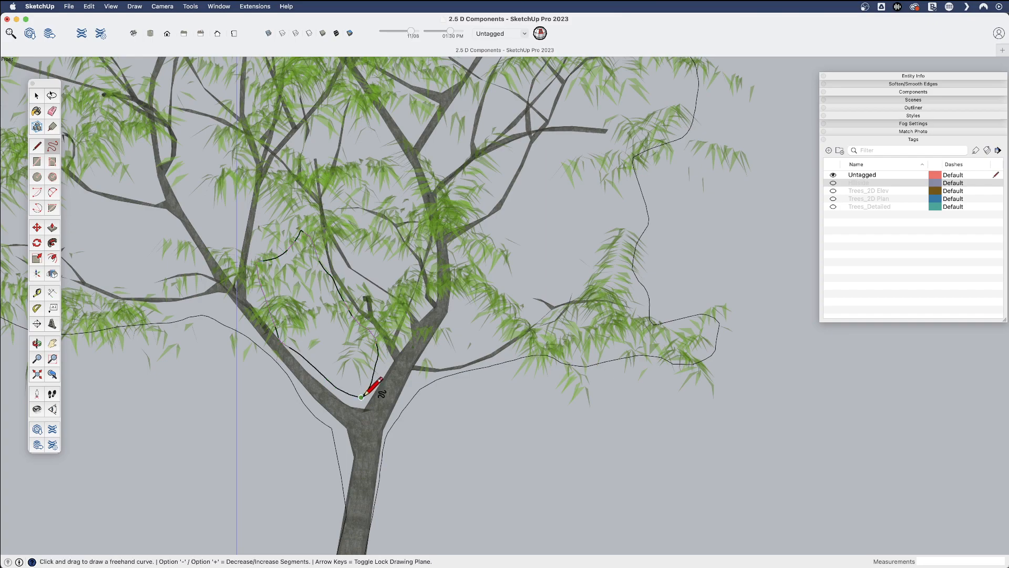
pyautogui.moveTo(428, 331)
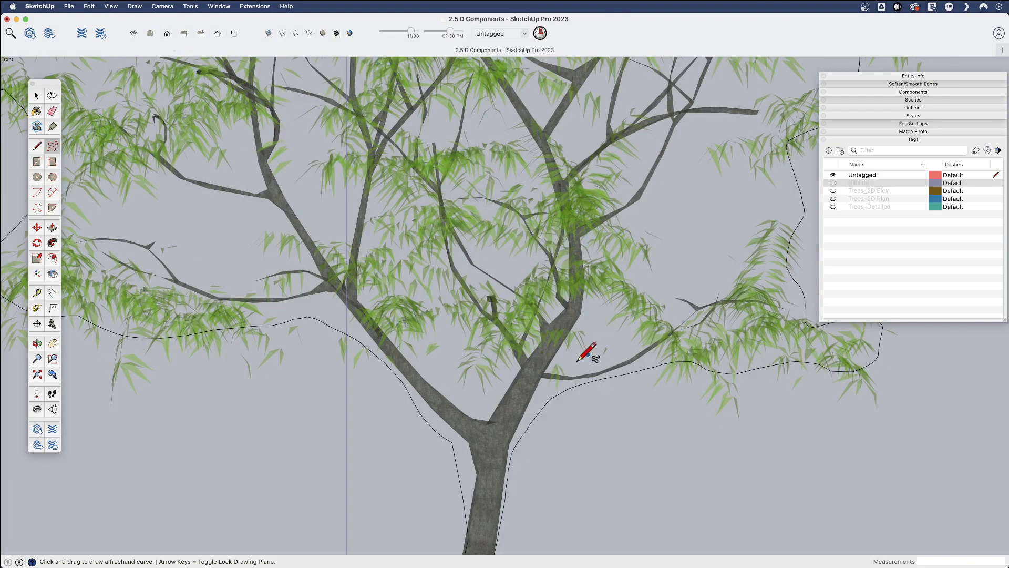
pyautogui.moveTo(494, 402)
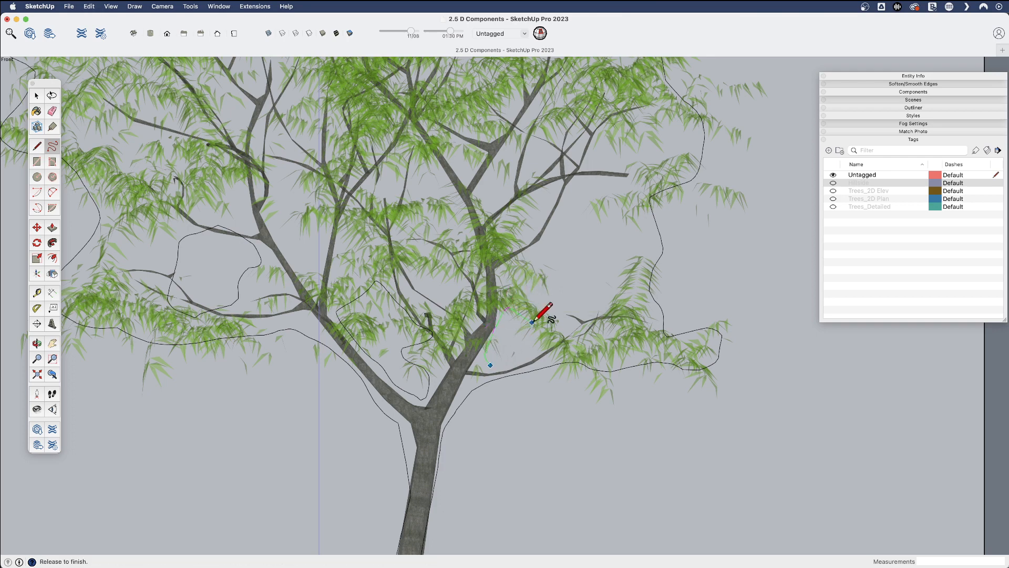
pyautogui.moveTo(511, 358)
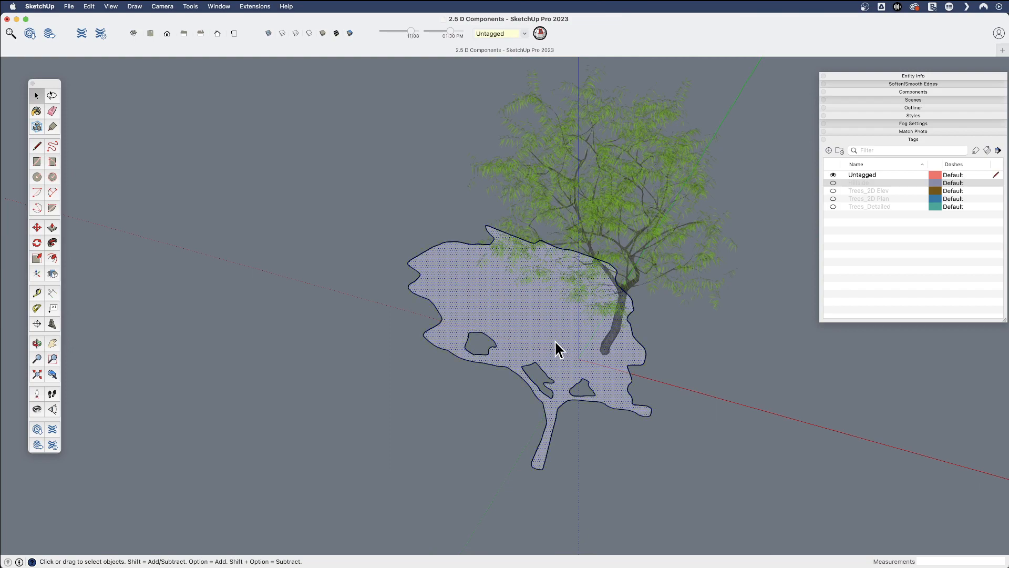
pyautogui.moveTo(562, 363)
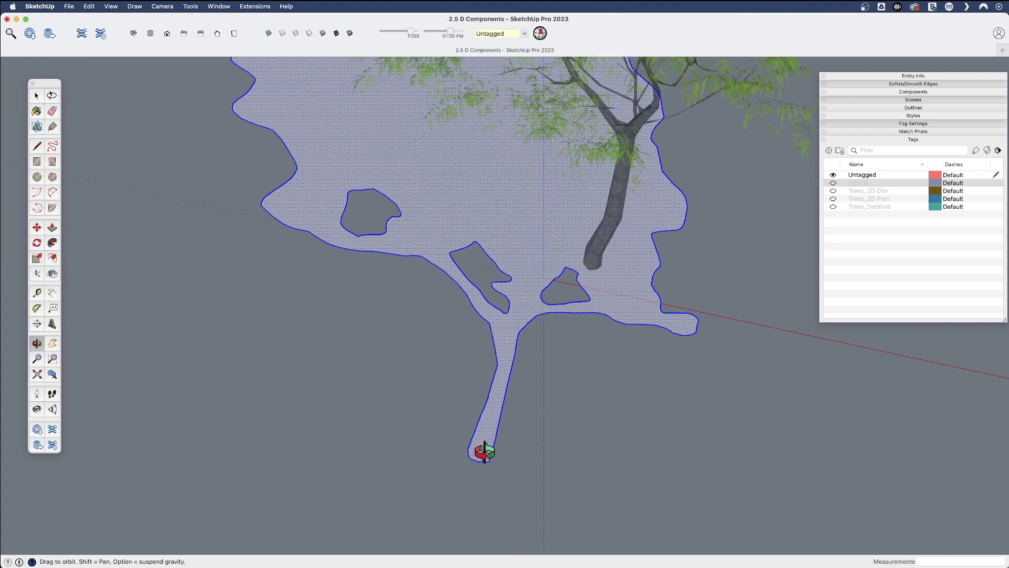
# Step: Make the silhouette a camera-facing component named Green Tree_2D Elev
pyautogui.rightClick(481, 451)
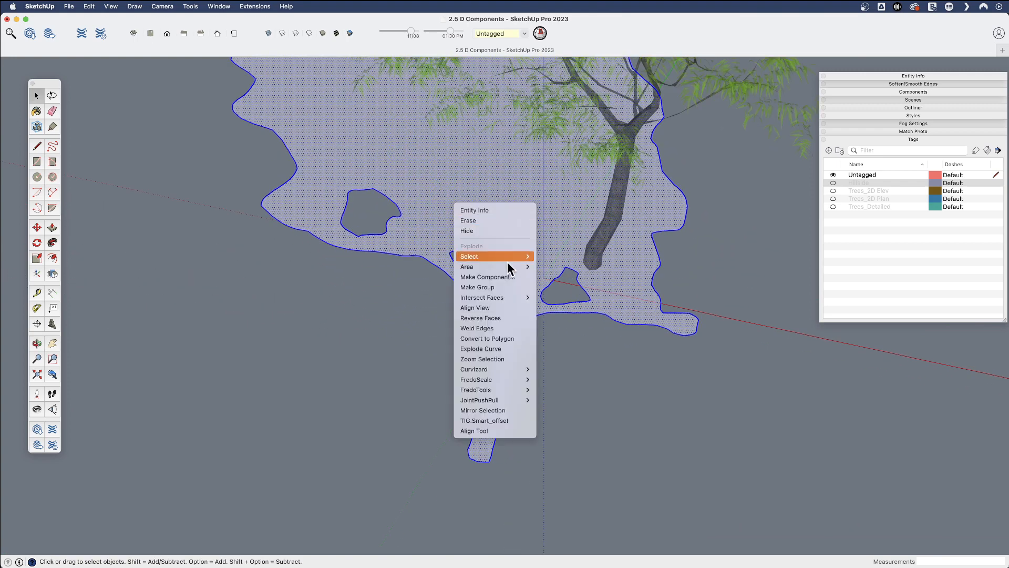
pyautogui.click(486, 276)
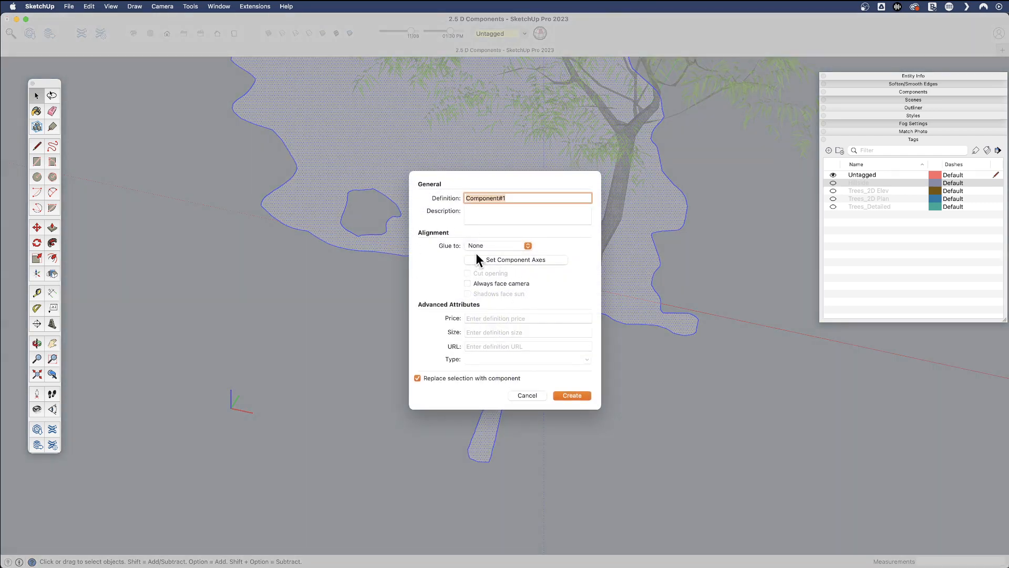
pyautogui.moveTo(475, 291)
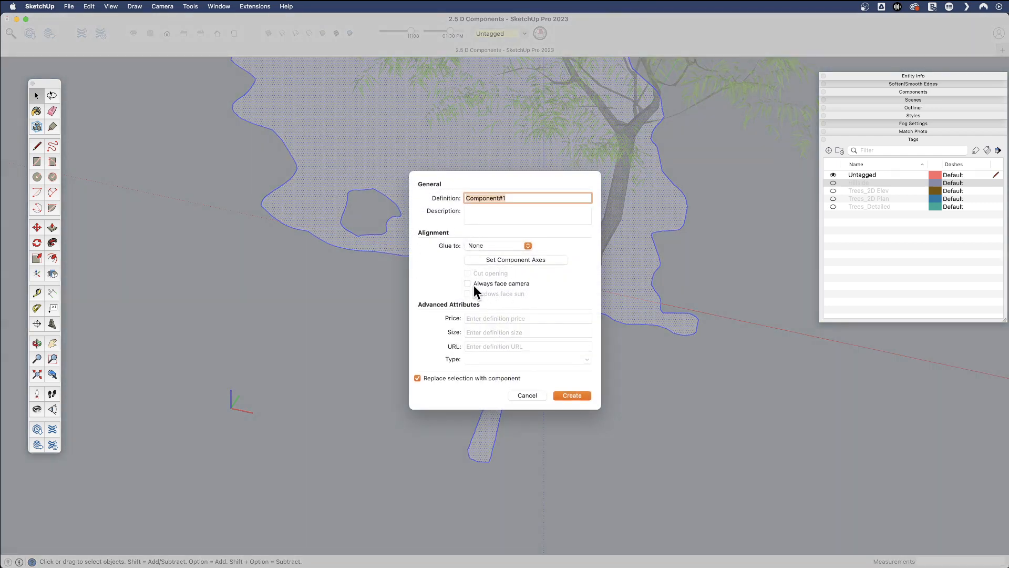
pyautogui.click(467, 282)
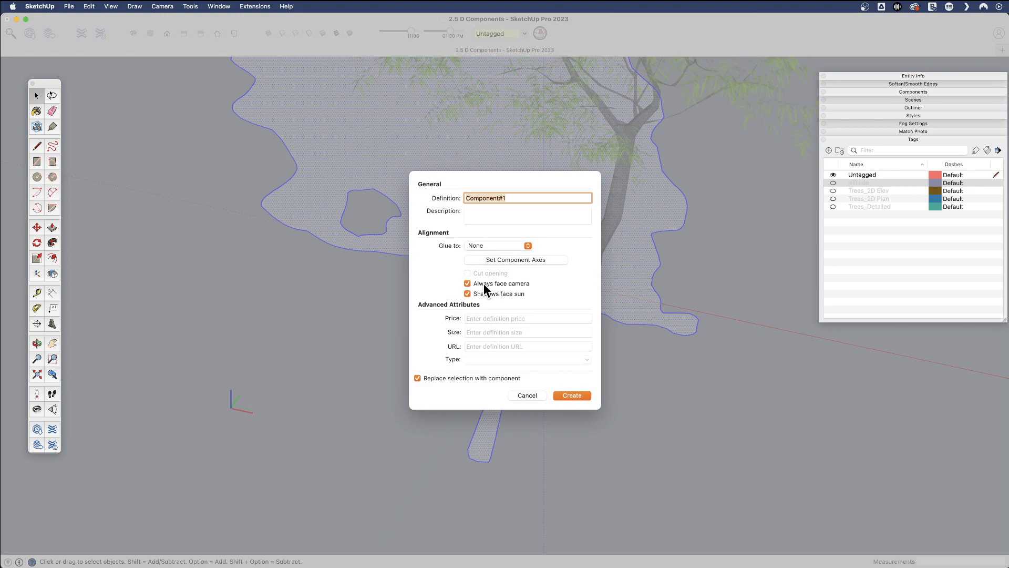
pyautogui.write('Green Tr')
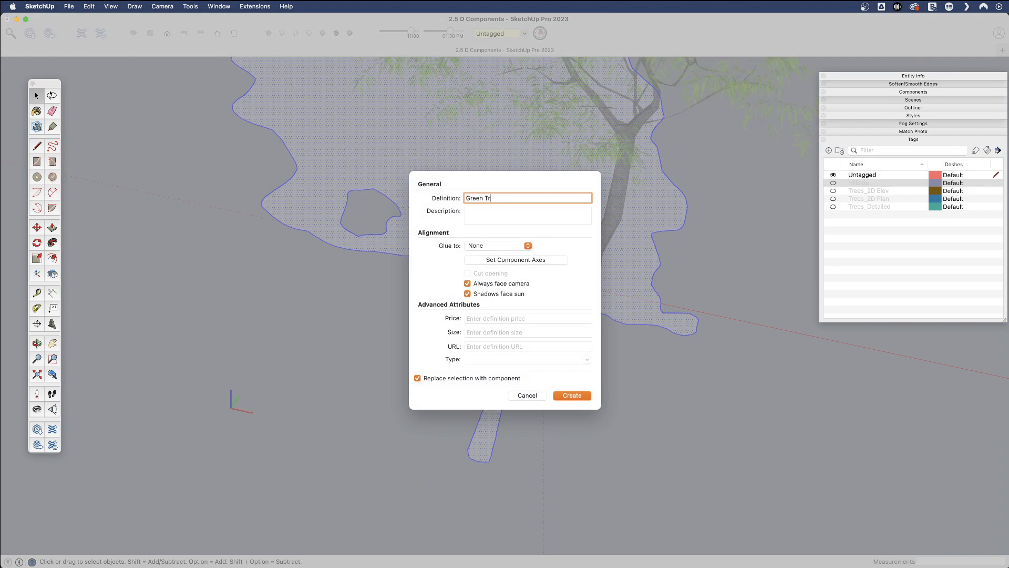
pyautogui.write('ee_')
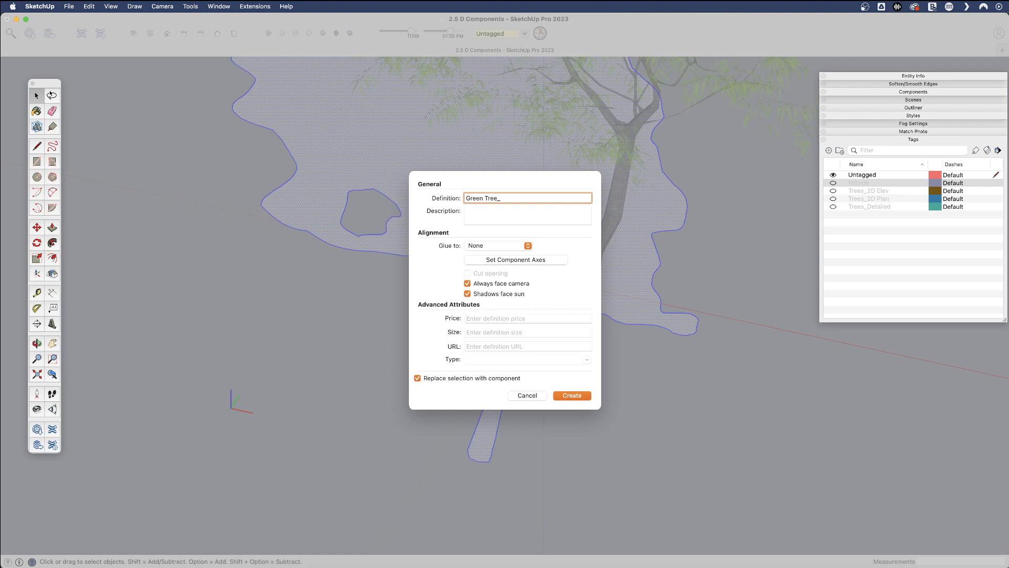
pyautogui.moveTo(867, 239)
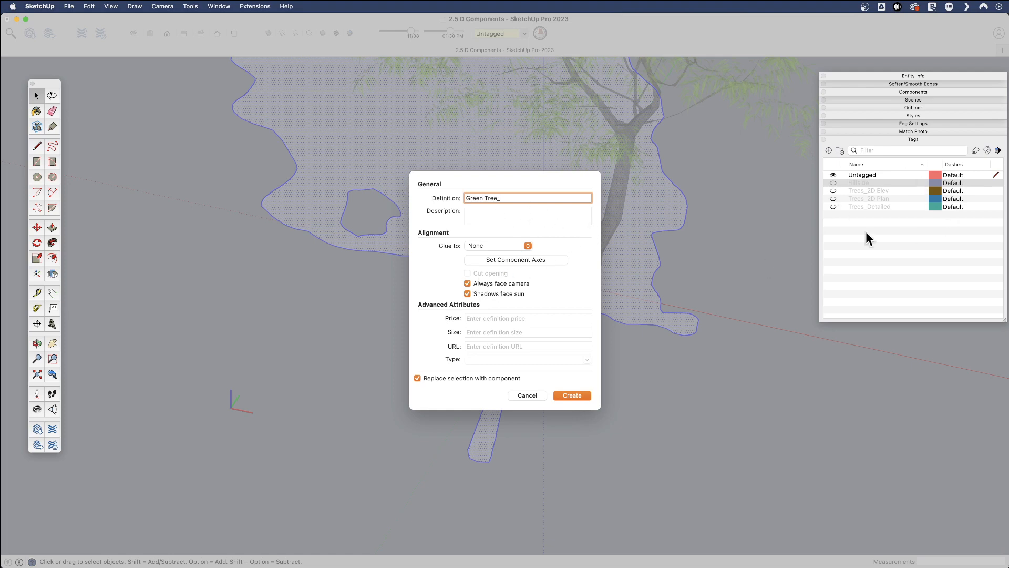
pyautogui.moveTo(623, 213)
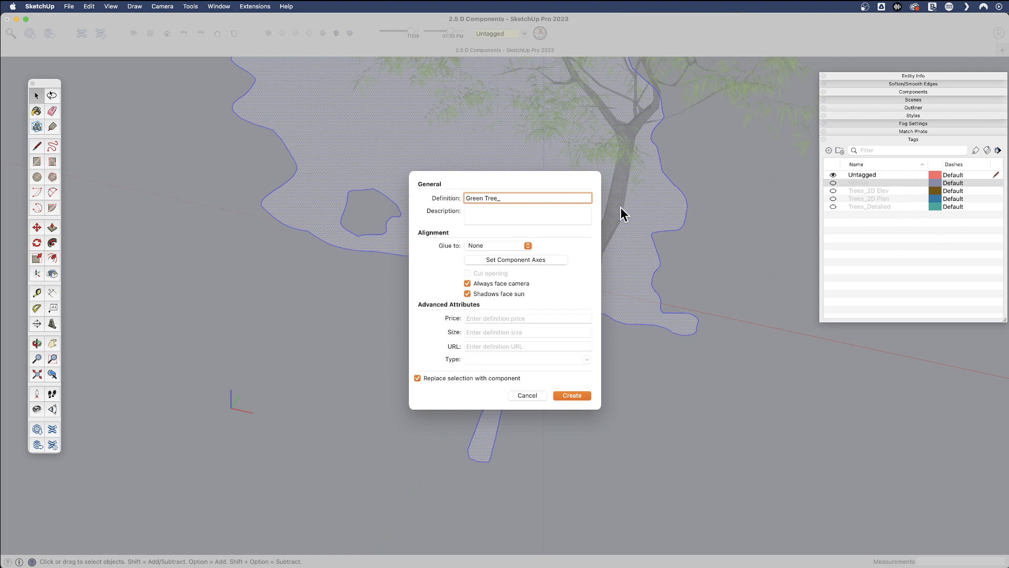
pyautogui.moveTo(880, 195)
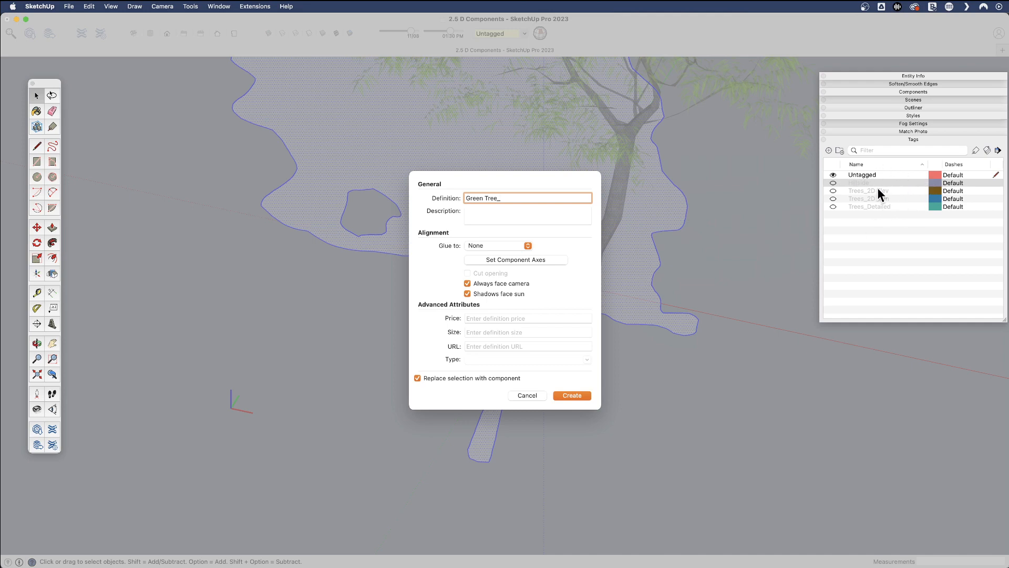
pyautogui.moveTo(528, 231)
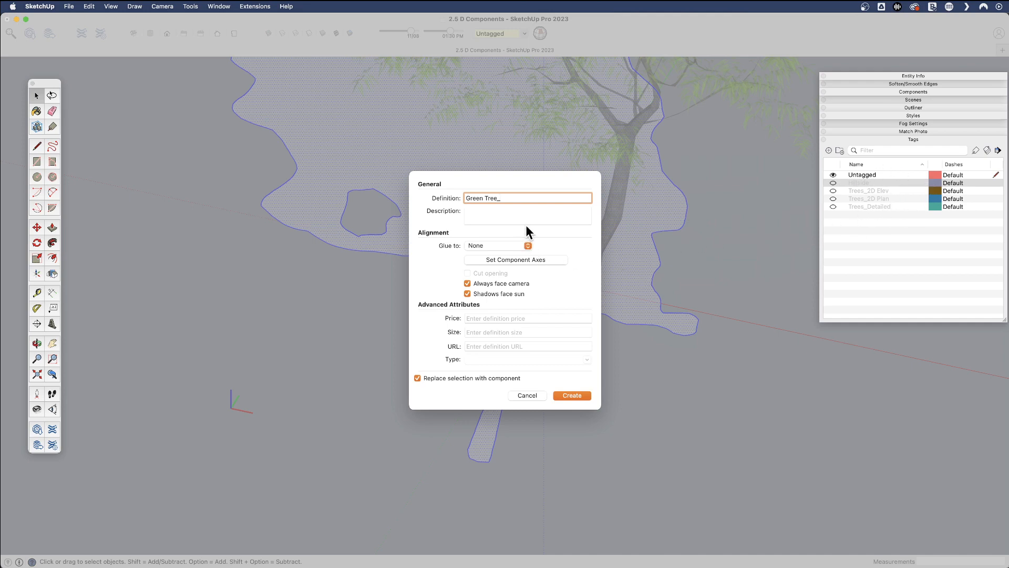
pyautogui.write('2D')
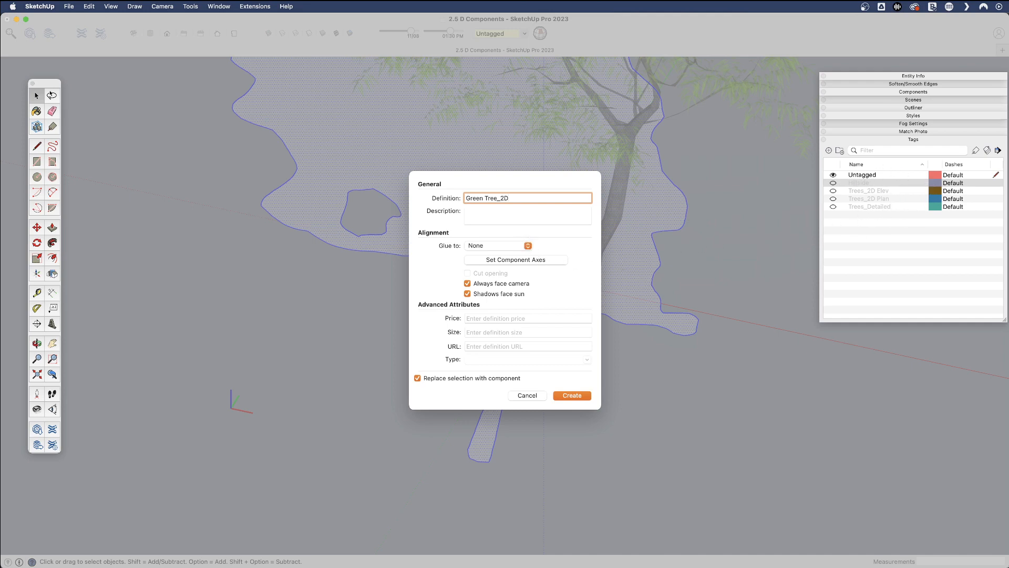
pyautogui.write('Elev')
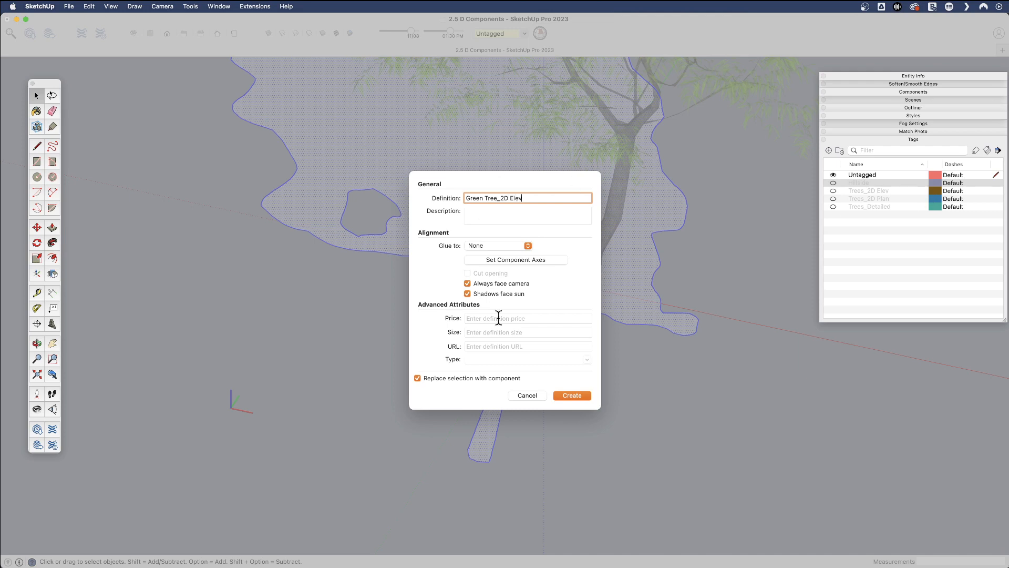
pyautogui.moveTo(515, 259)
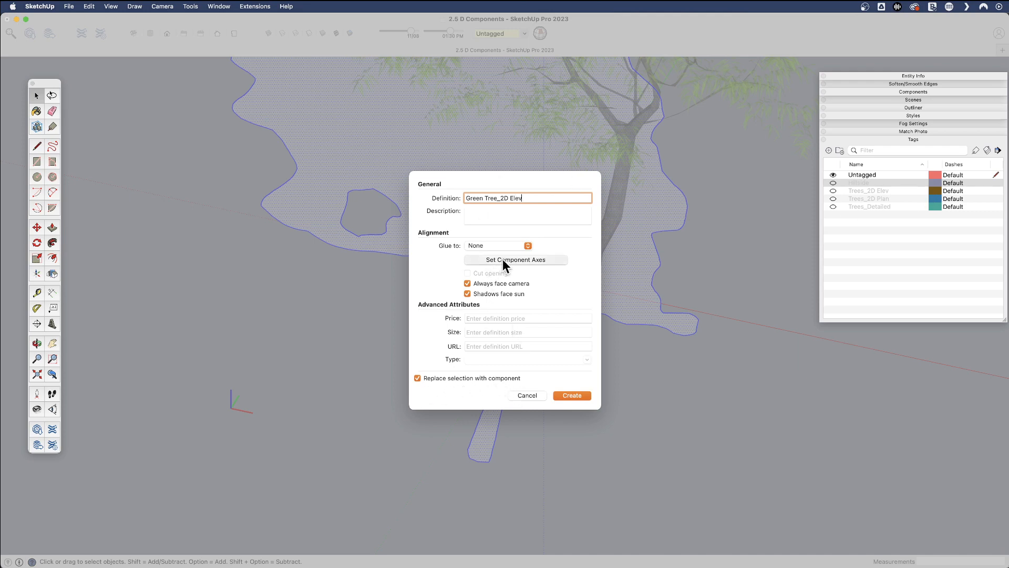
# Step: Set the component axes origin at the base of the trunk
pyautogui.click(515, 260)
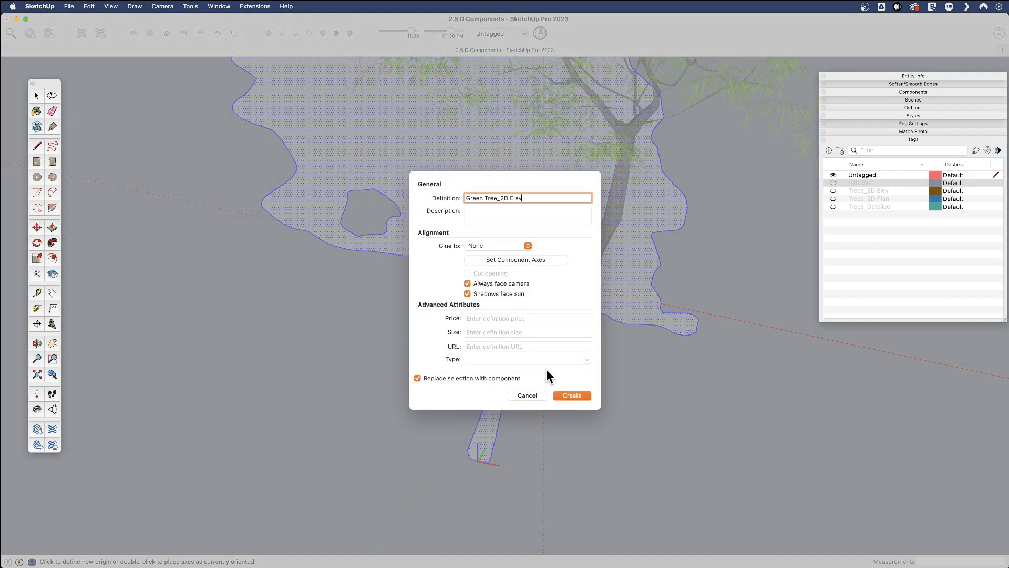
pyautogui.click(570, 395)
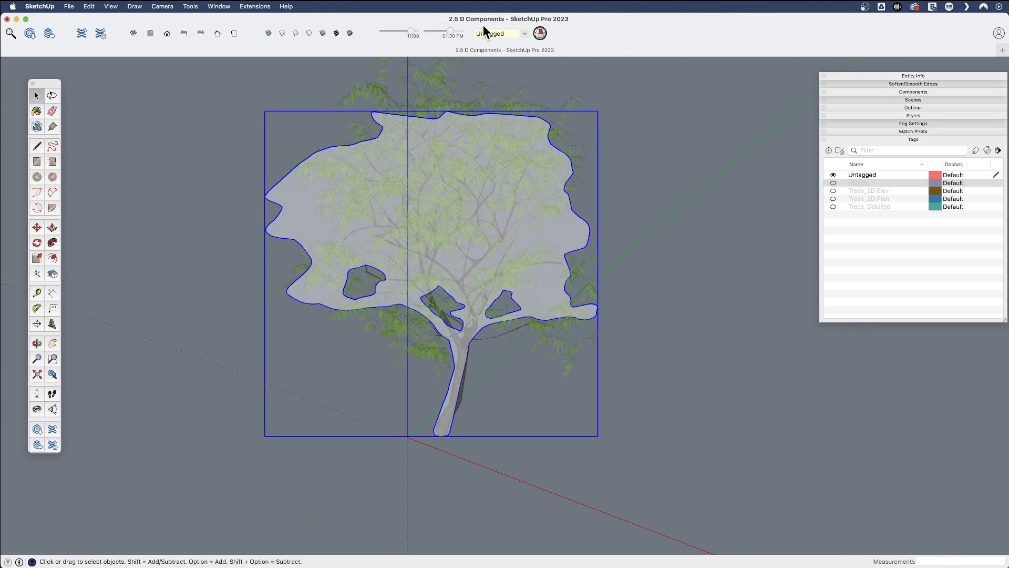
# Step: Assign the silhouette to the Trees_2D Elev tag and view the detailed tree from the Top
pyautogui.click(521, 33)
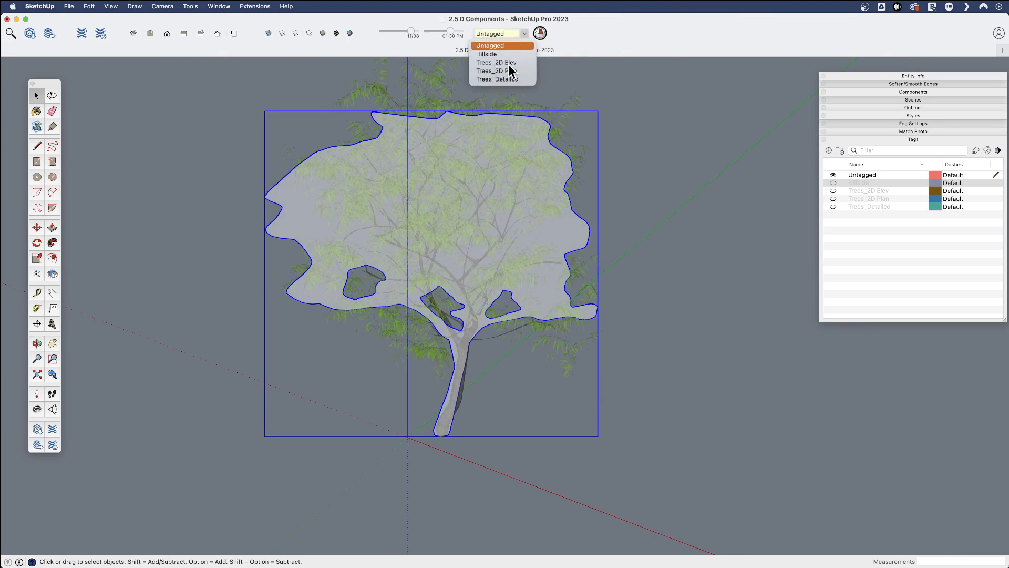
pyautogui.click(489, 45)
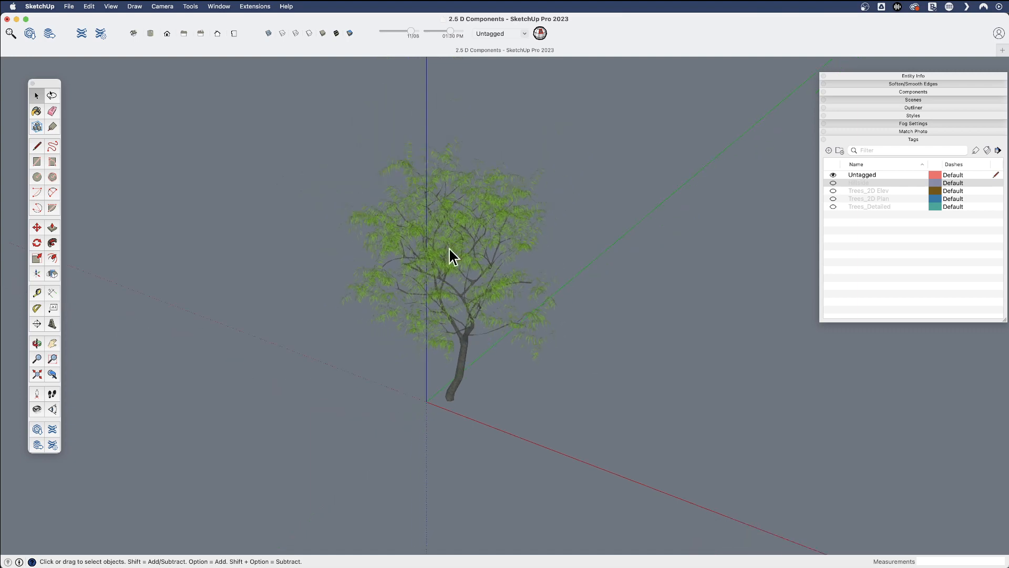
pyautogui.click(451, 257)
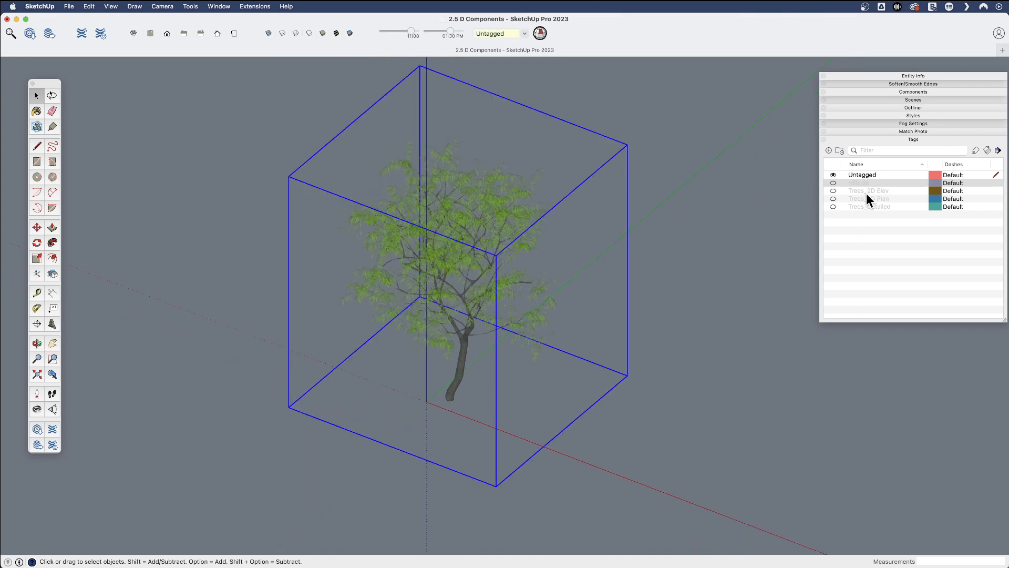
pyautogui.moveTo(168, 49)
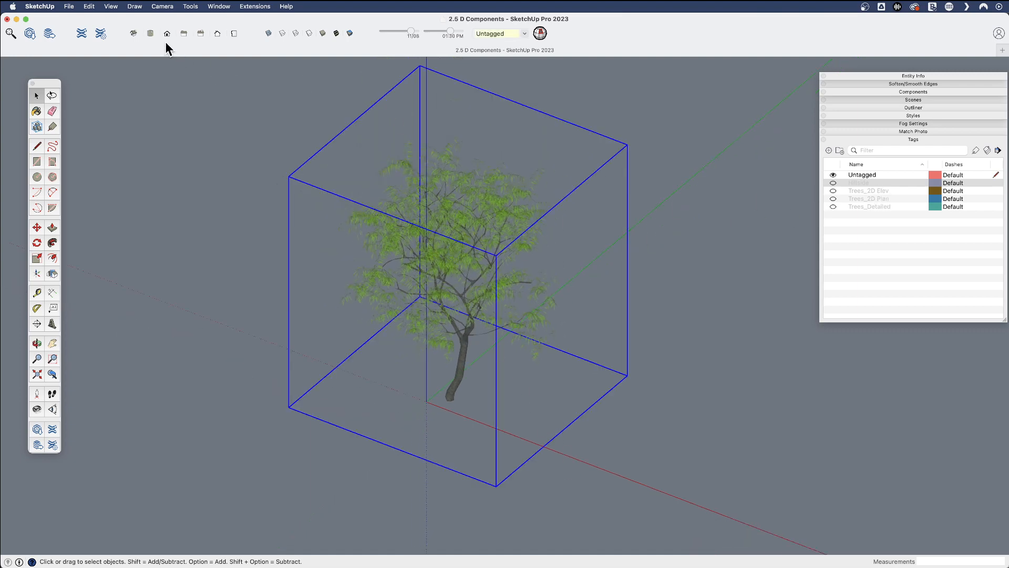
pyautogui.click(151, 33)
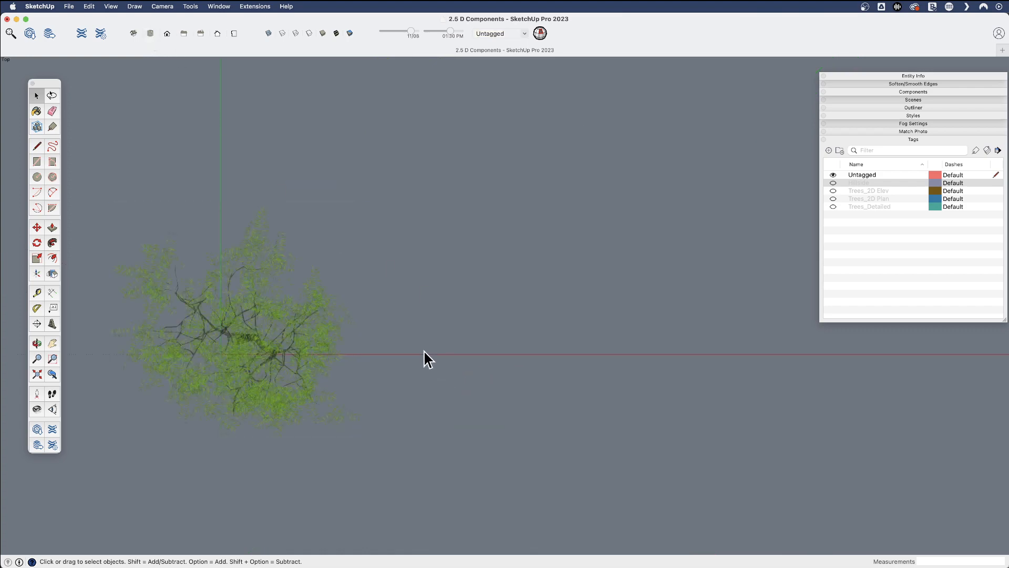
pyautogui.moveTo(476, 357)
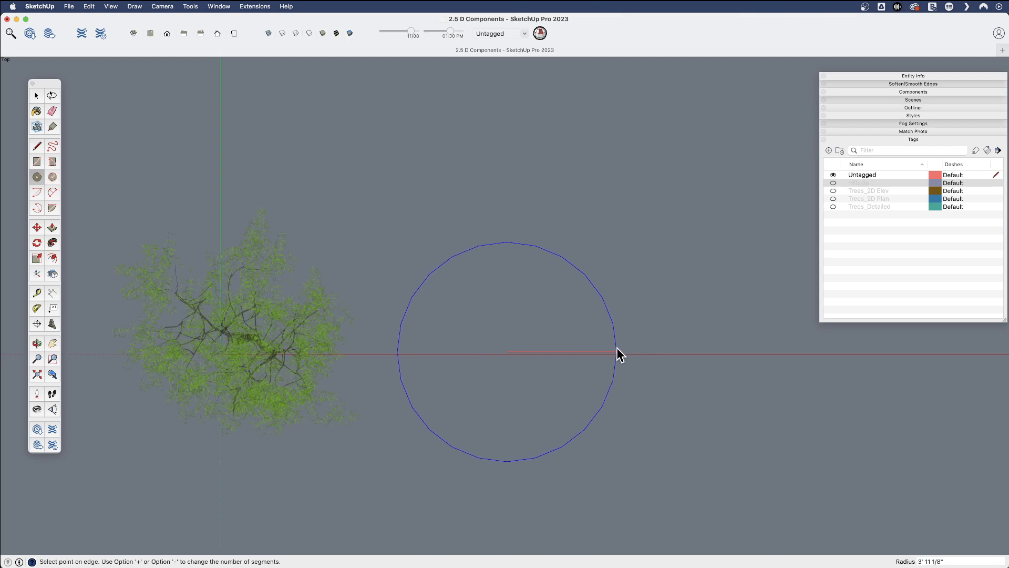
# Step: Draw a circle beside the tree with branch lines radiating from its centre past the edge
pyautogui.click(616, 352)
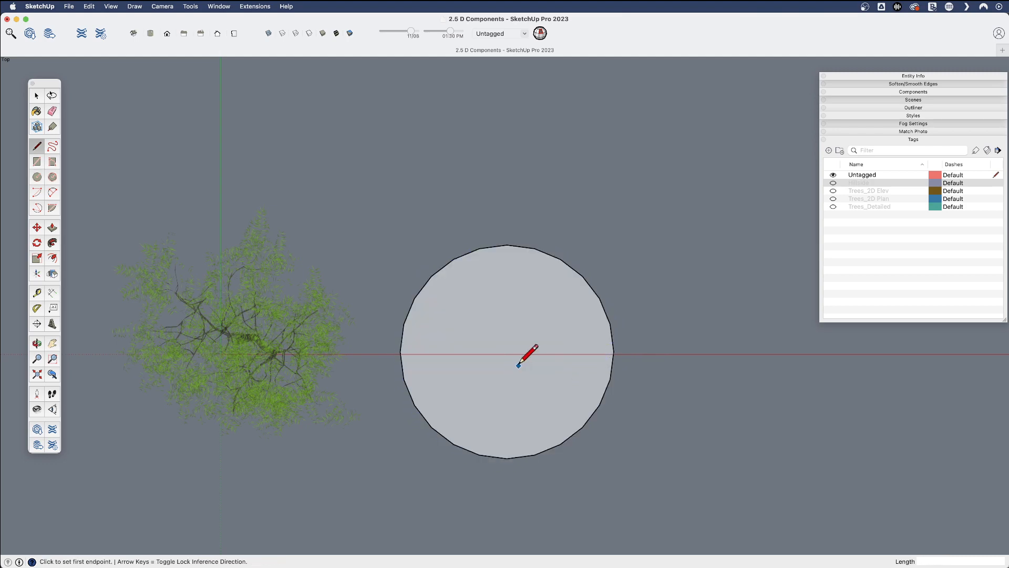
pyautogui.click(506, 351)
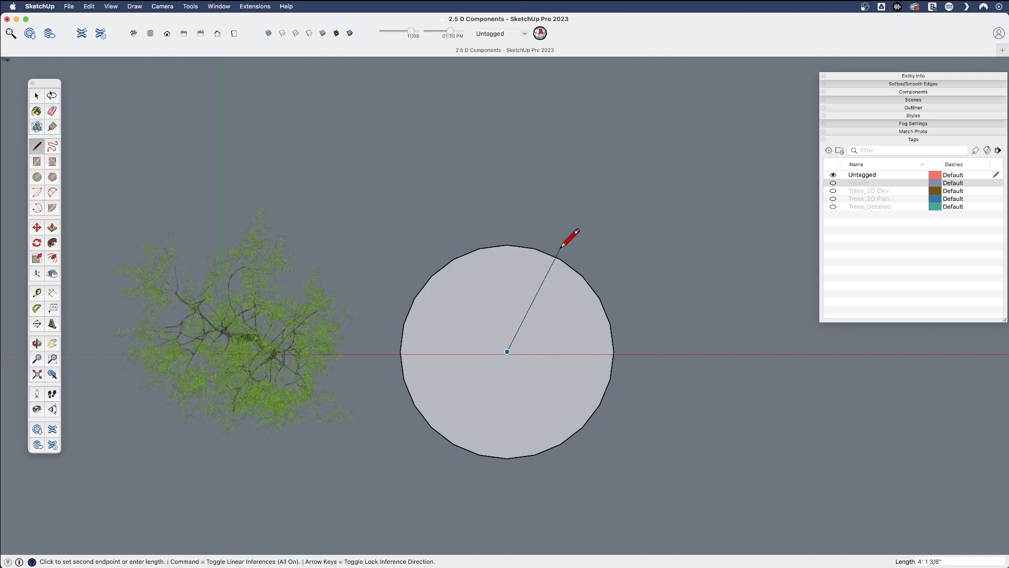
pyautogui.moveTo(616, 255)
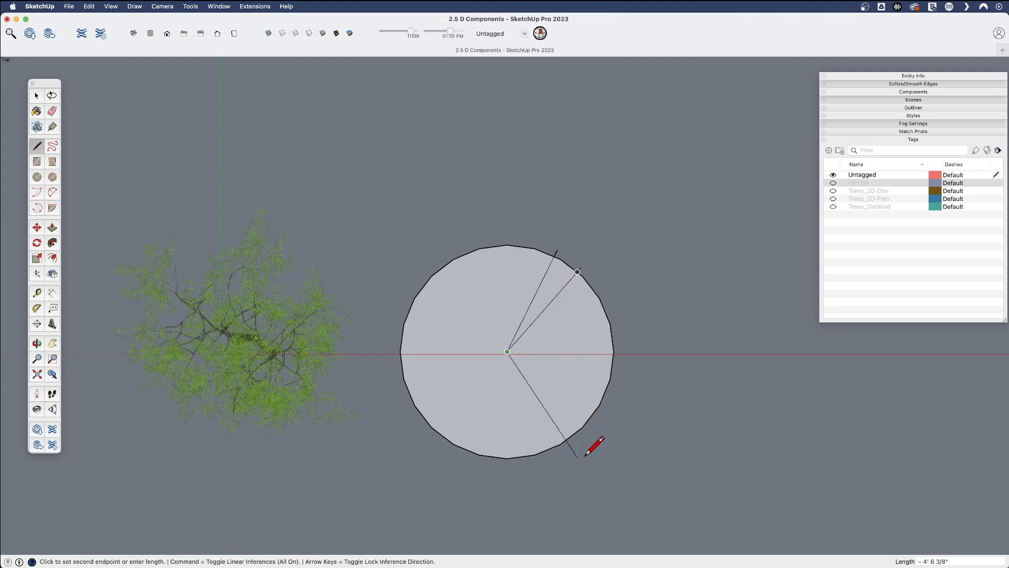
pyautogui.click(577, 271)
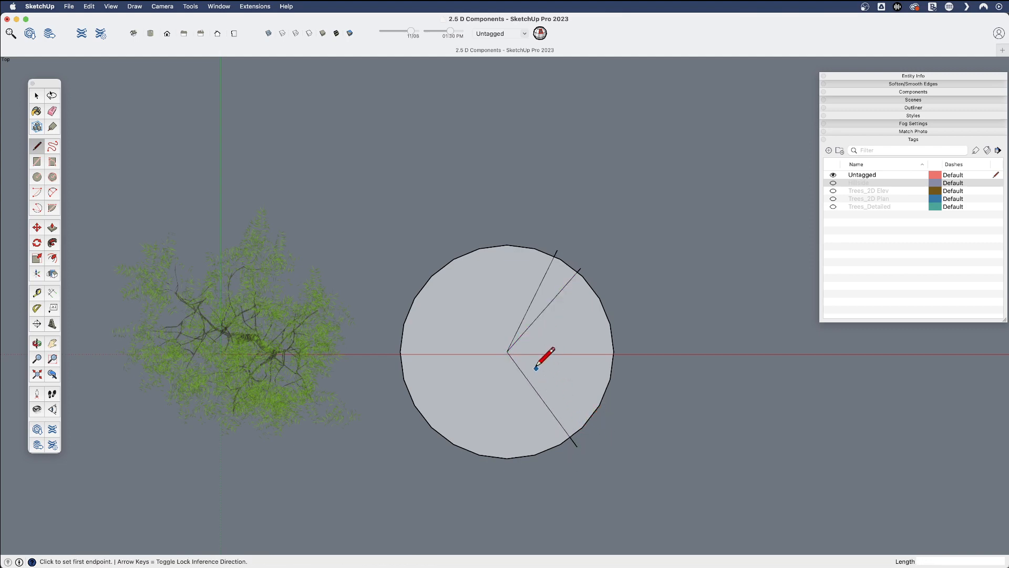
pyautogui.click(508, 352)
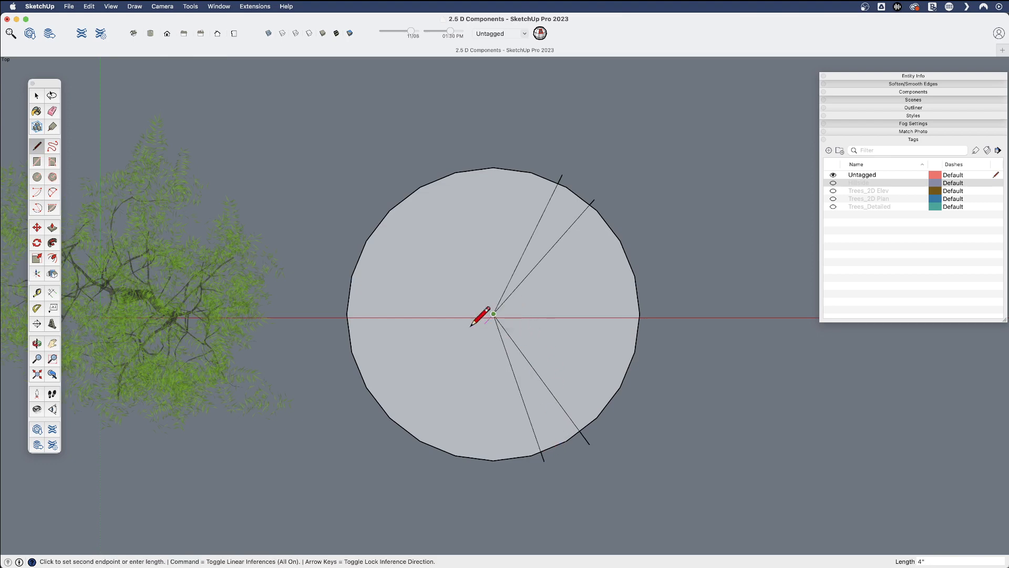
pyautogui.click(492, 315)
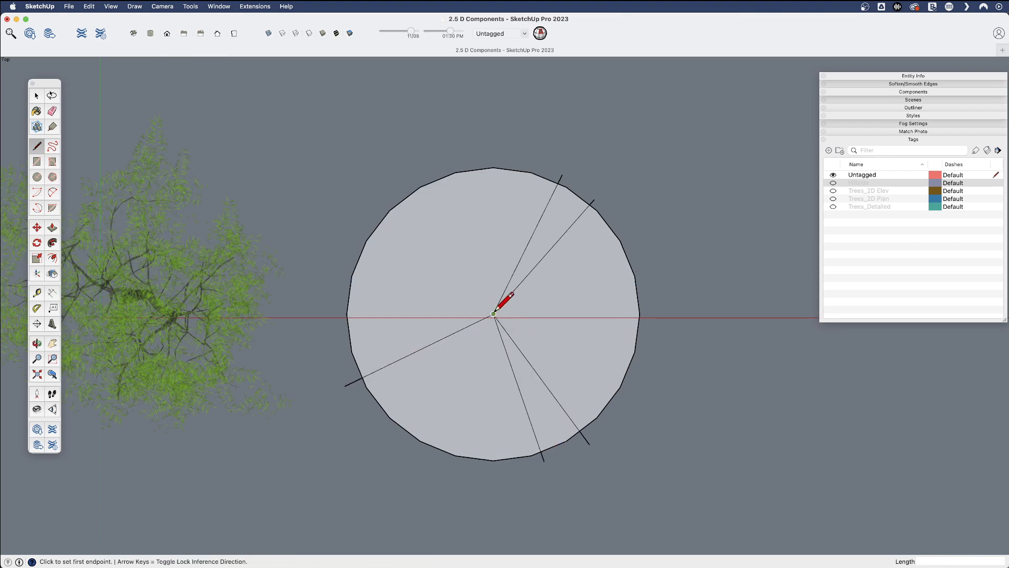
pyautogui.click(494, 314)
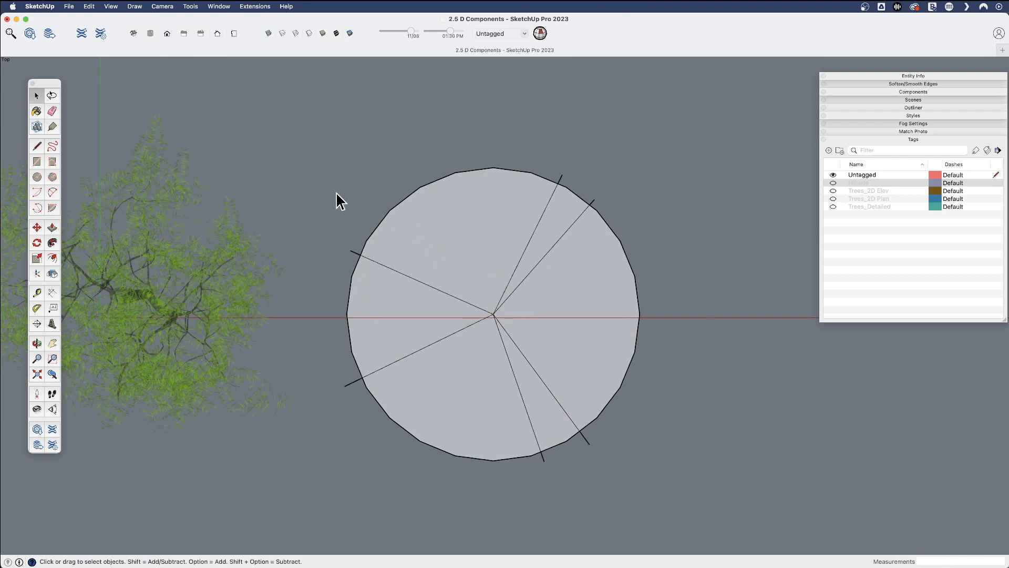
pyautogui.moveTo(40, 179)
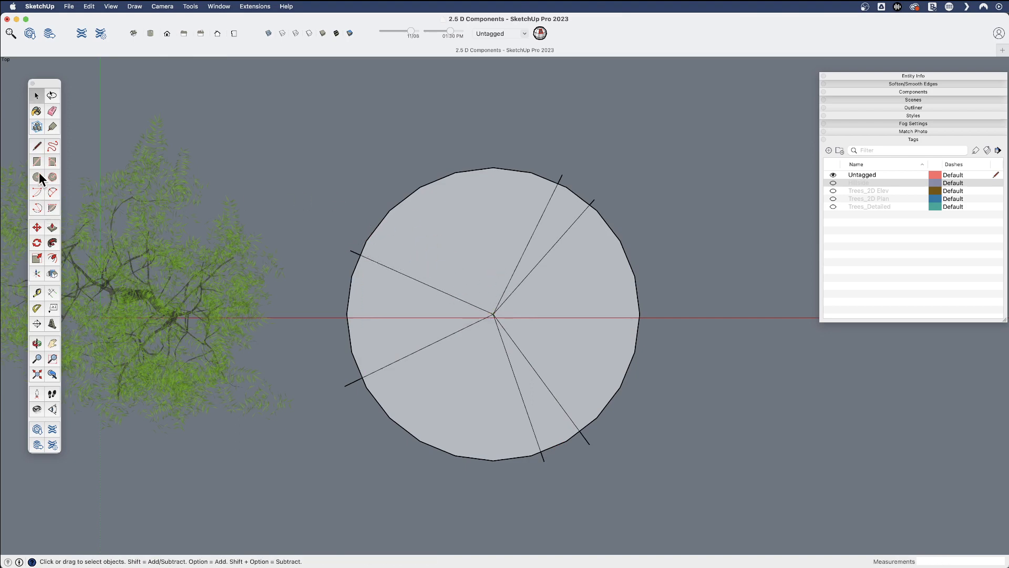
pyautogui.click(52, 146)
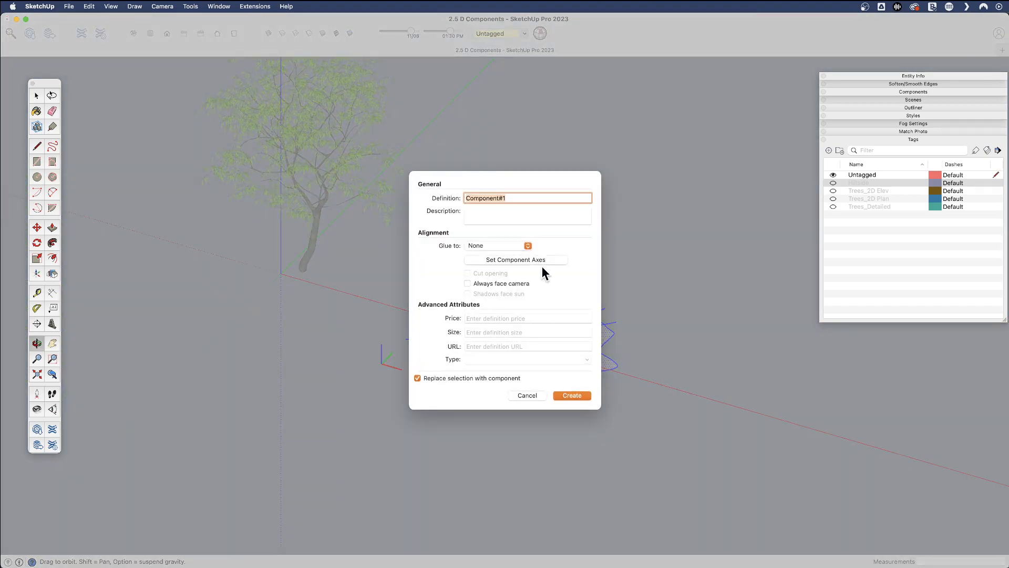
# Step: Create the component named Green Tree_2D Plan and set it down nearer the tree
pyautogui.write('Green Tree')
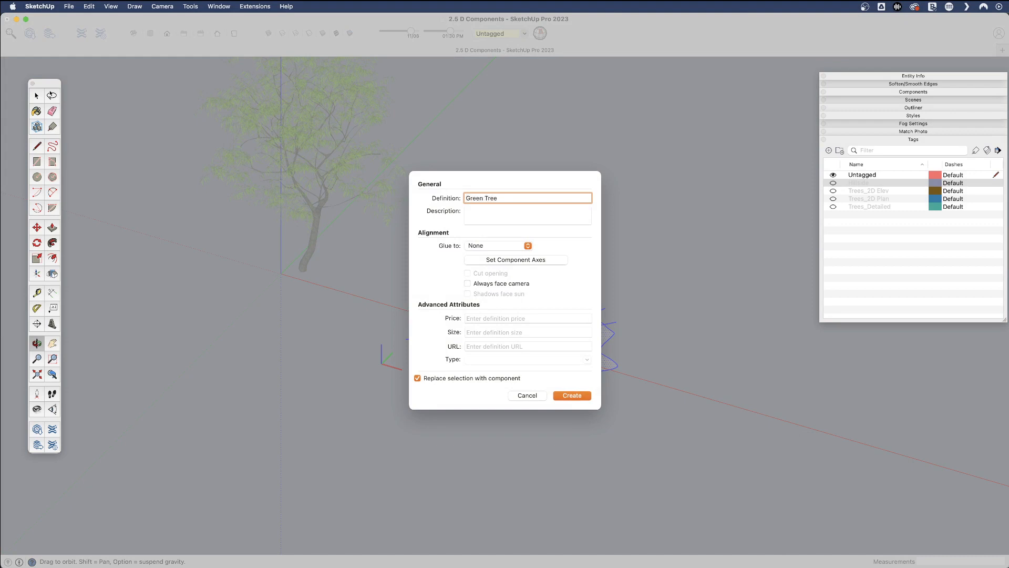
pyautogui.write('_2D')
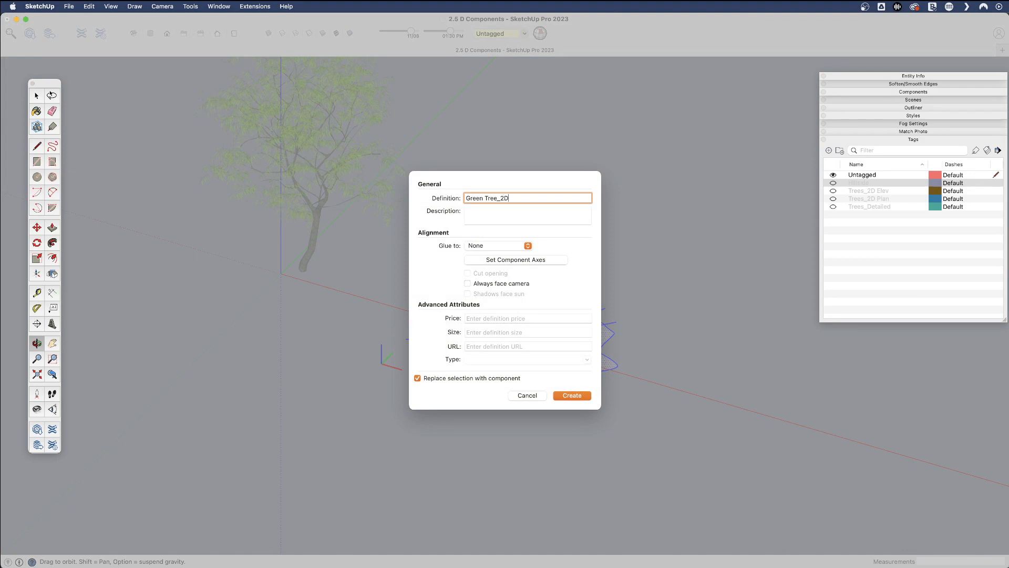
pyautogui.write('Plan')
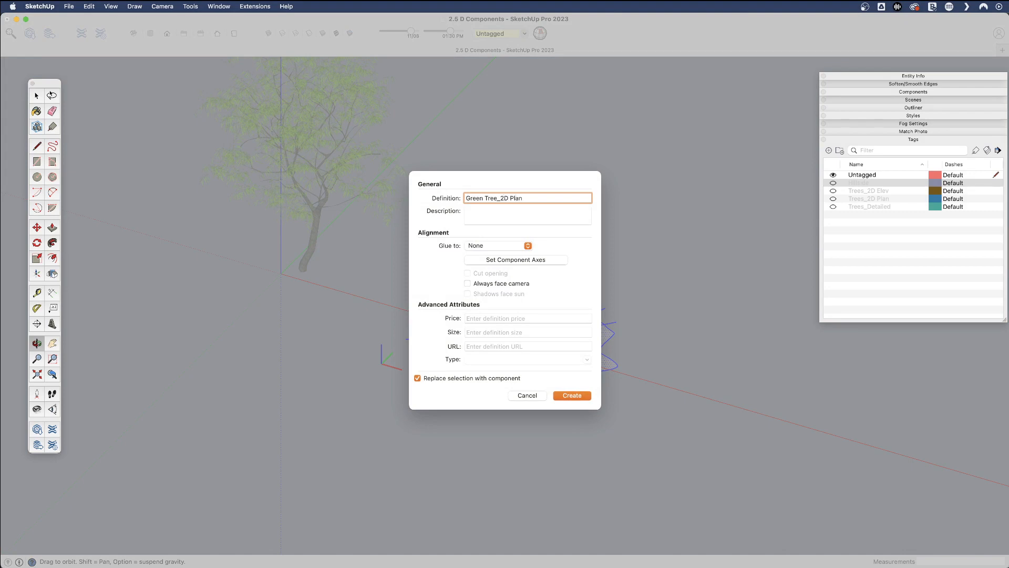
pyautogui.click(571, 395)
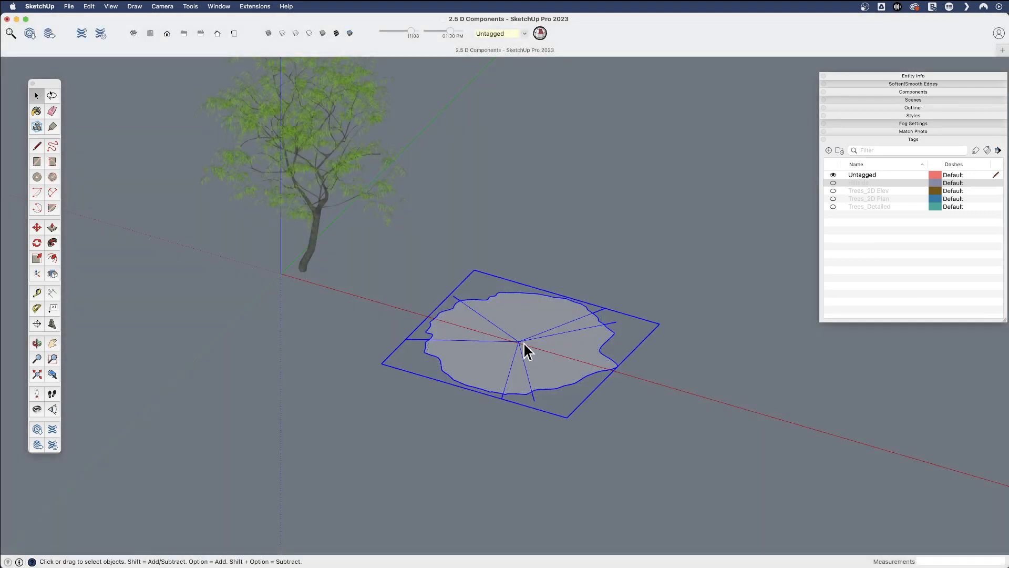
pyautogui.moveTo(485, 363)
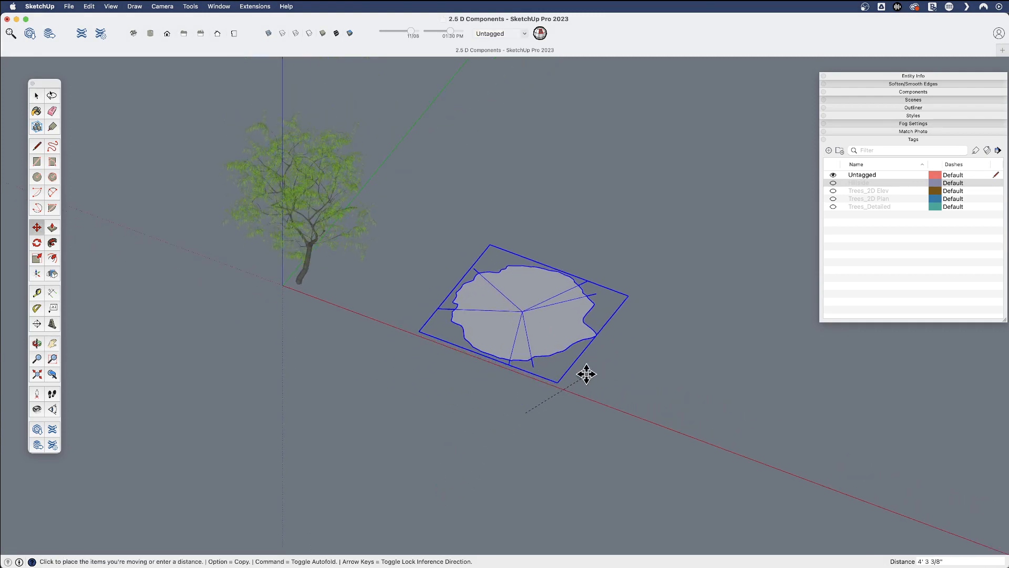
pyautogui.click(586, 374)
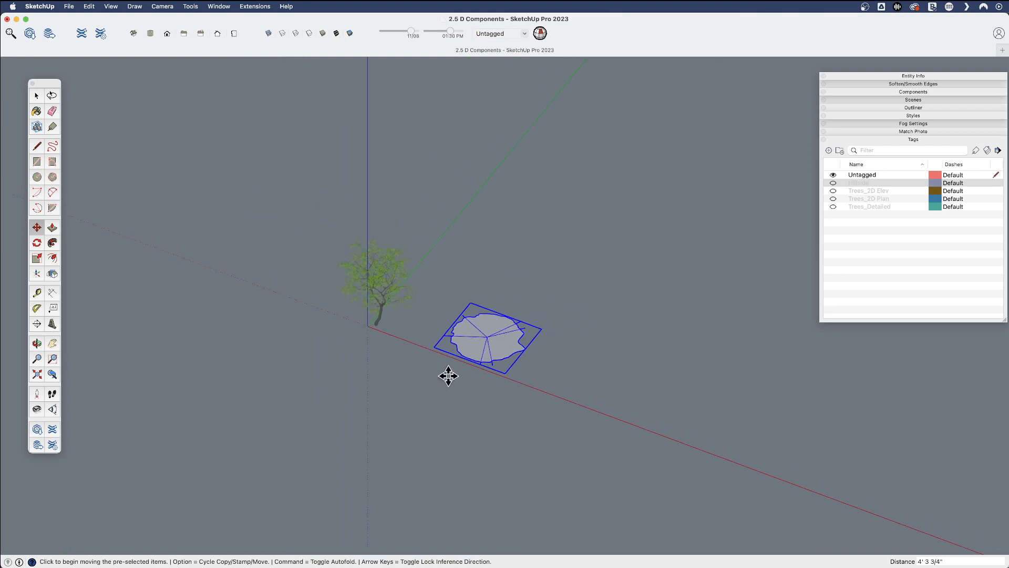
# Step: Reposition the plan component's axes origin to its centre via Place on the axes
pyautogui.click(832, 183)
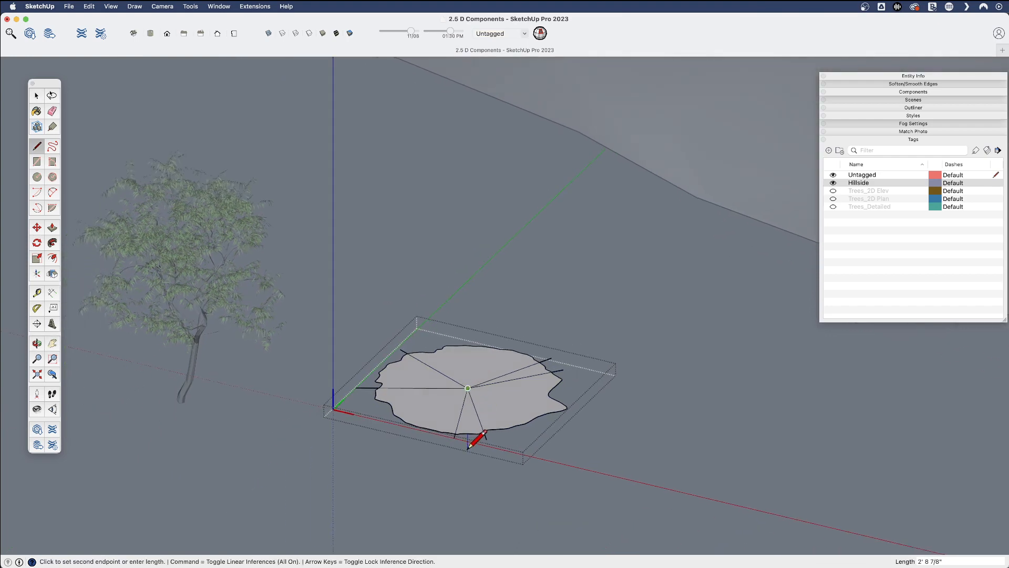
pyautogui.moveTo(467, 437)
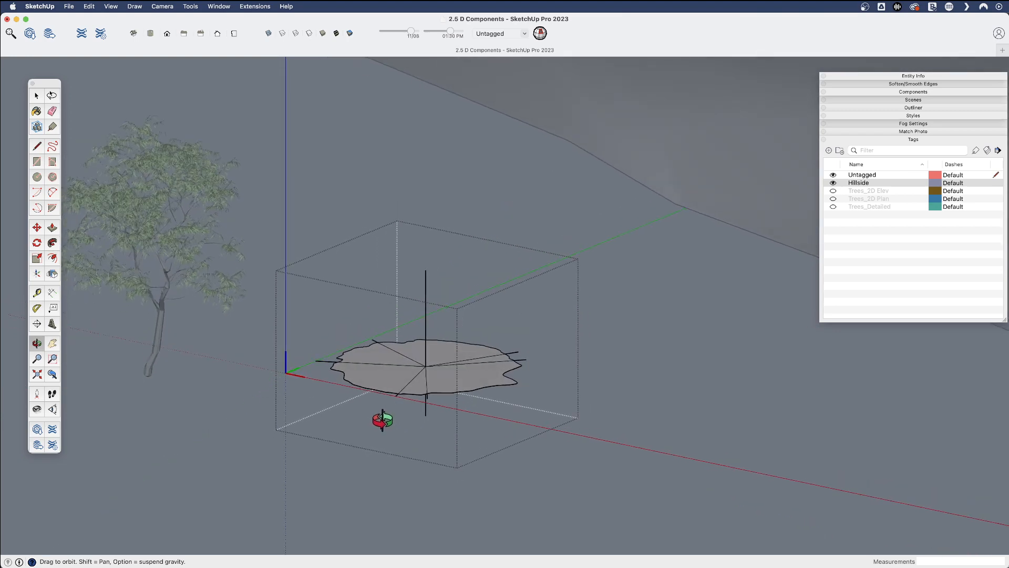
pyautogui.rightClick(381, 419)
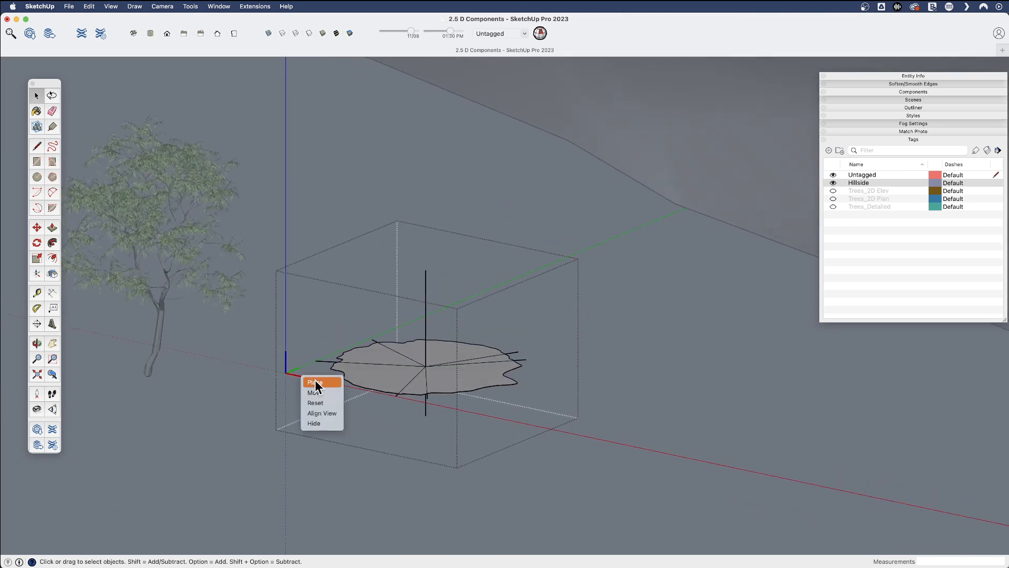
pyautogui.click(314, 382)
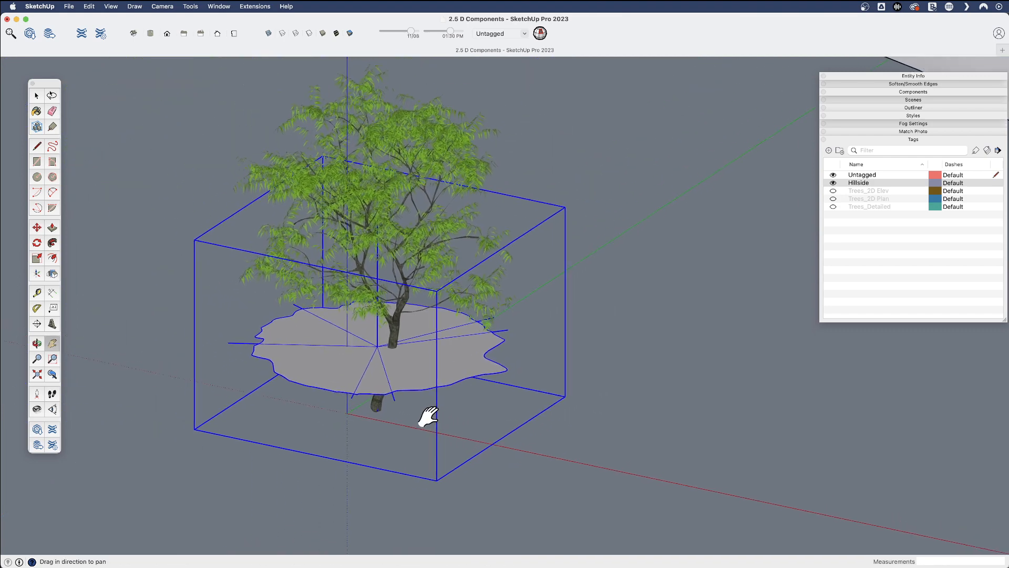
# Step: Put the plan symbol on Trees_2D Plan and show the elevation, plan and detailed tree tags together
pyautogui.click(523, 33)
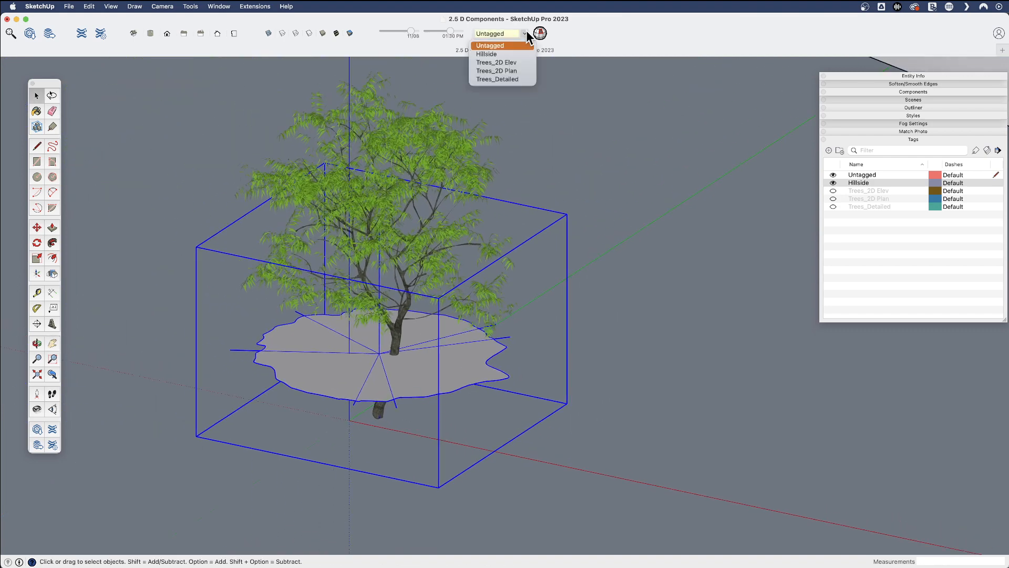
pyautogui.moveTo(511, 76)
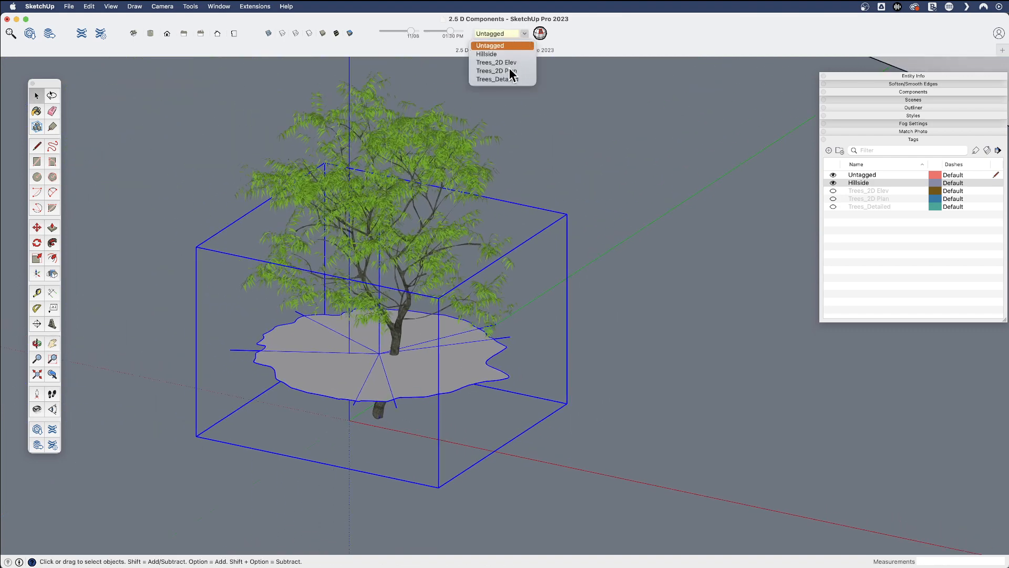
pyautogui.click(490, 45)
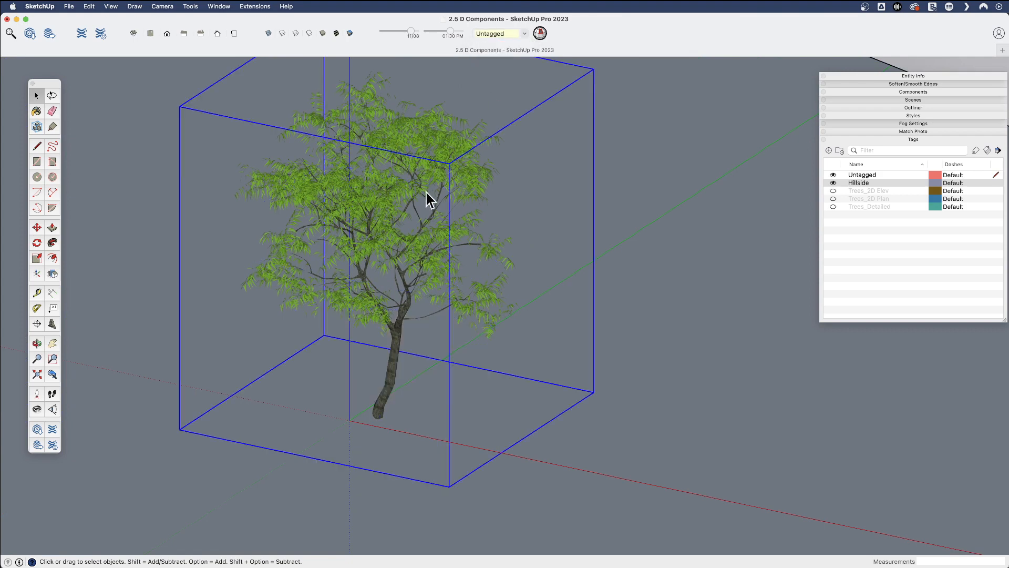
pyautogui.click(523, 34)
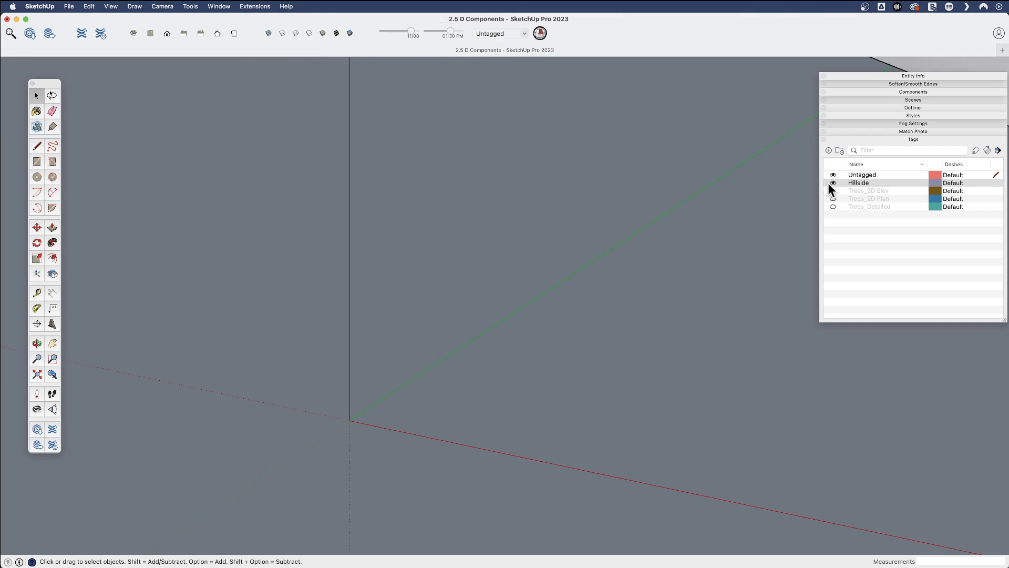
pyautogui.click(832, 198)
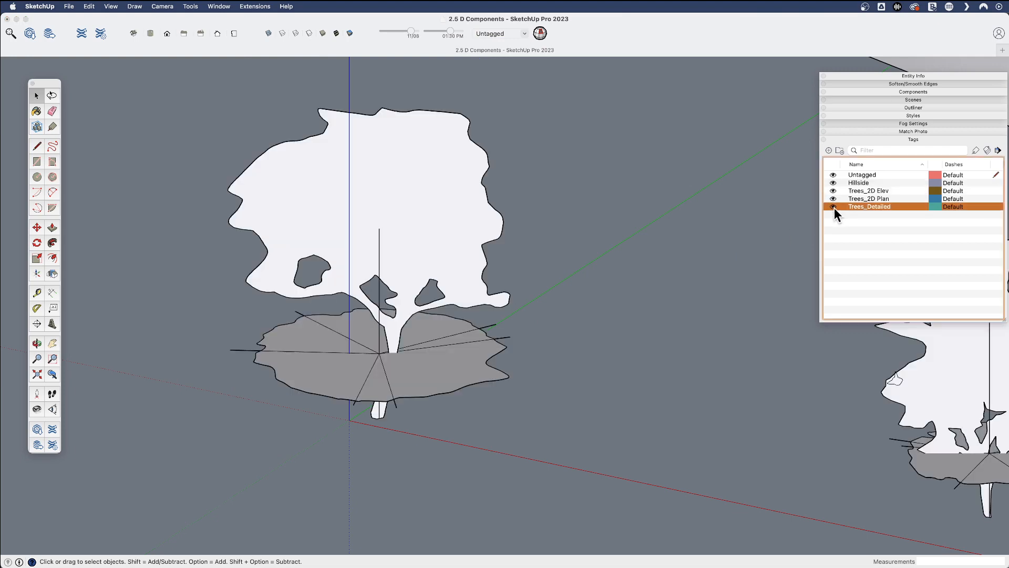
pyautogui.click(832, 207)
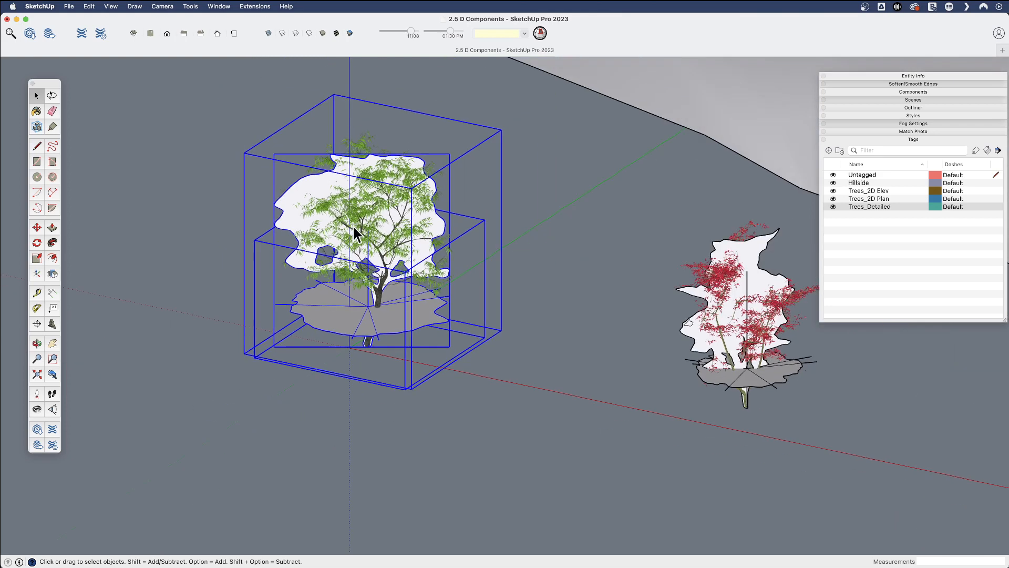
# Step: Make the selected tree pieces a component named Green Tree_Complete with its axes at the trunk base
pyautogui.rightClick(354, 233)
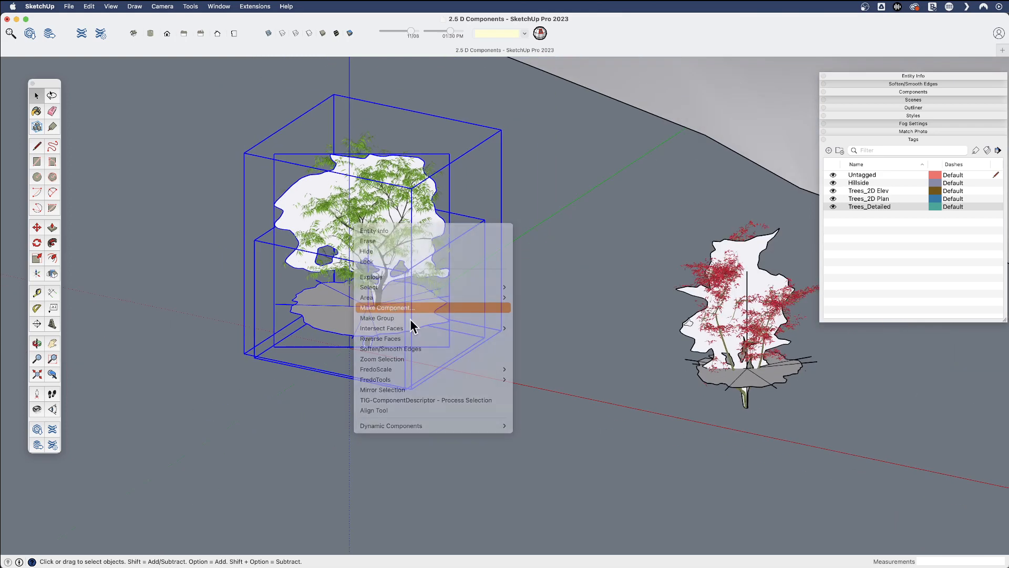
pyautogui.click(386, 307)
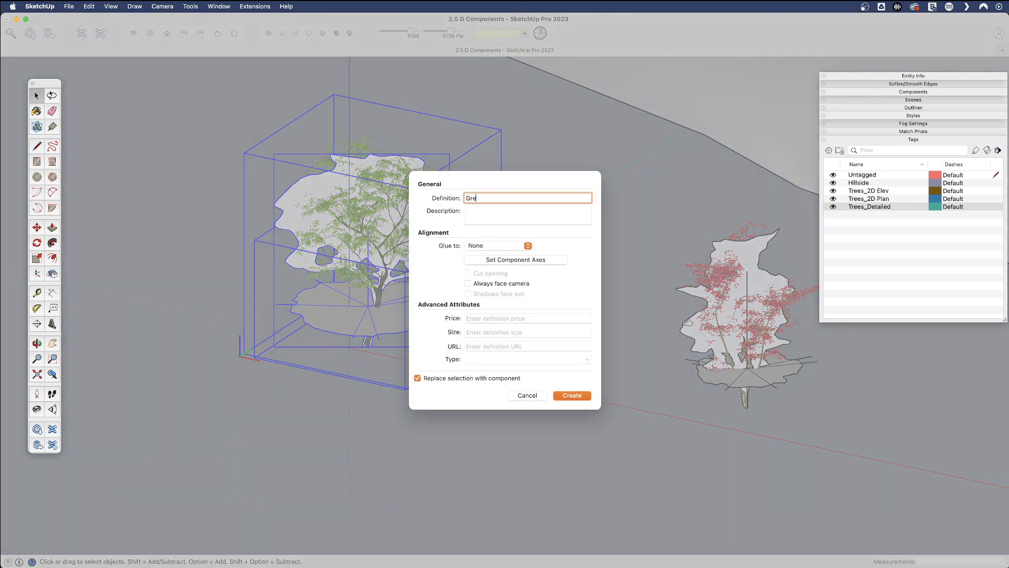
pyautogui.write('en')
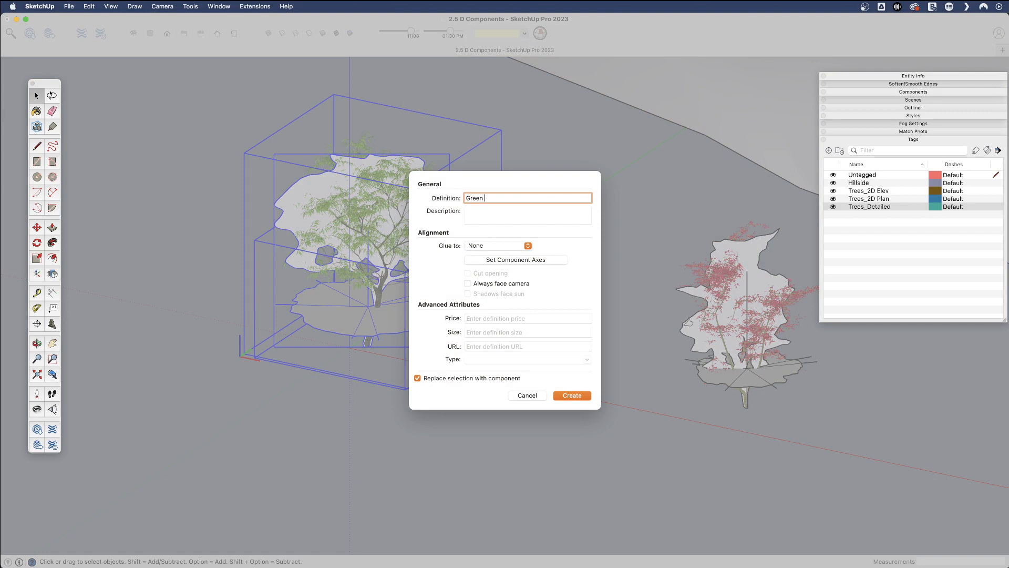
pyautogui.write('Tree')
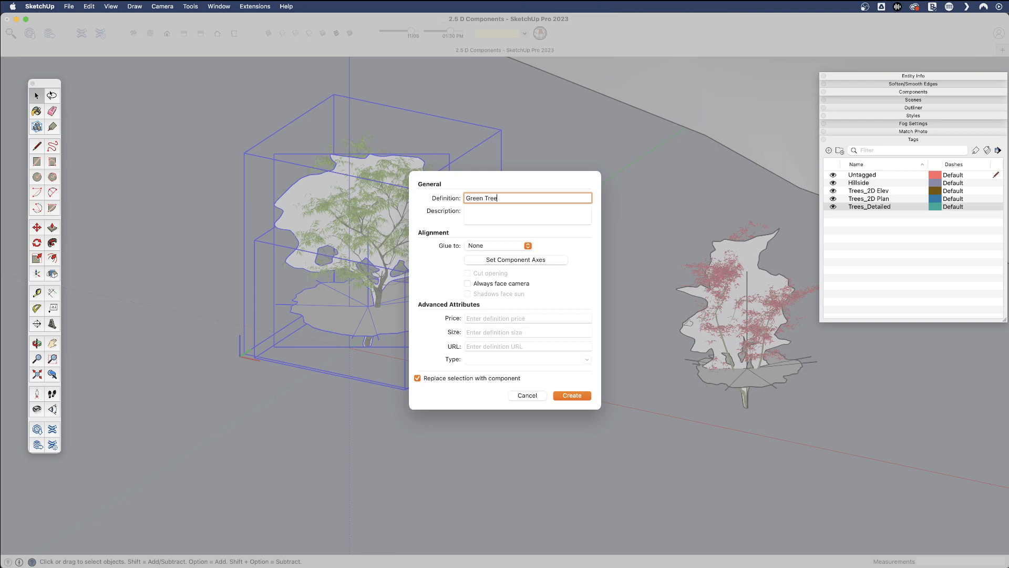
pyautogui.write('_Complete')
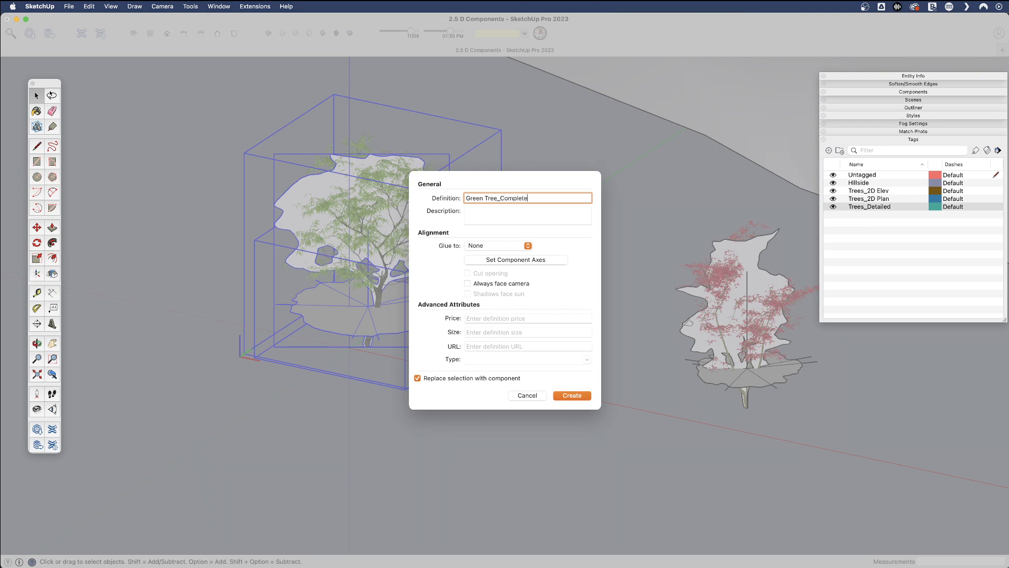
pyautogui.moveTo(447, 285)
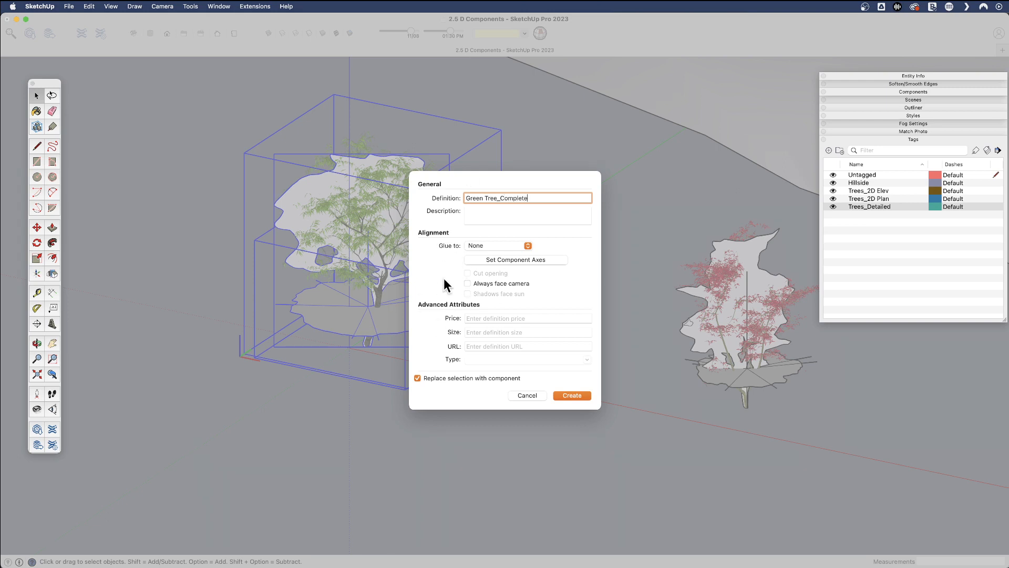
pyautogui.moveTo(423, 357)
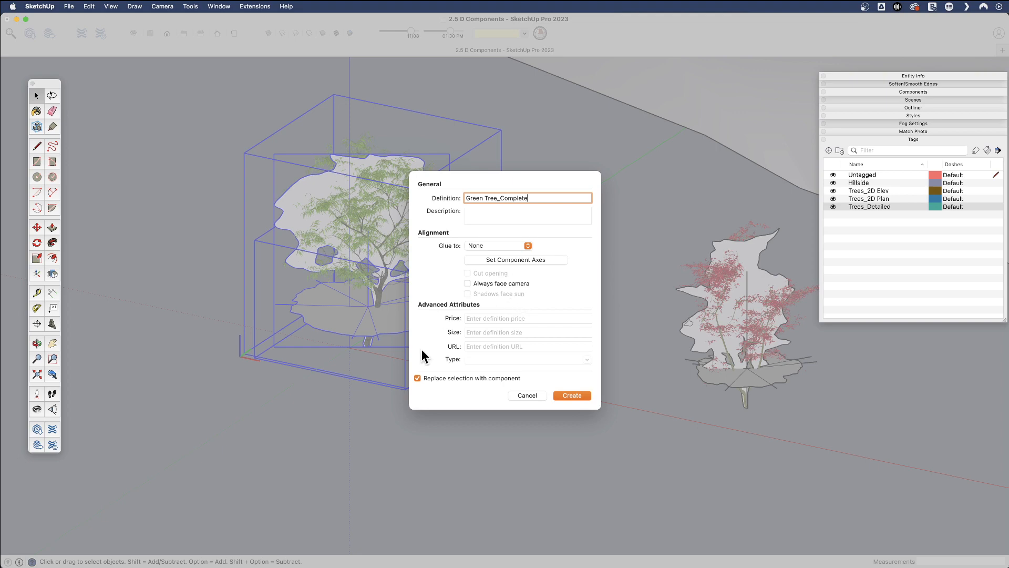
pyautogui.click(571, 395)
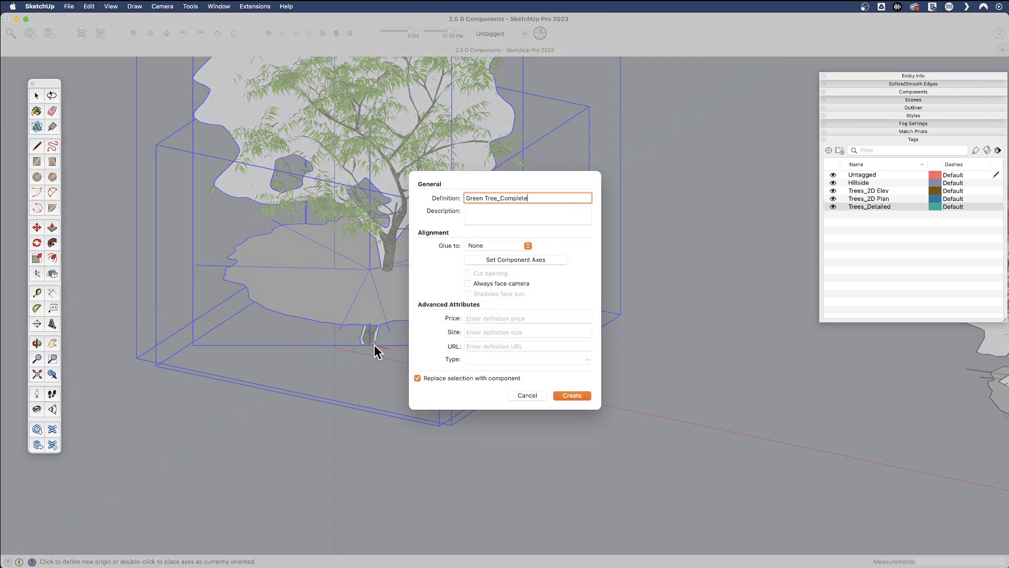
pyautogui.moveTo(587, 419)
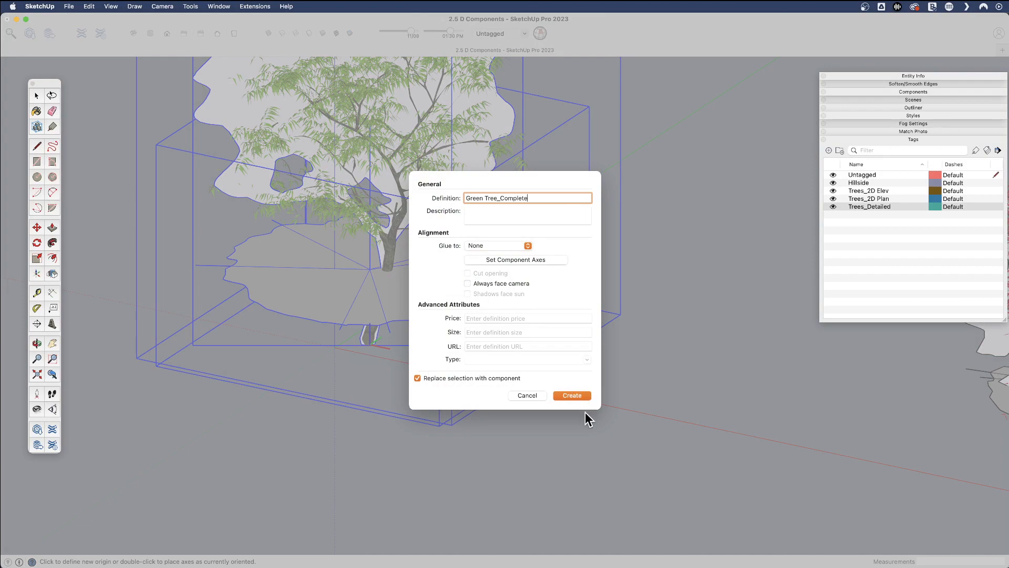
pyautogui.click(570, 395)
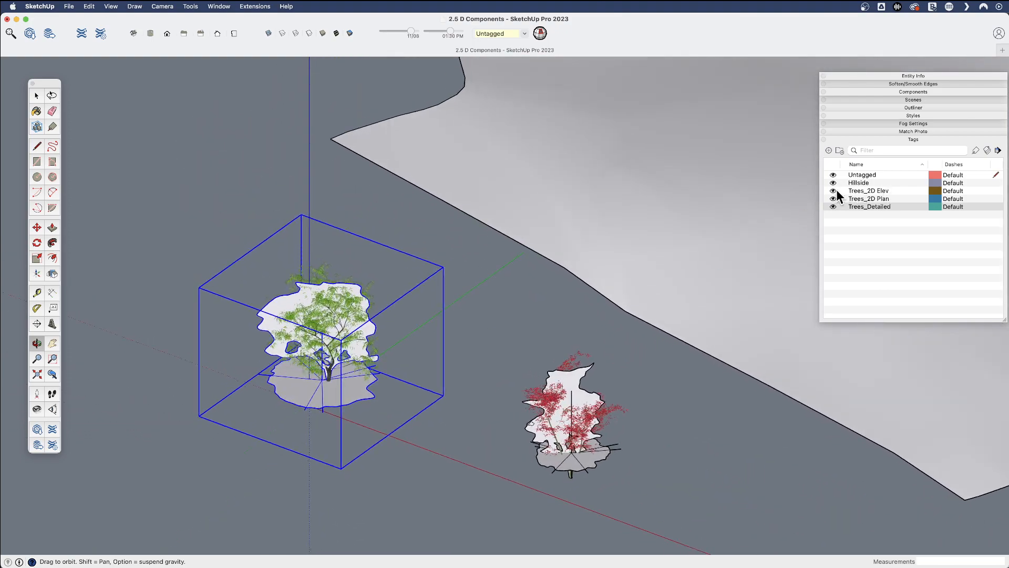
# Step: Hide the Trees_2D Elev and Trees_Detailed tags, copy the green tree onto the hillside, then show elevations again
pyautogui.click(868, 190)
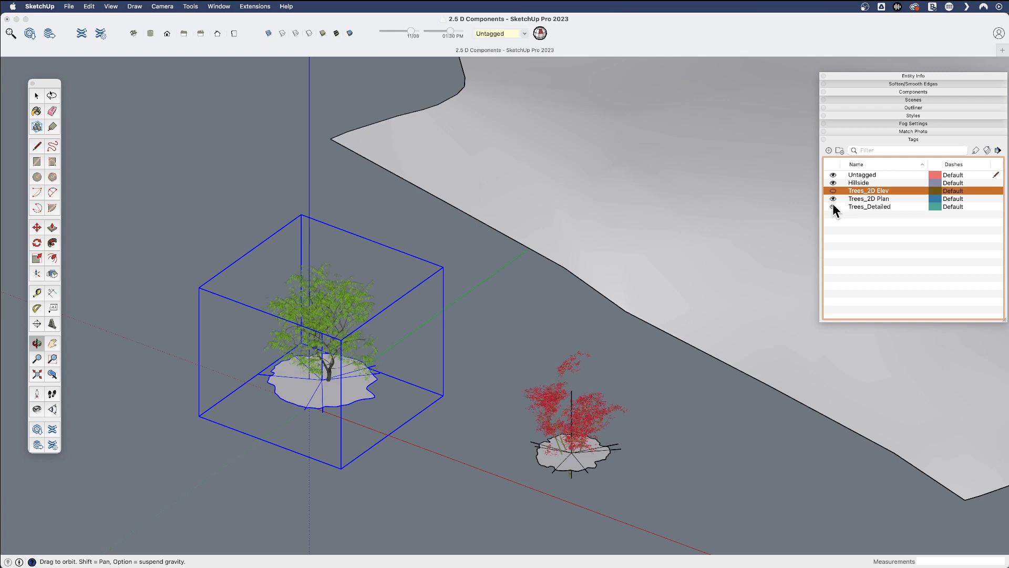
pyautogui.click(833, 207)
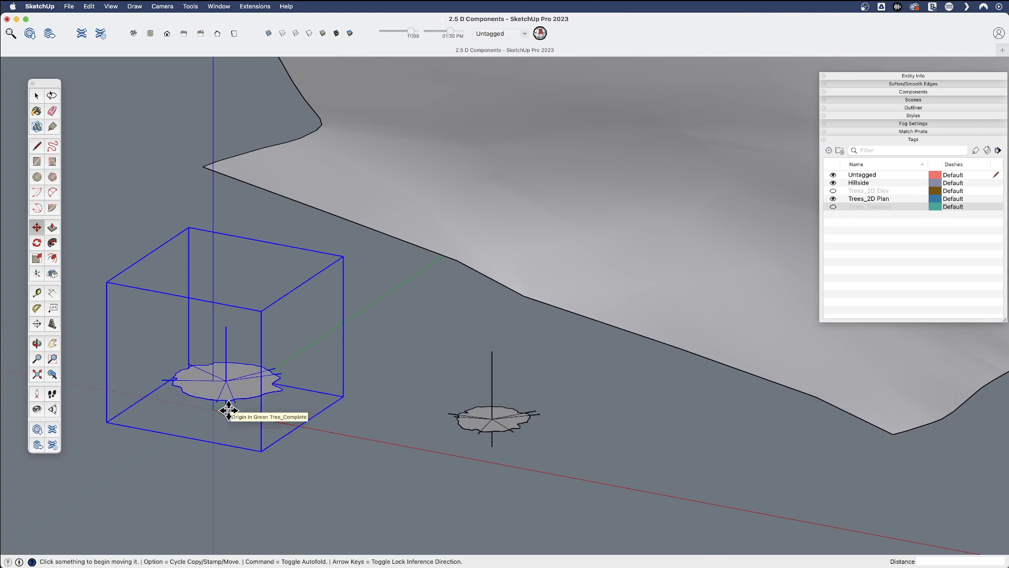
pyautogui.click(228, 410)
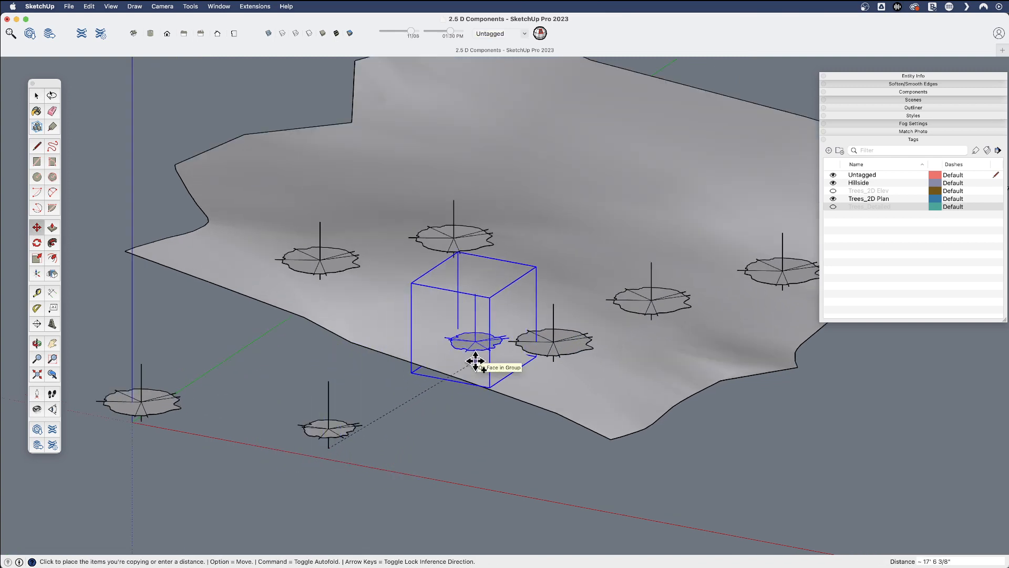
pyautogui.click(473, 360)
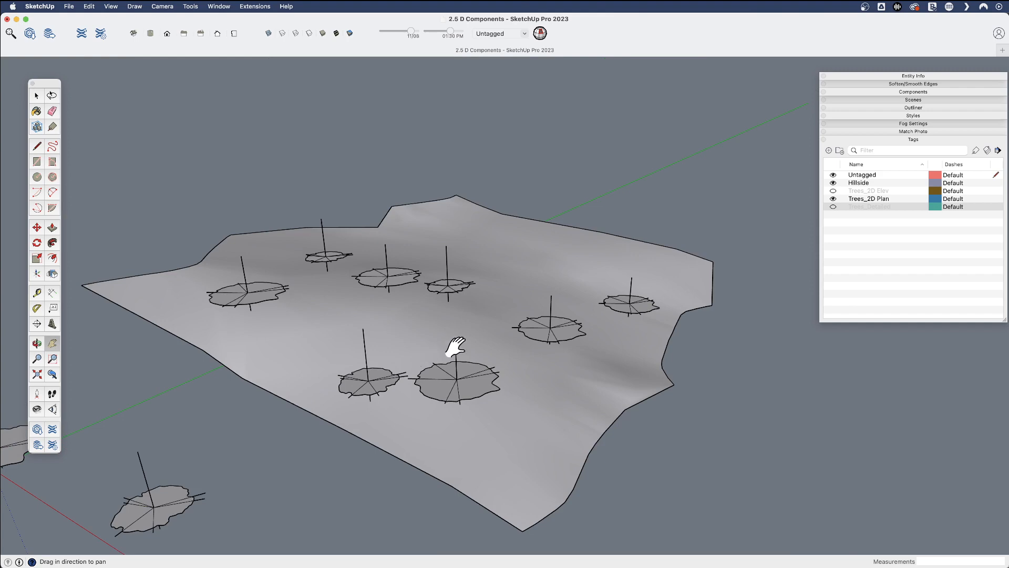
pyautogui.click(832, 190)
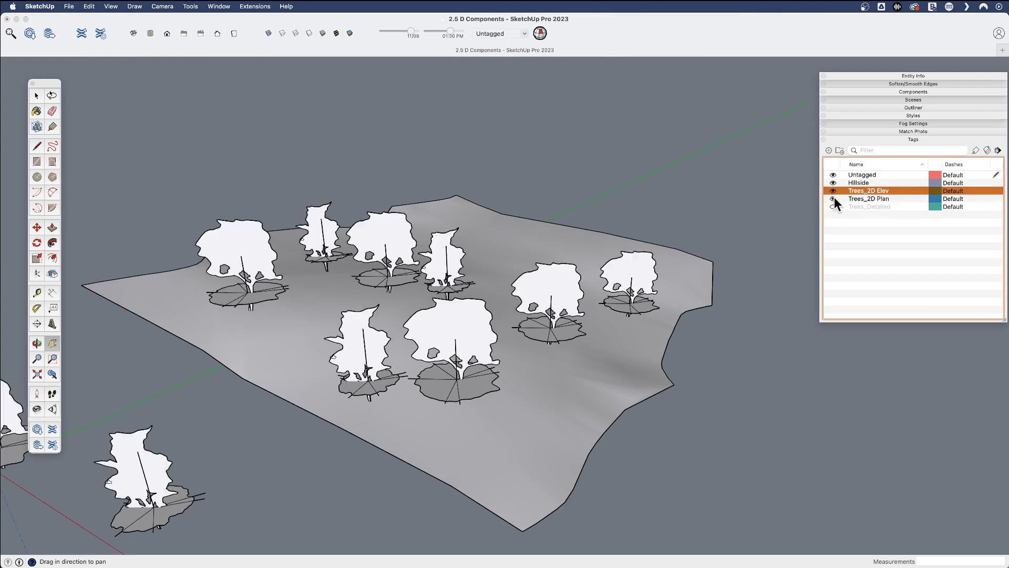
# Step: Toggle the tree tags to show only detailed trees, then restore the plan footprints
pyautogui.click(833, 199)
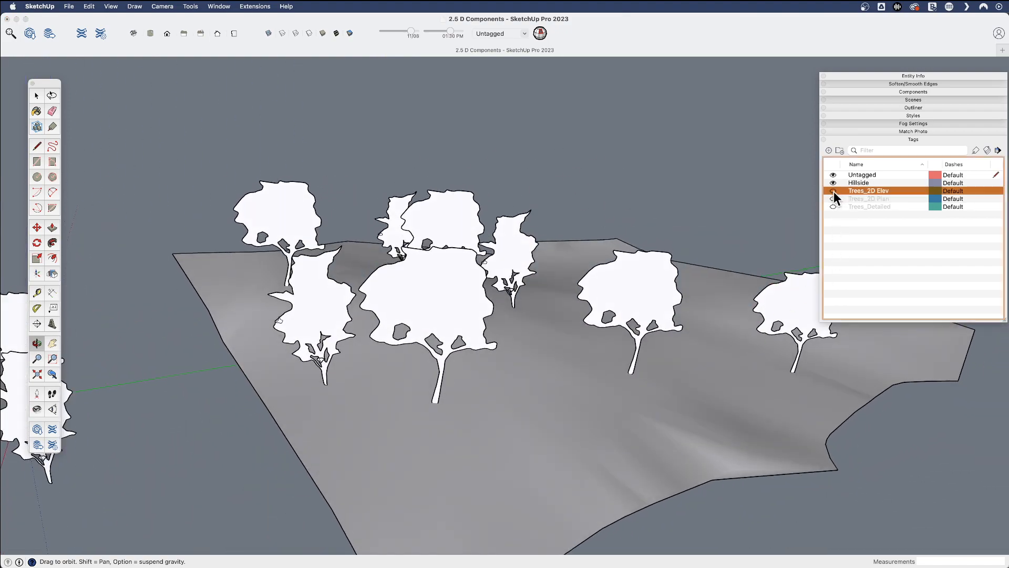
pyautogui.click(832, 207)
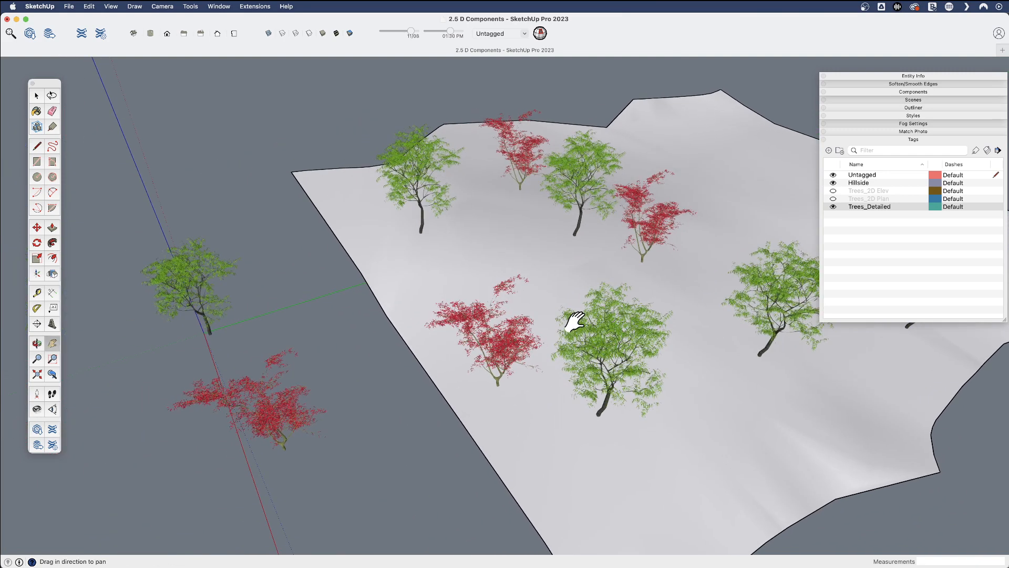
pyautogui.moveTo(843, 225)
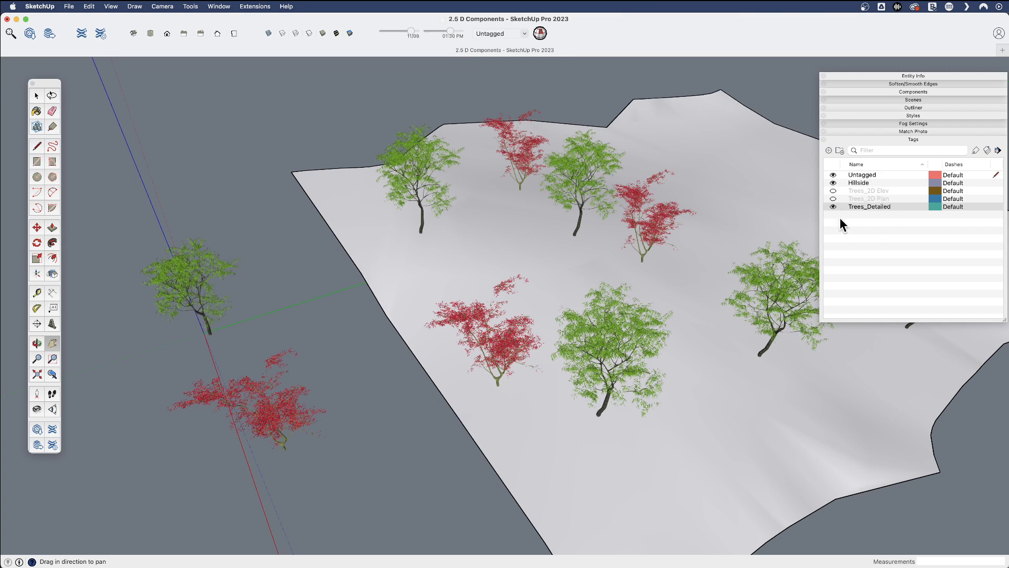
pyautogui.click(873, 199)
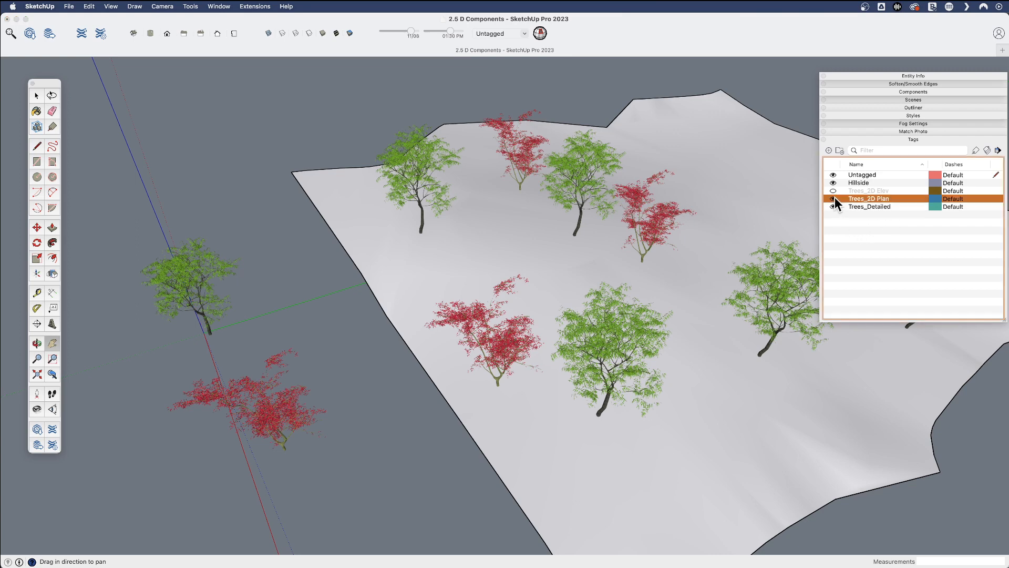
pyautogui.click(833, 191)
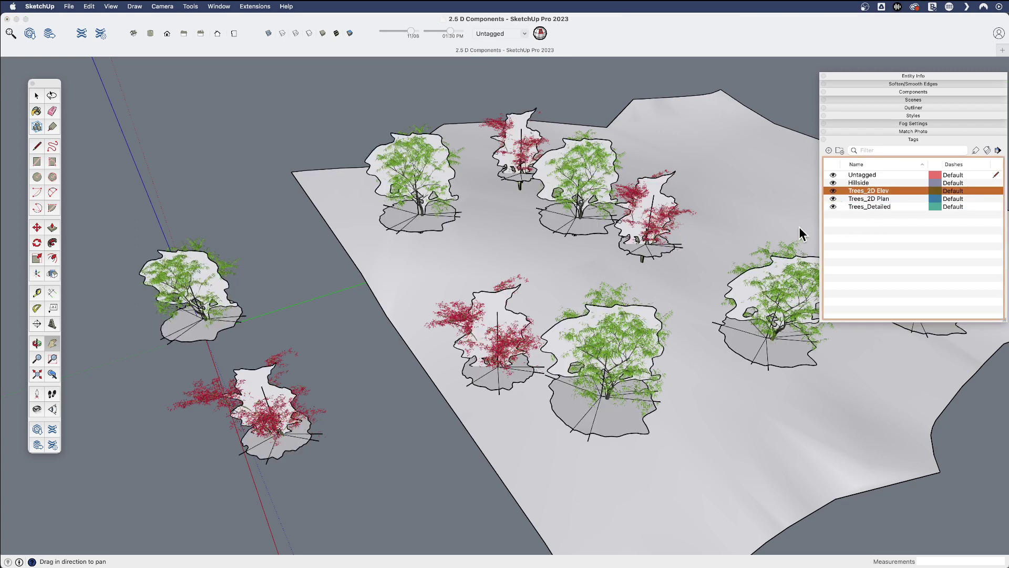
pyautogui.click(832, 200)
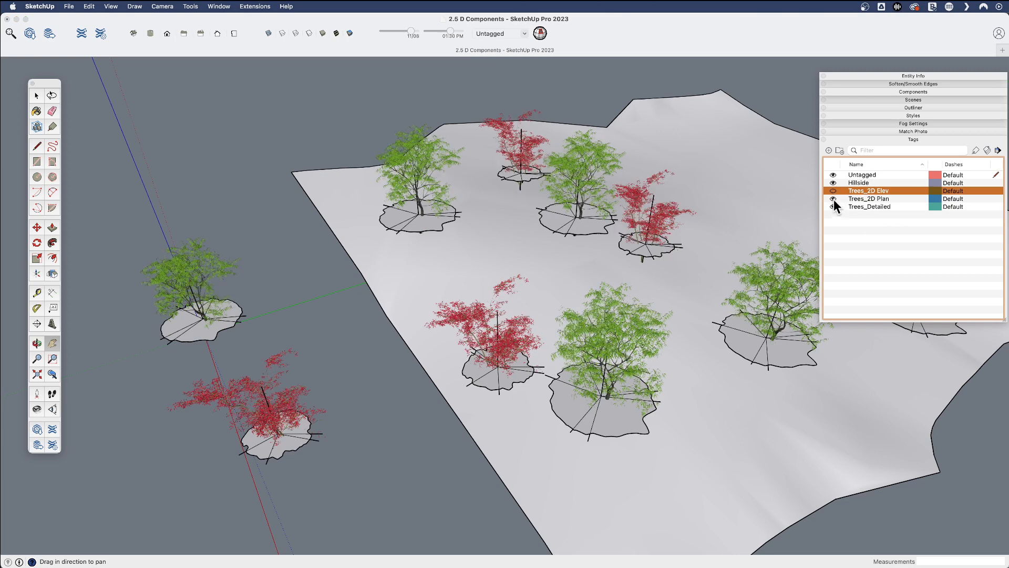
# Step: Cycle the tags to end with Trees_2D Plan and Trees_Detailed visible and Trees_2D Elev hidden
pyautogui.click(832, 191)
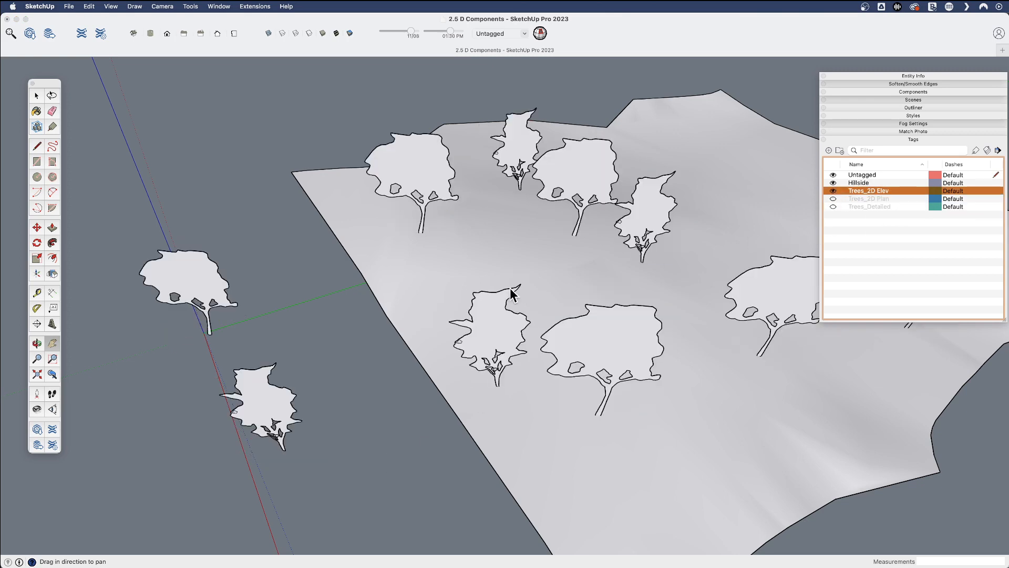
pyautogui.click(832, 198)
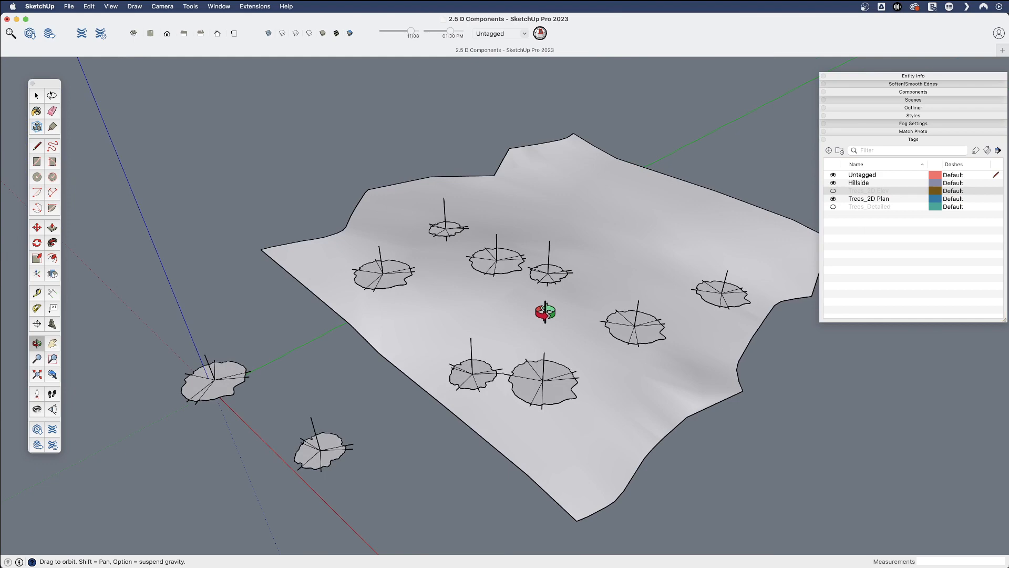
pyautogui.click(832, 207)
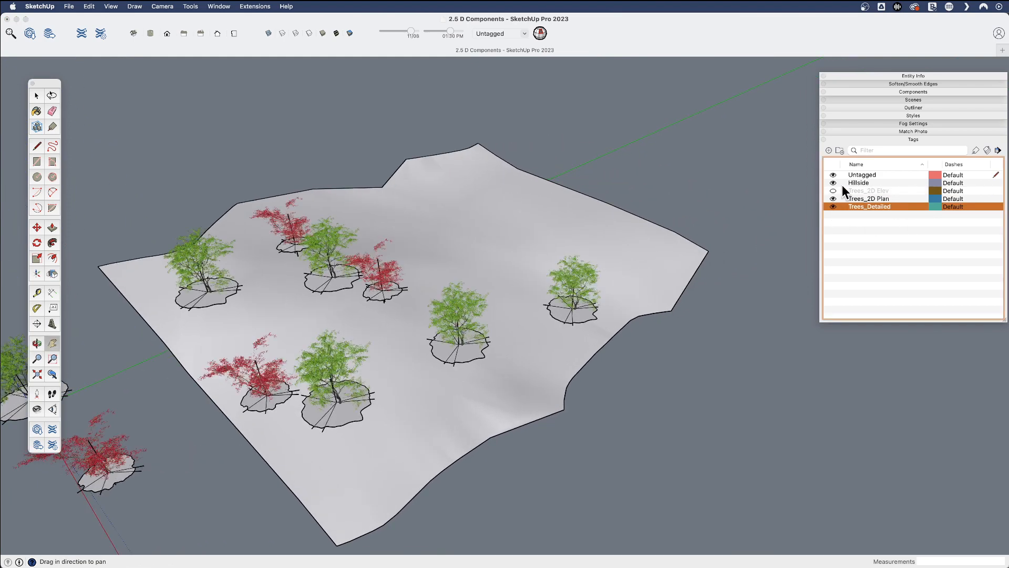
pyautogui.click(868, 190)
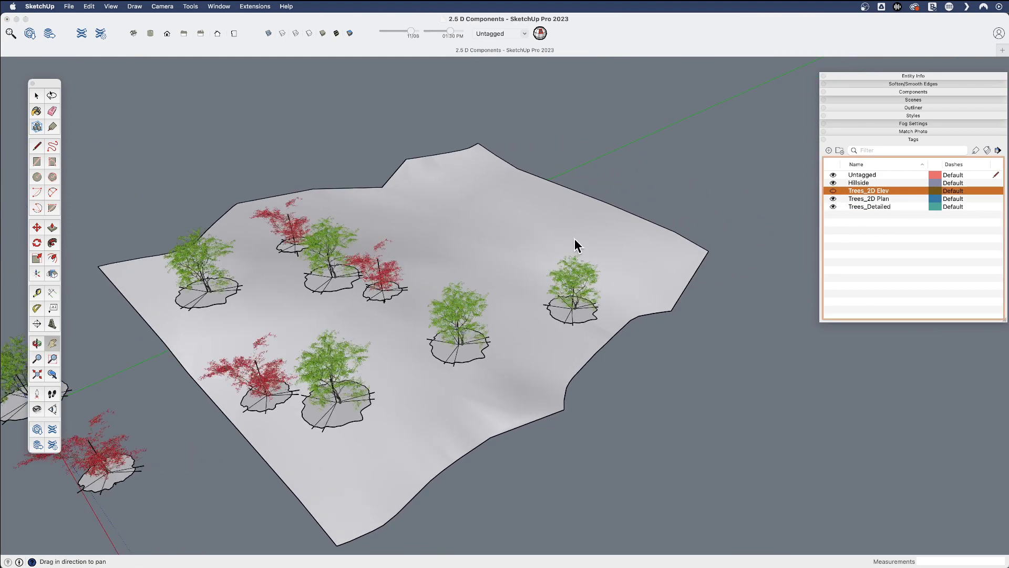